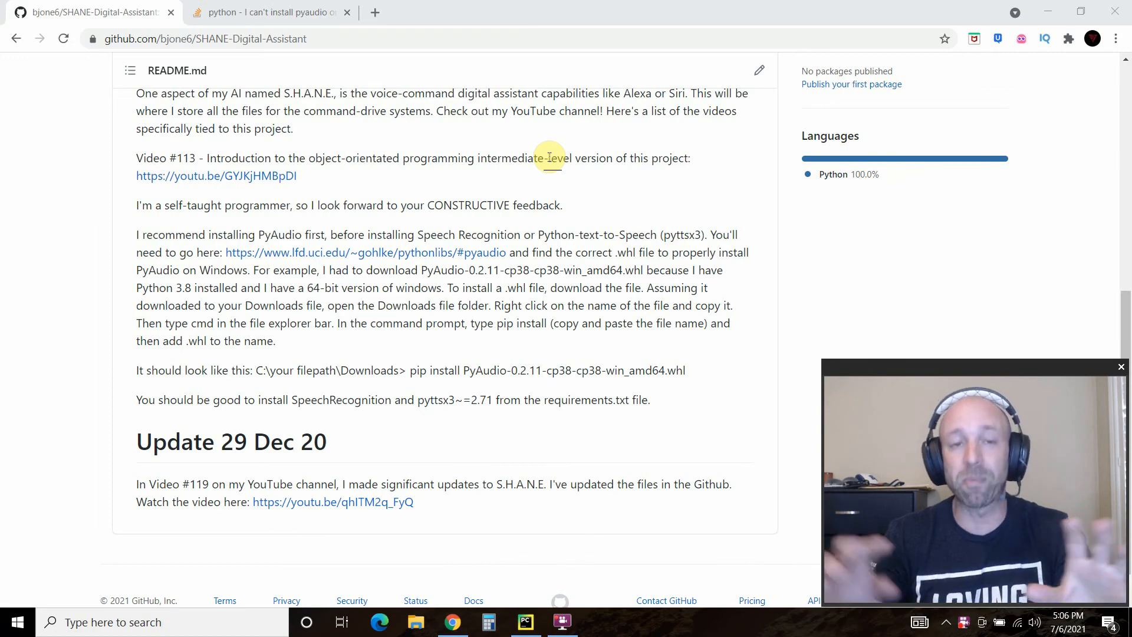
# Step: Scroll through the SHANE-Digital-Assistant GitHub repository page
pyautogui.scroll(3)
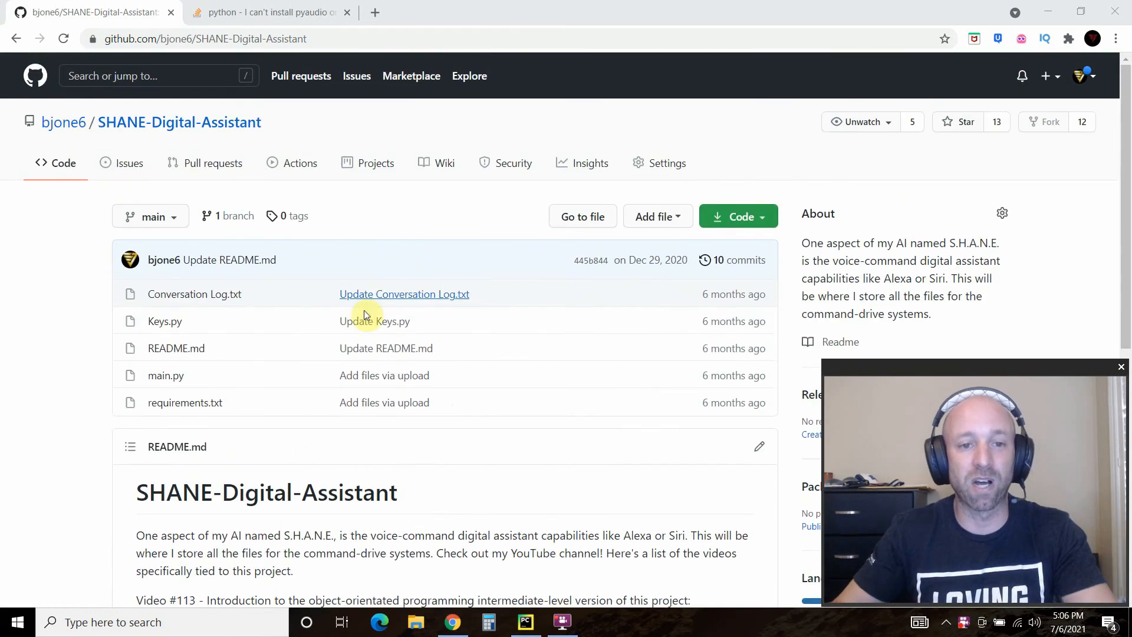
pyautogui.moveTo(173, 43)
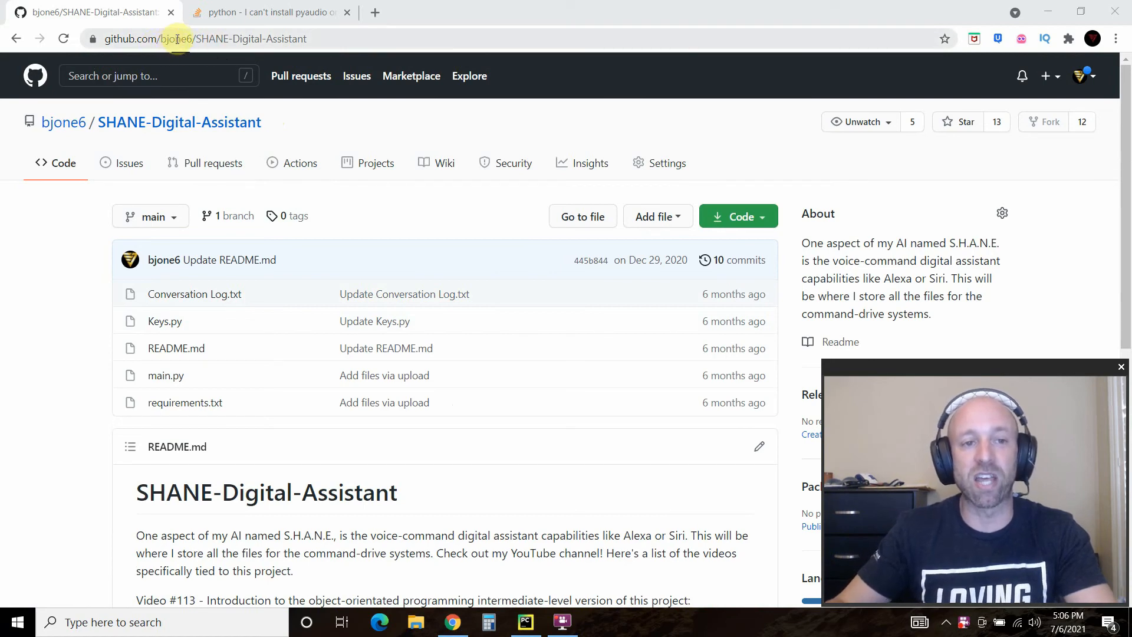
pyautogui.moveTo(179, 123)
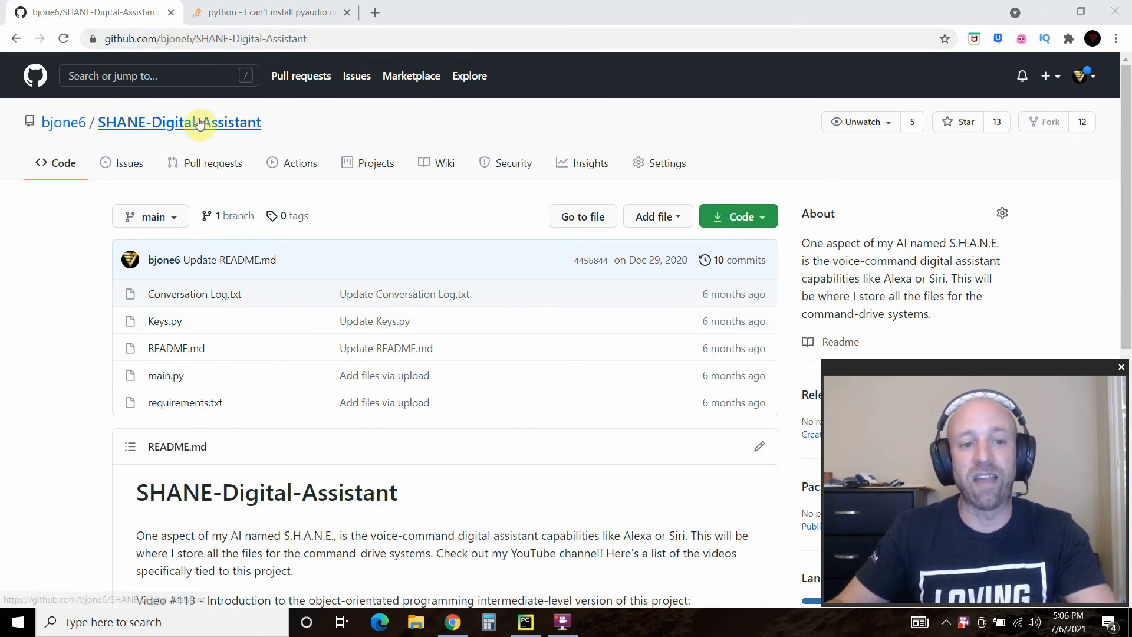
pyautogui.moveTo(165, 376)
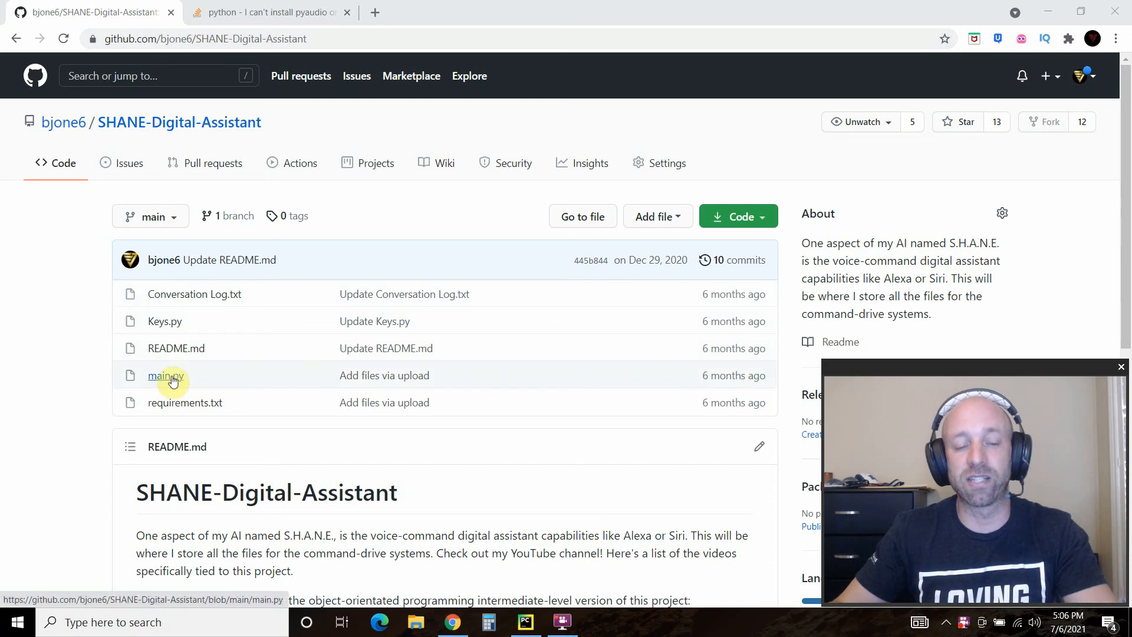
pyautogui.scroll(-3)
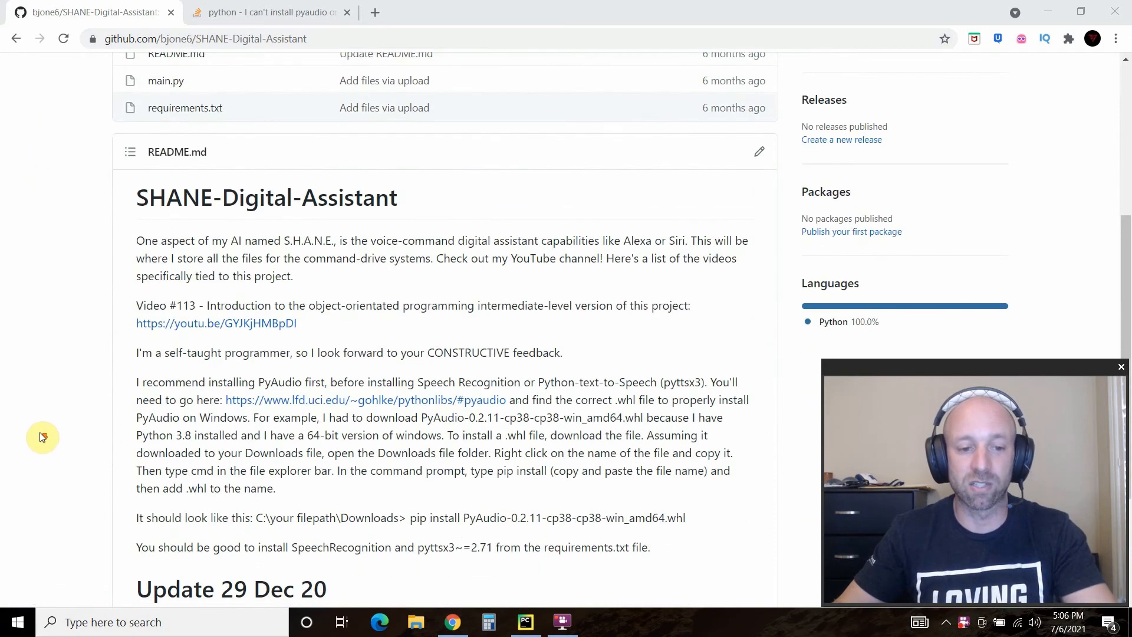
pyautogui.moveTo(105, 417)
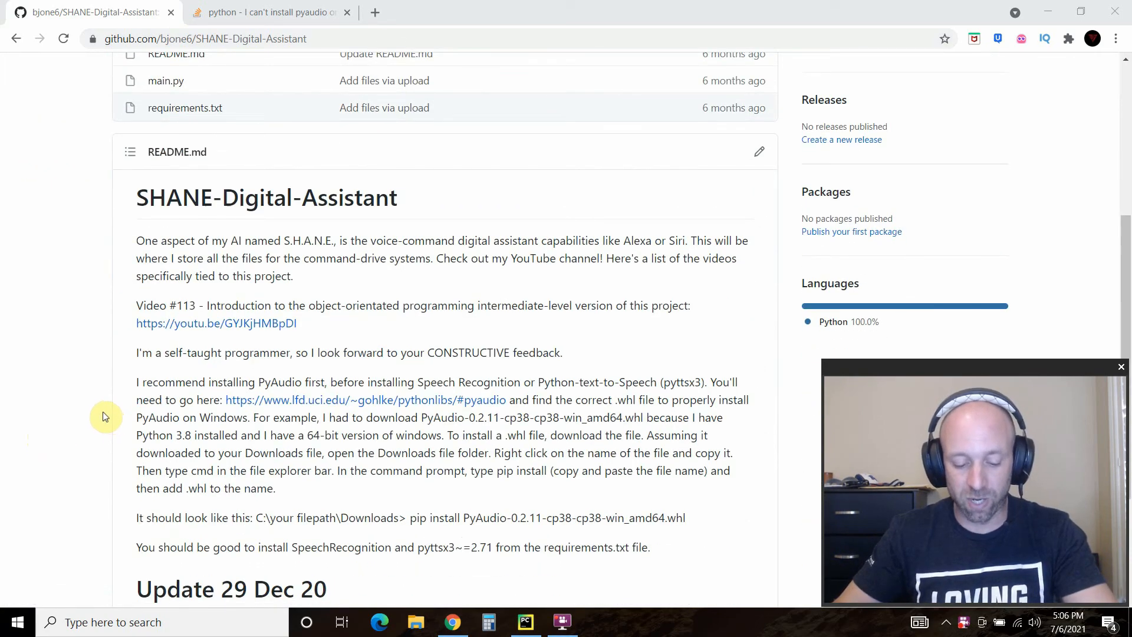
pyautogui.scroll(-3)
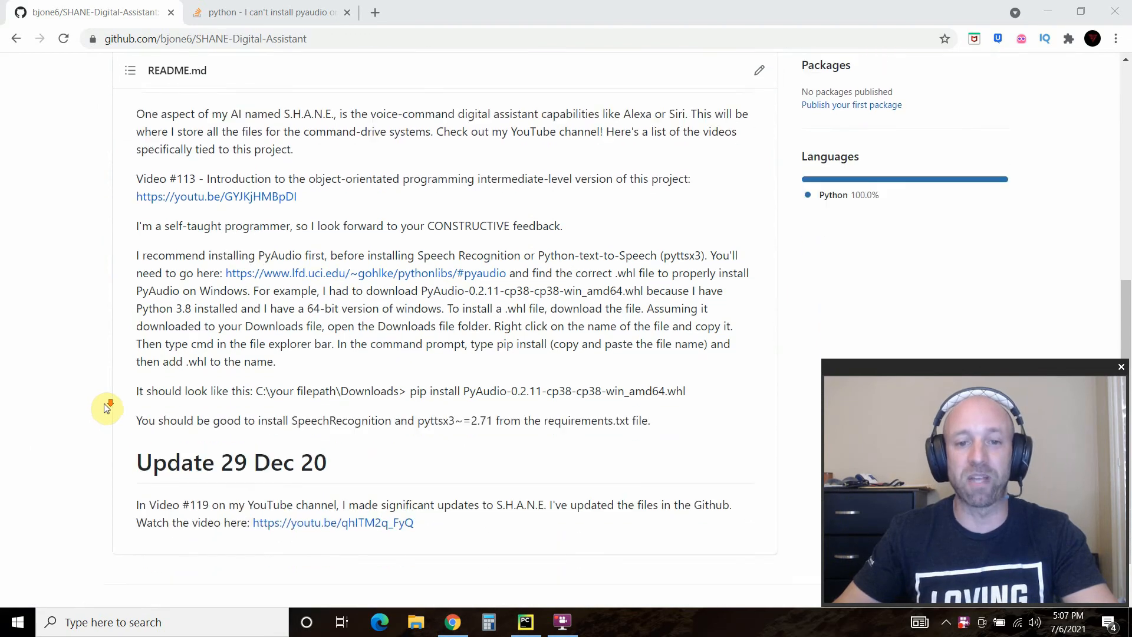
pyautogui.scroll(-3)
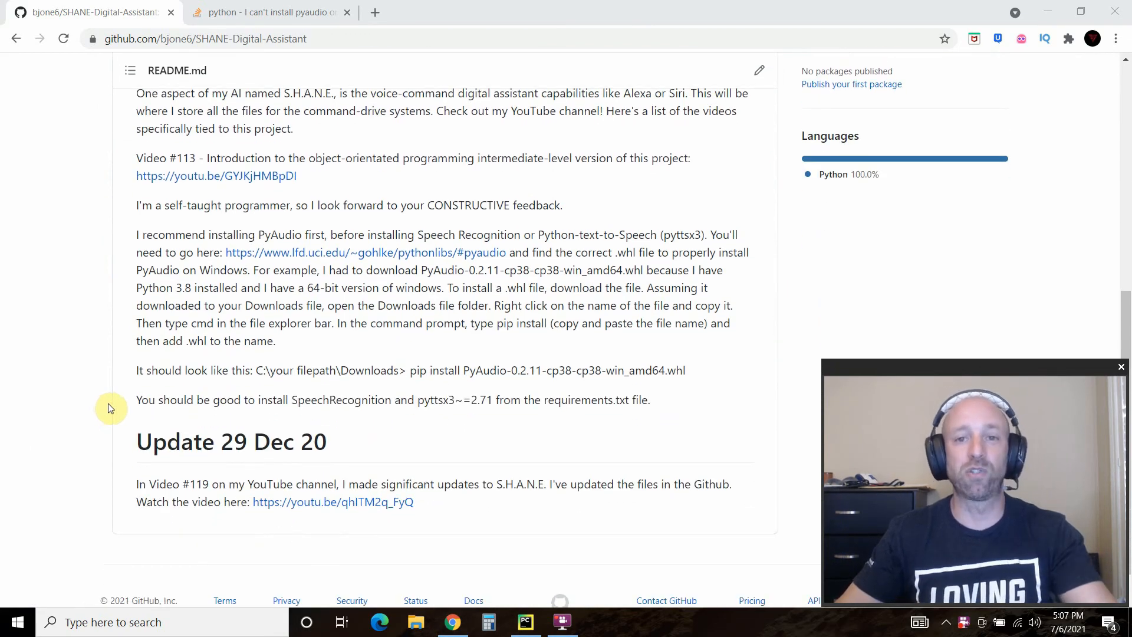
pyautogui.moveTo(101, 450)
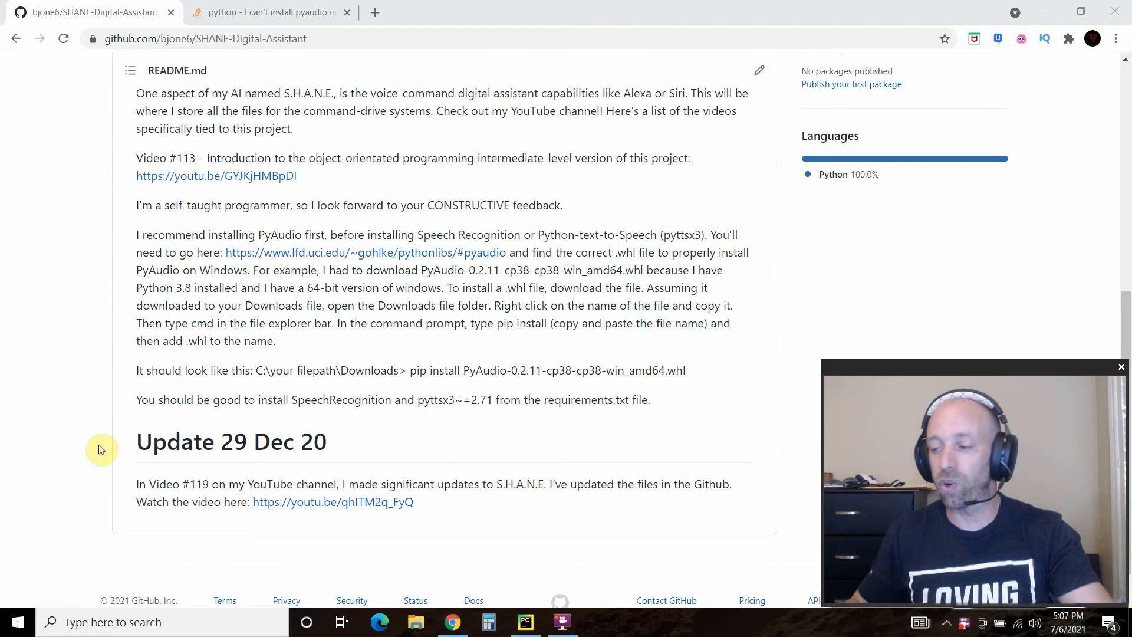
pyautogui.moveTo(436, 338)
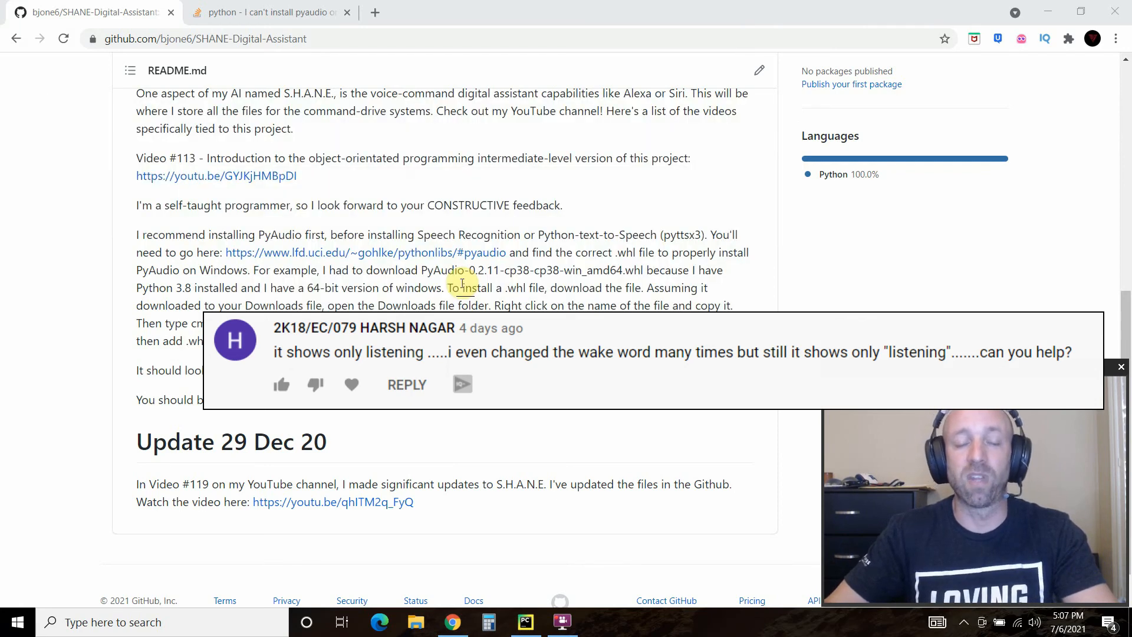
pyautogui.click(1120, 367)
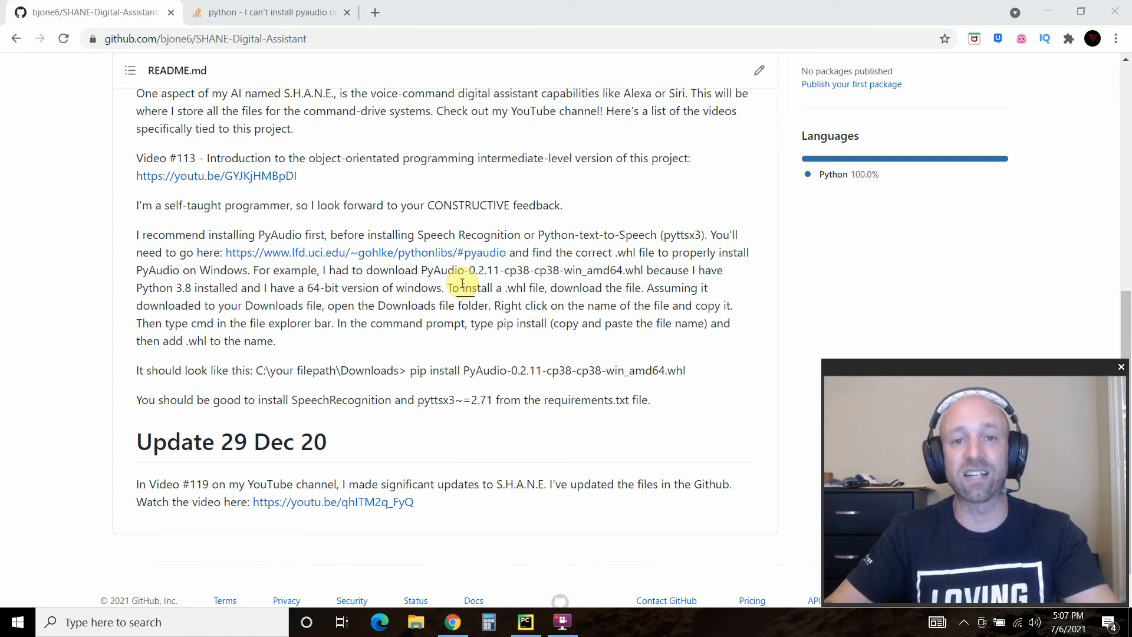
pyautogui.moveTo(461, 341)
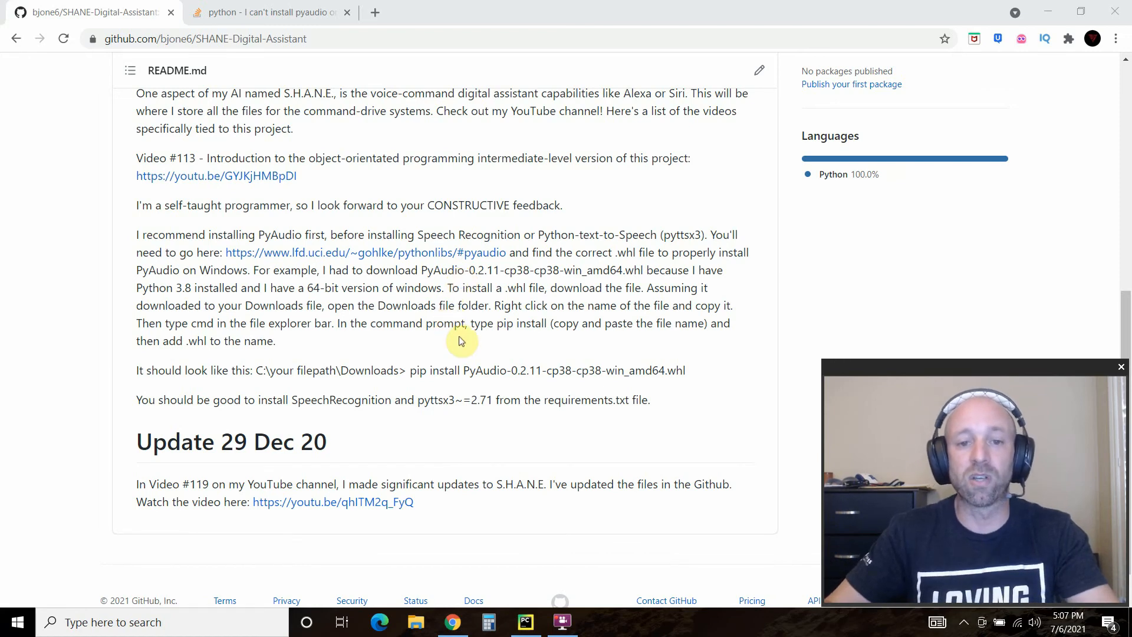
pyautogui.moveTo(469, 312)
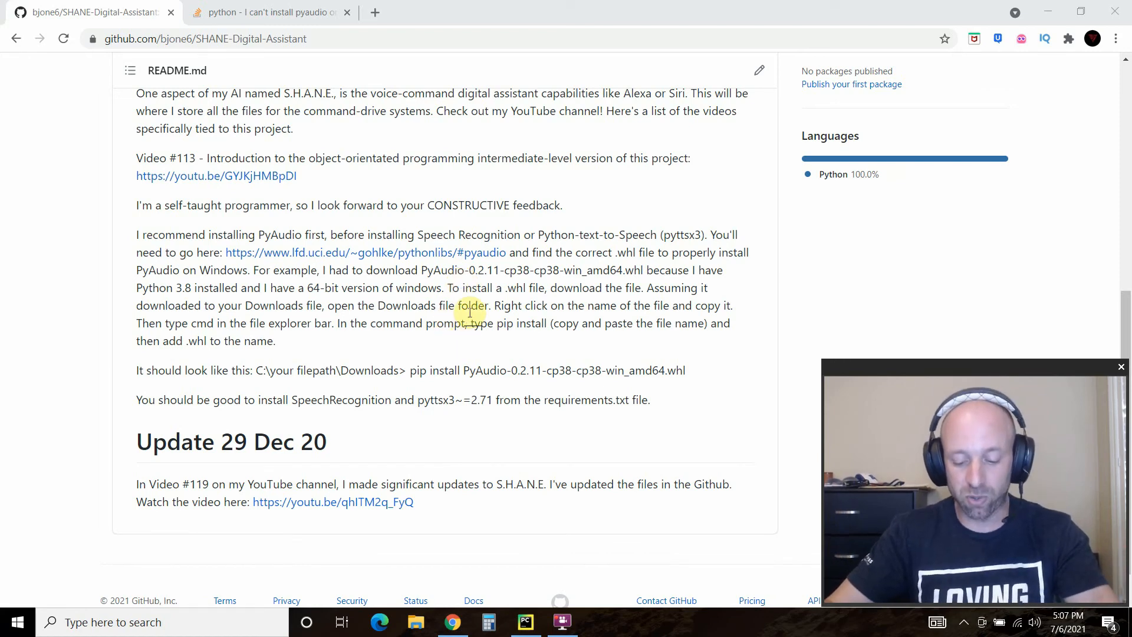
pyautogui.moveTo(471, 344)
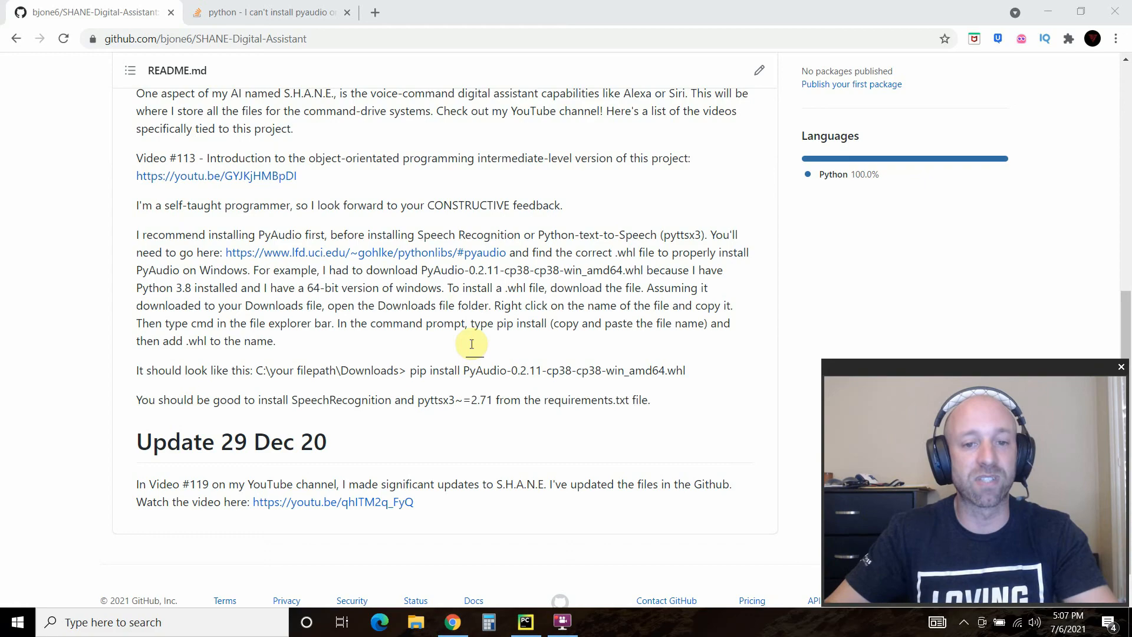
pyautogui.moveTo(447, 148)
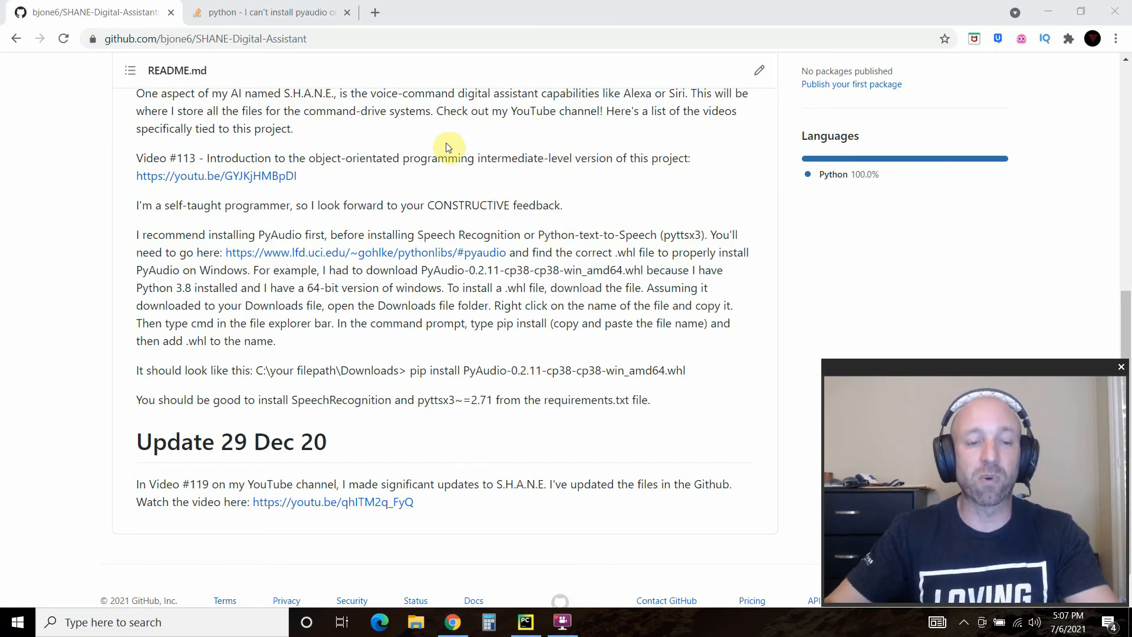
# Step: Check the repo's requirements list, then switch to the pyaudio install question
pyautogui.scroll(3)
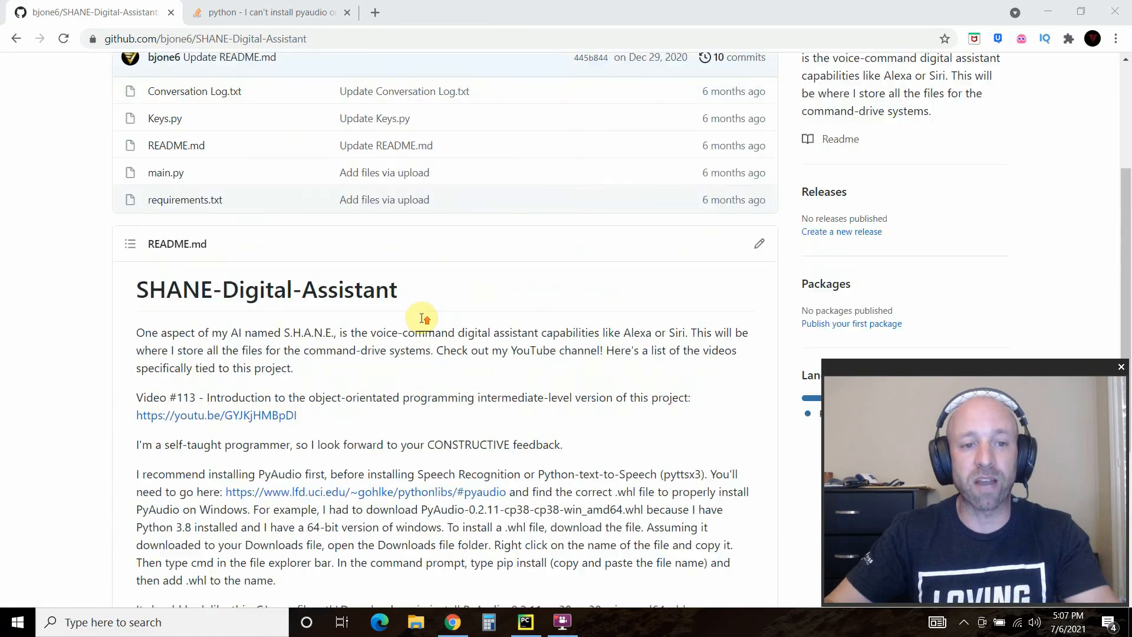
pyautogui.click(184, 200)
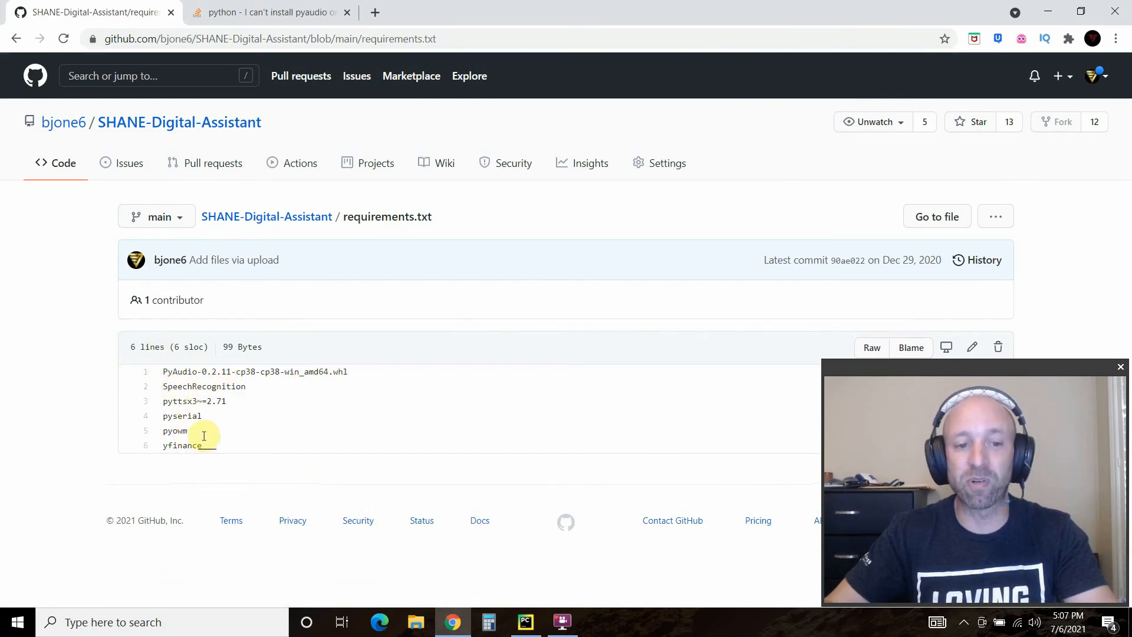
pyautogui.moveTo(350, 393)
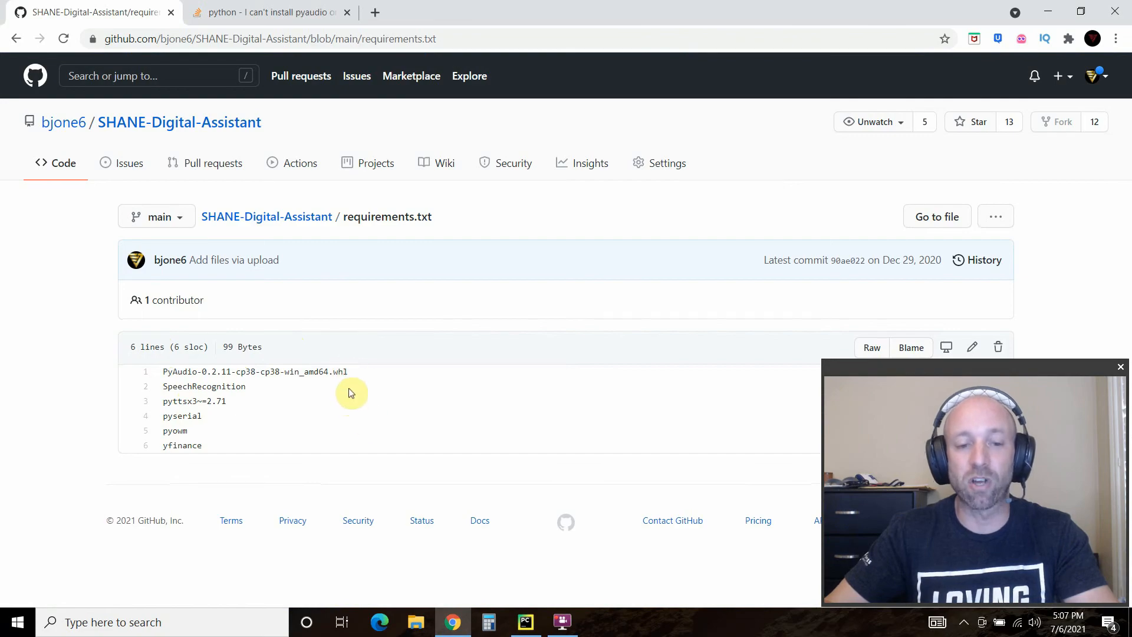
pyautogui.click(179, 122)
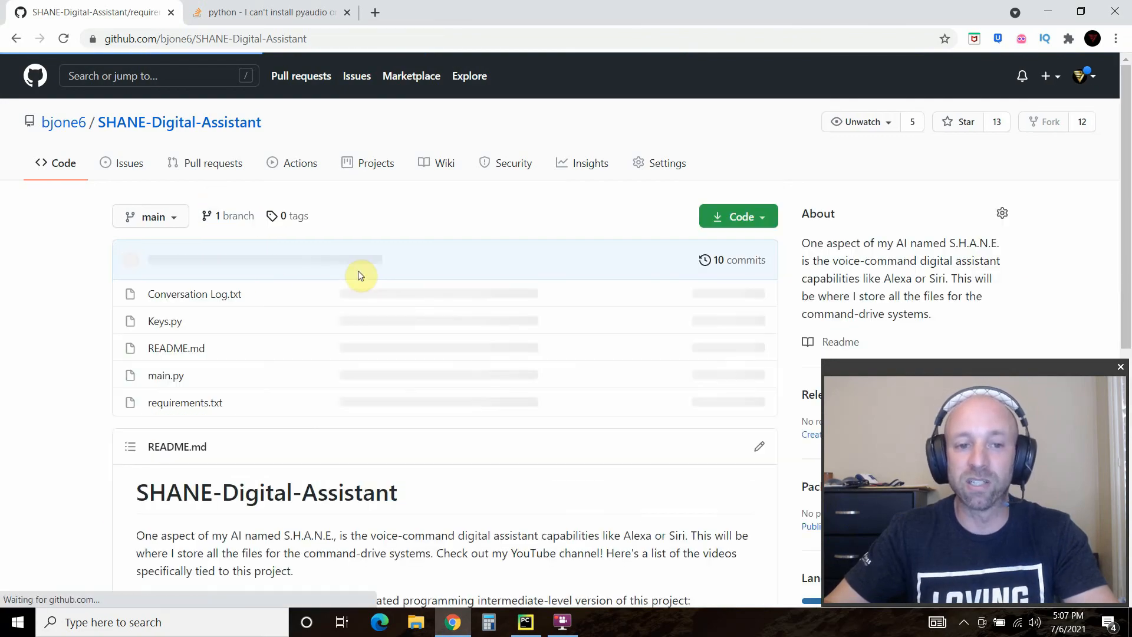
pyautogui.scroll(-3)
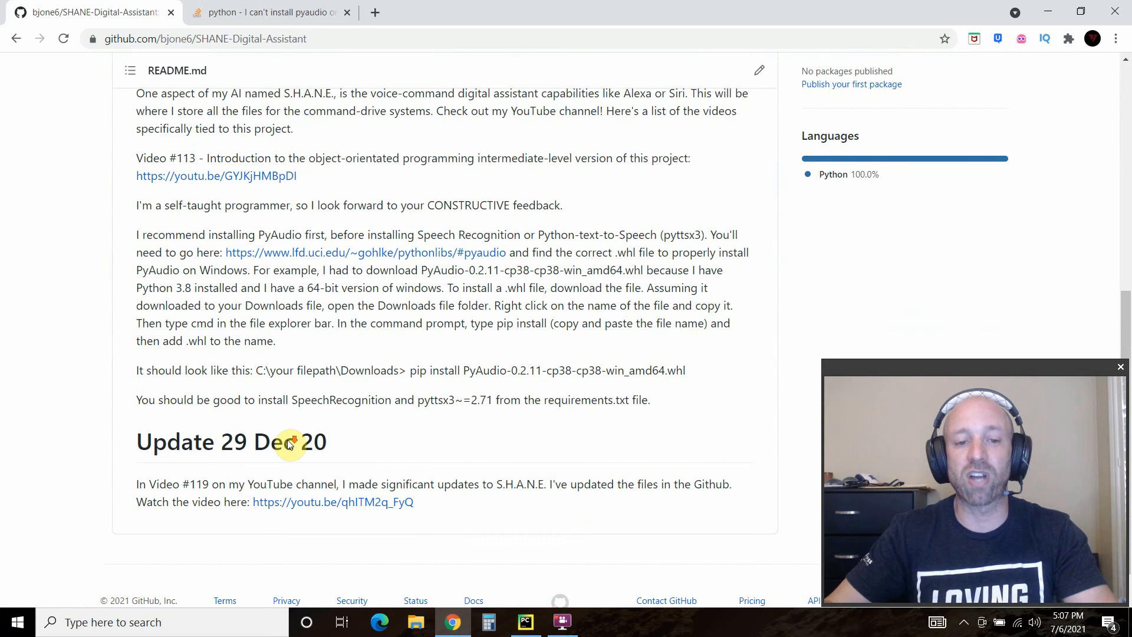
pyautogui.scroll(3)
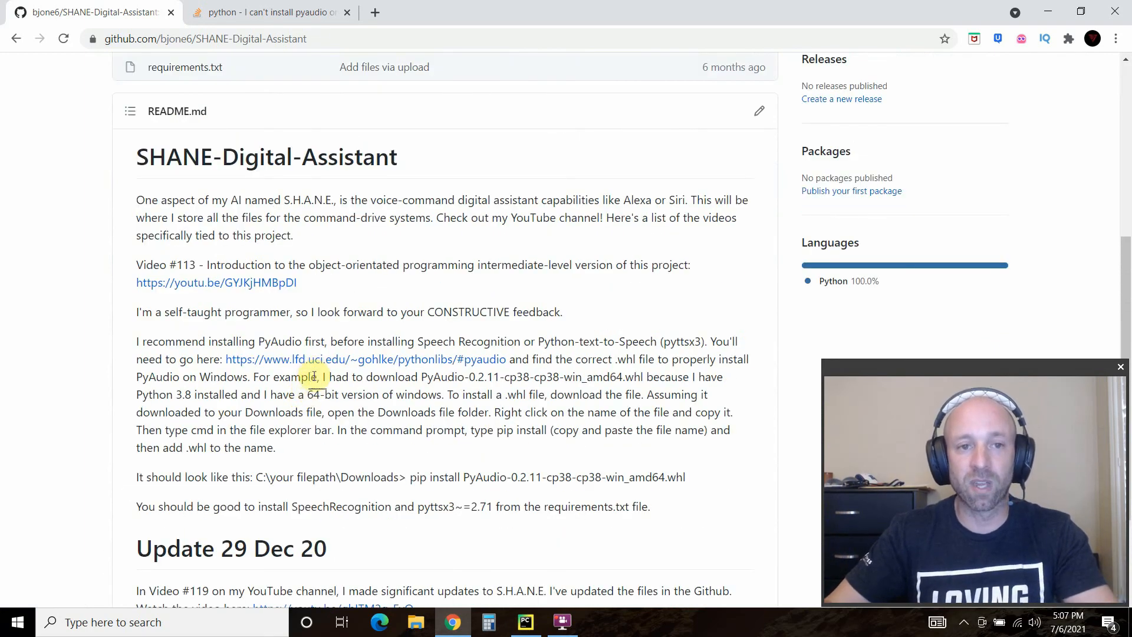
pyautogui.click(267, 13)
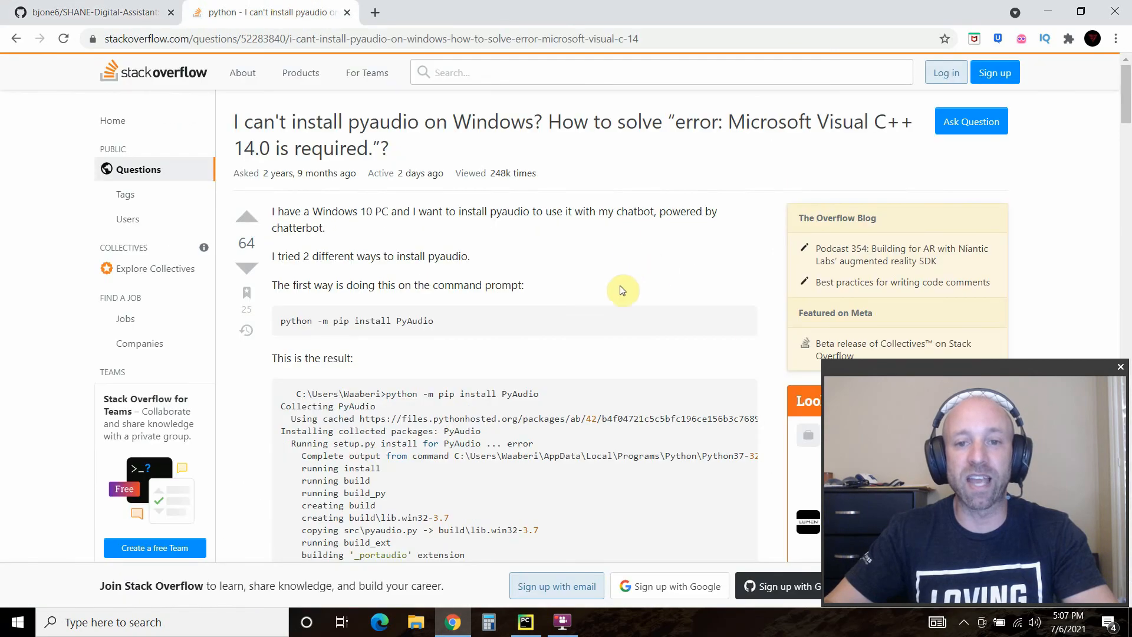
pyautogui.moveTo(892, 122)
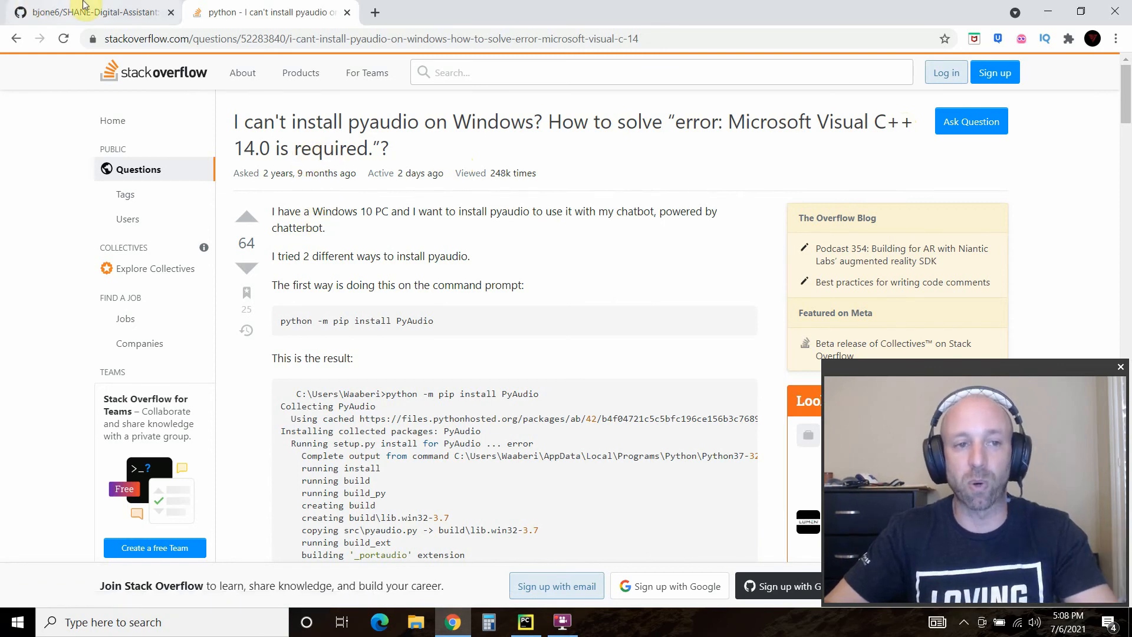
# Step: Search PyCharm's available interpreter packages for 'pyaudo', then close the package dialogs
pyautogui.click(94, 12)
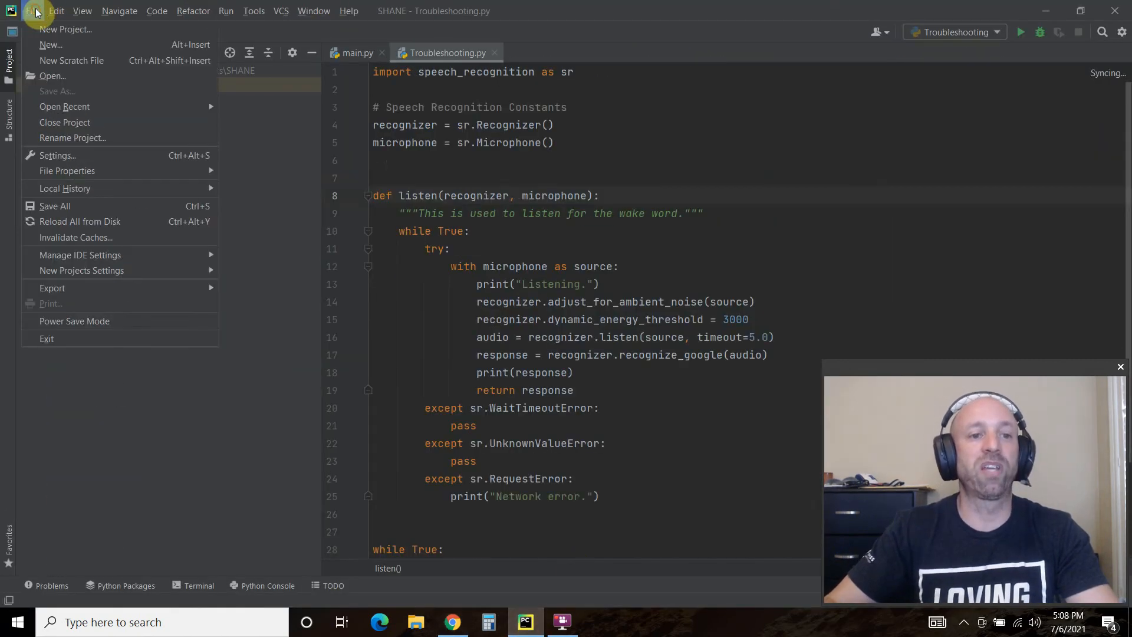
pyautogui.moveTo(158, 138)
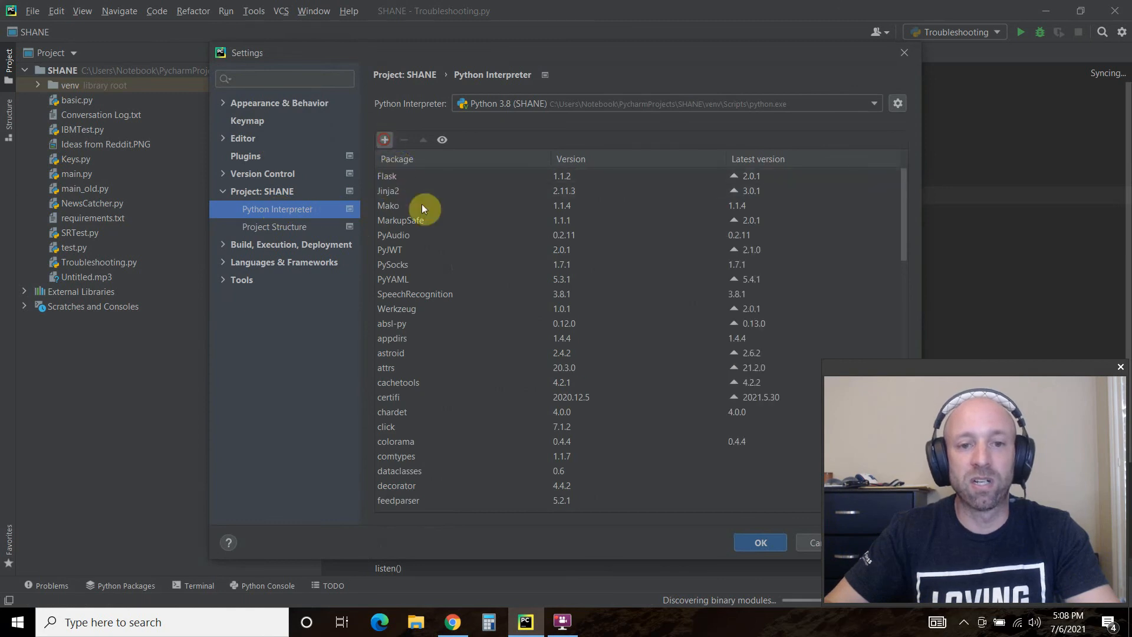
pyautogui.click(384, 139)
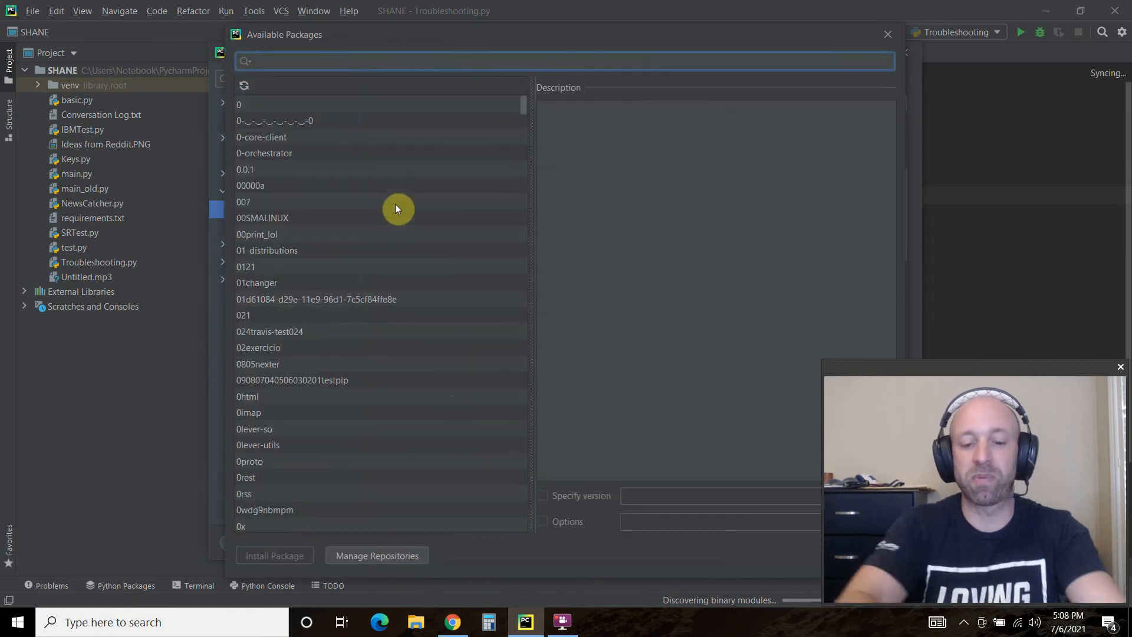
pyautogui.write('pyaudo')
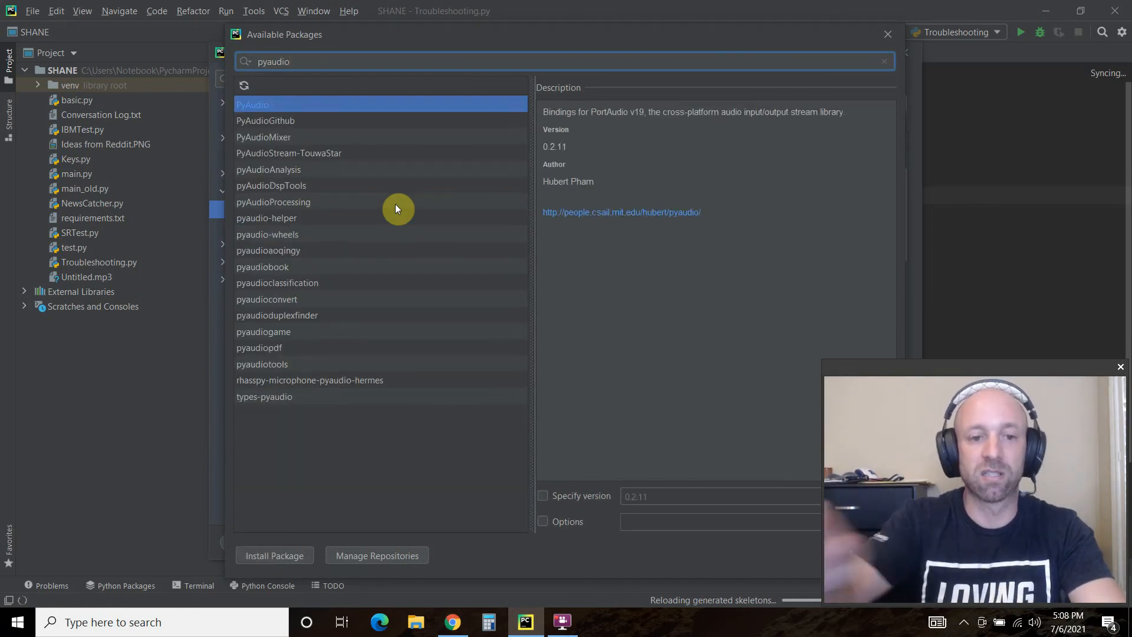
pyautogui.moveTo(1026, 61)
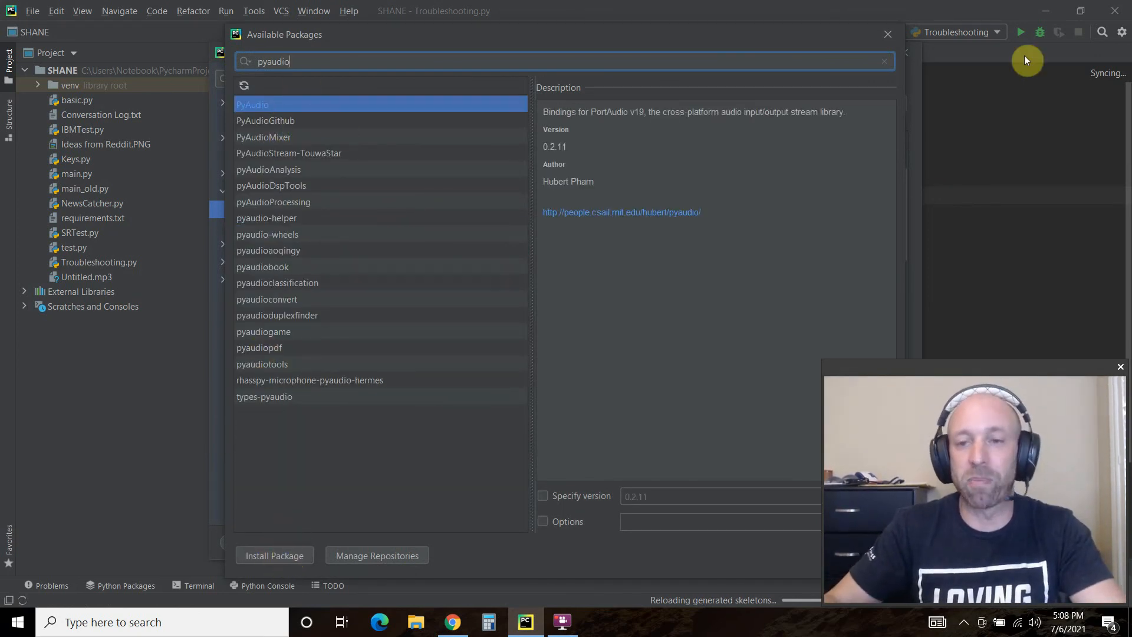
pyautogui.click(887, 34)
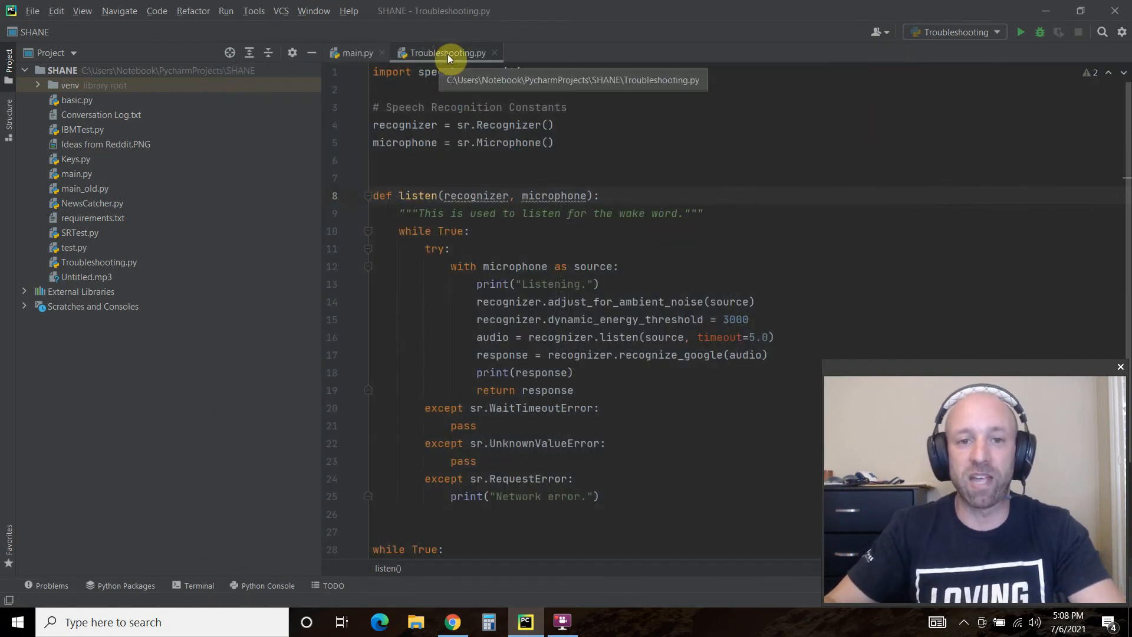
# Step: Switch to the GitHub README showing the PyAudio .whl install instructions
pyautogui.click(452, 622)
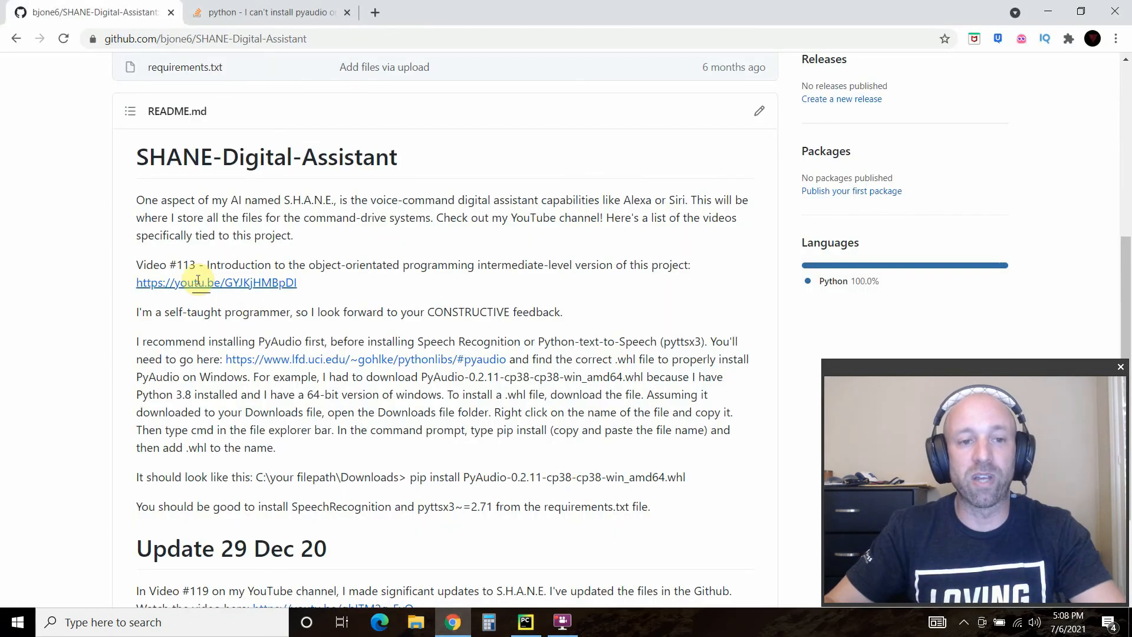
pyautogui.moveTo(186, 329)
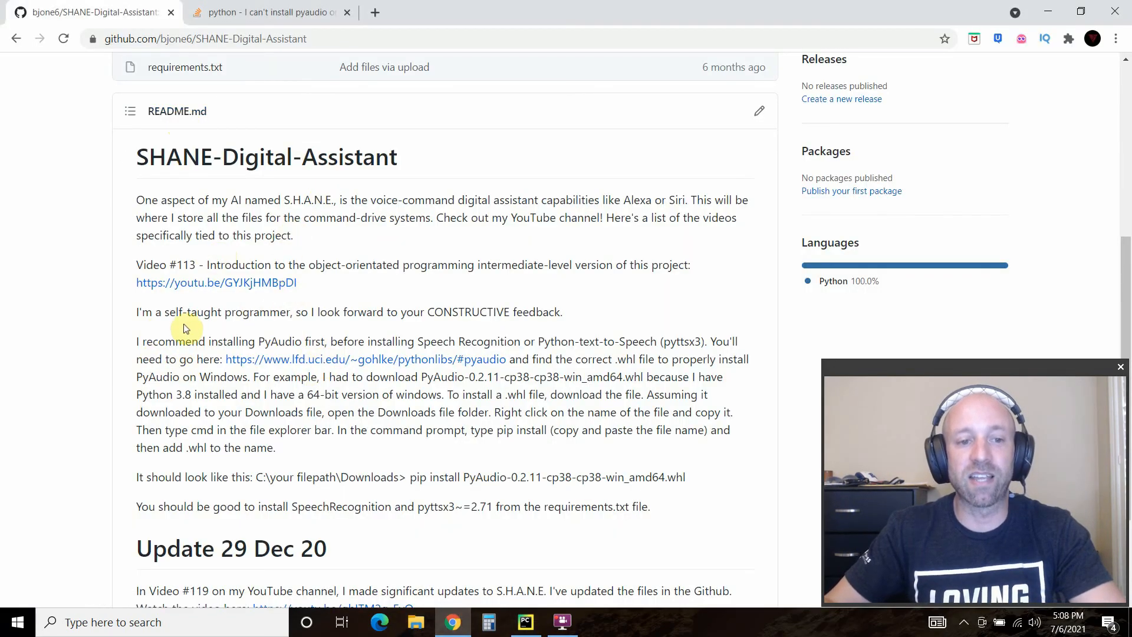
pyautogui.moveTo(467, 340)
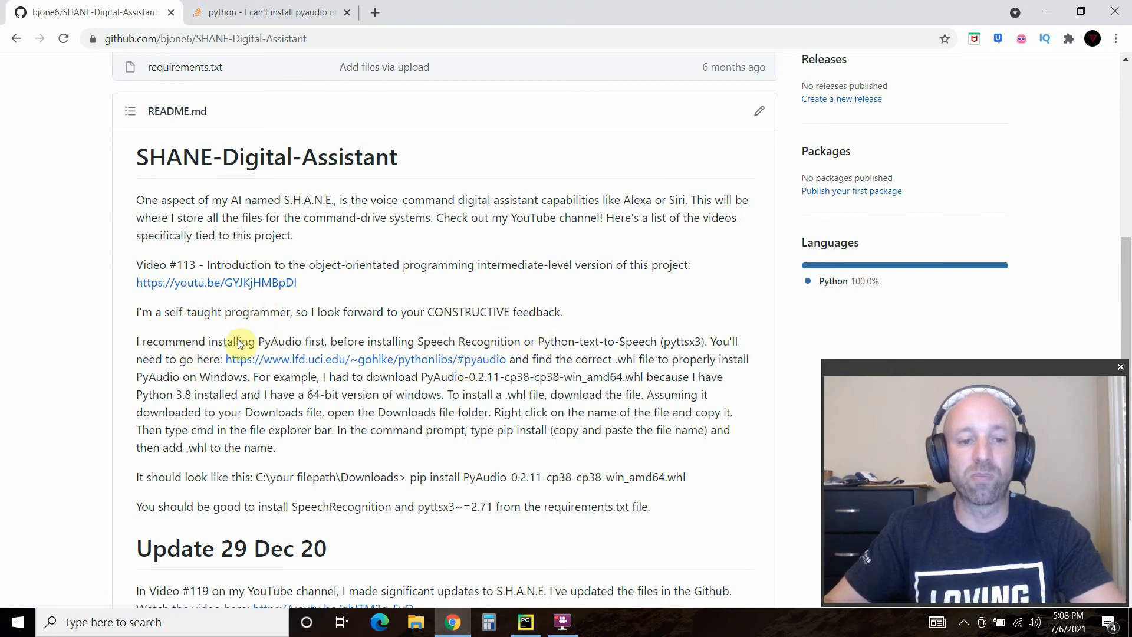
pyautogui.moveTo(459, 364)
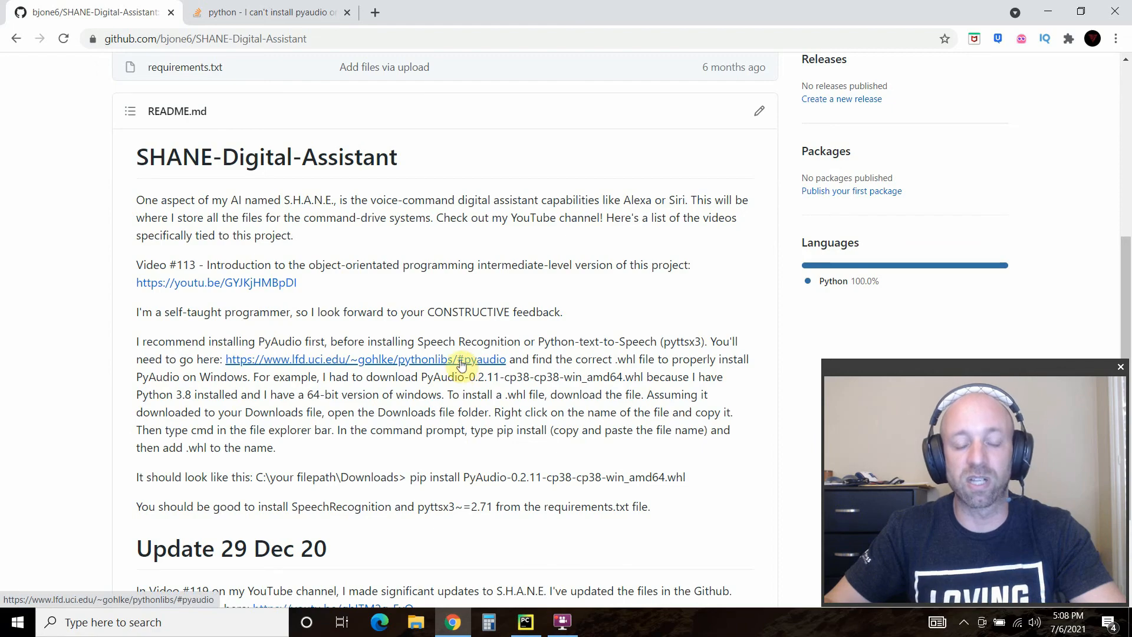
# Step: Open the lfd.uci.edu PyAudio page, compare win_amd64 with the README example, and return
pyautogui.click(365, 359)
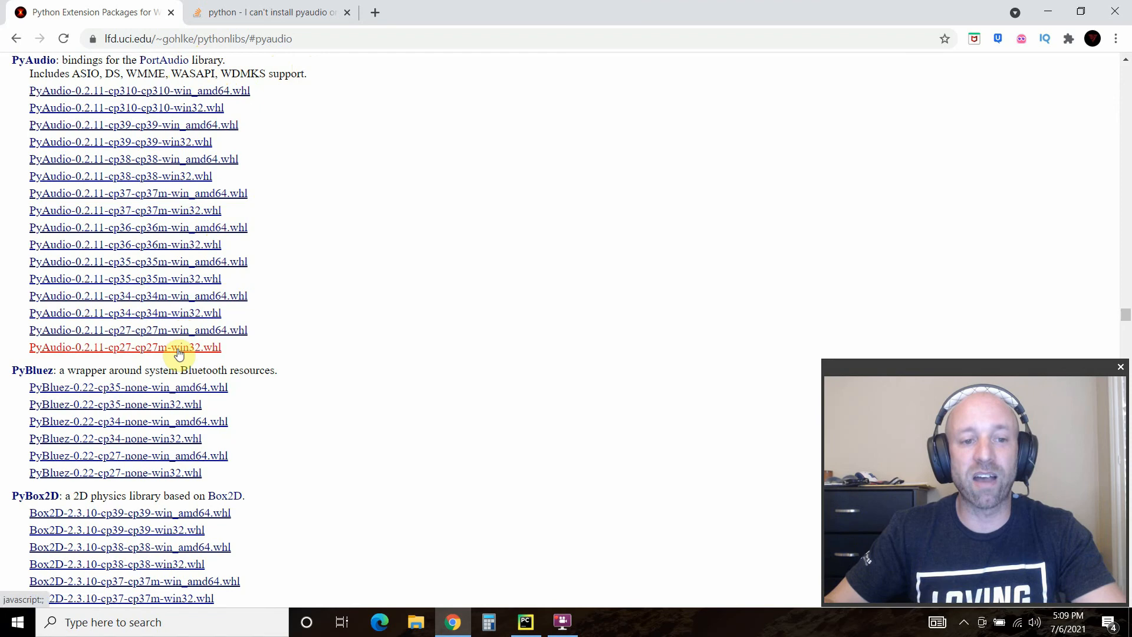
pyautogui.moveTo(222, 300)
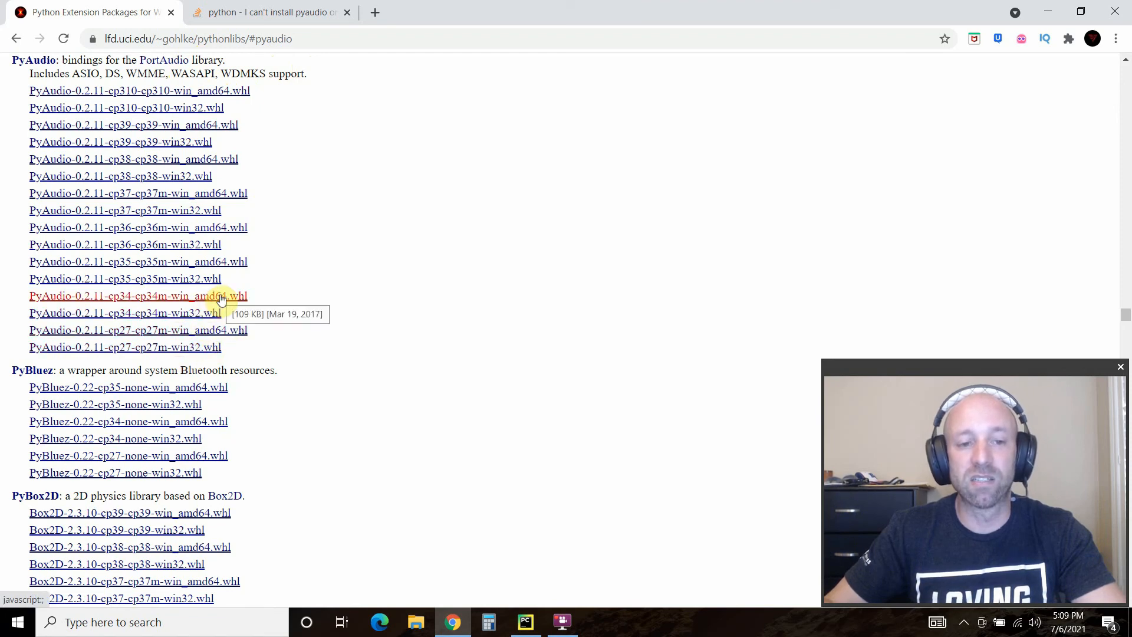
pyautogui.moveTo(155, 282)
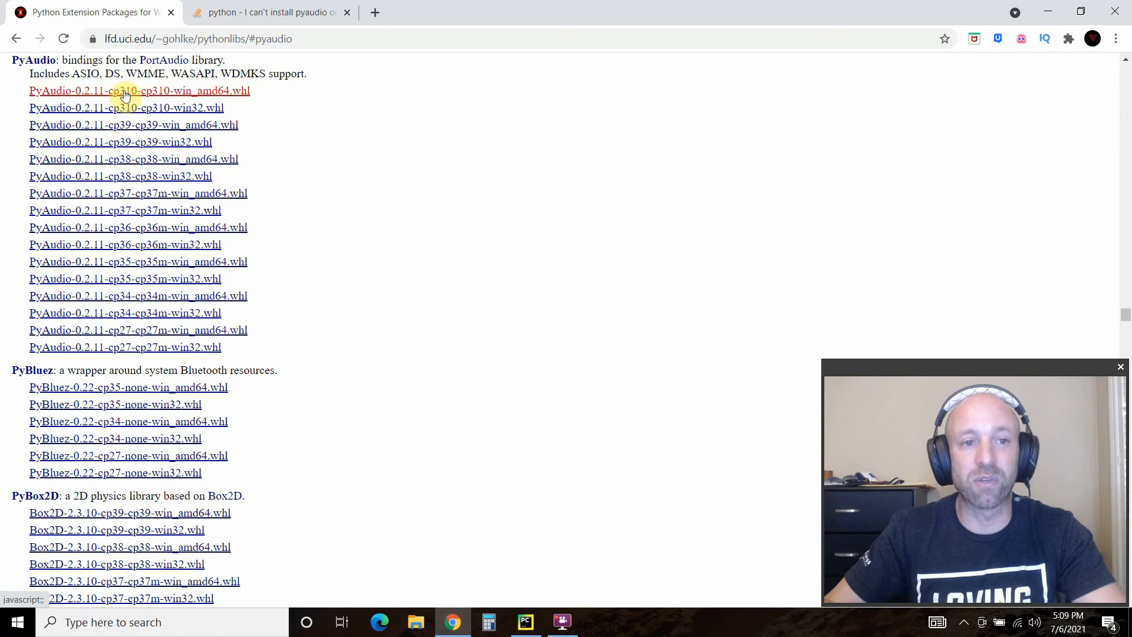
pyautogui.moveTo(129, 133)
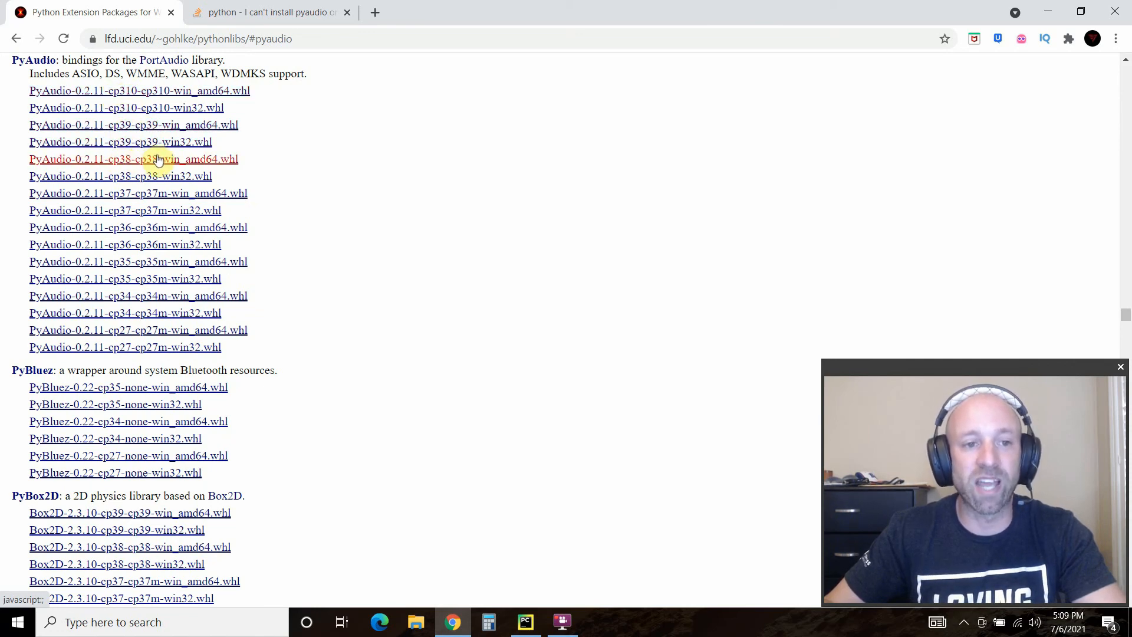
pyautogui.click(267, 12)
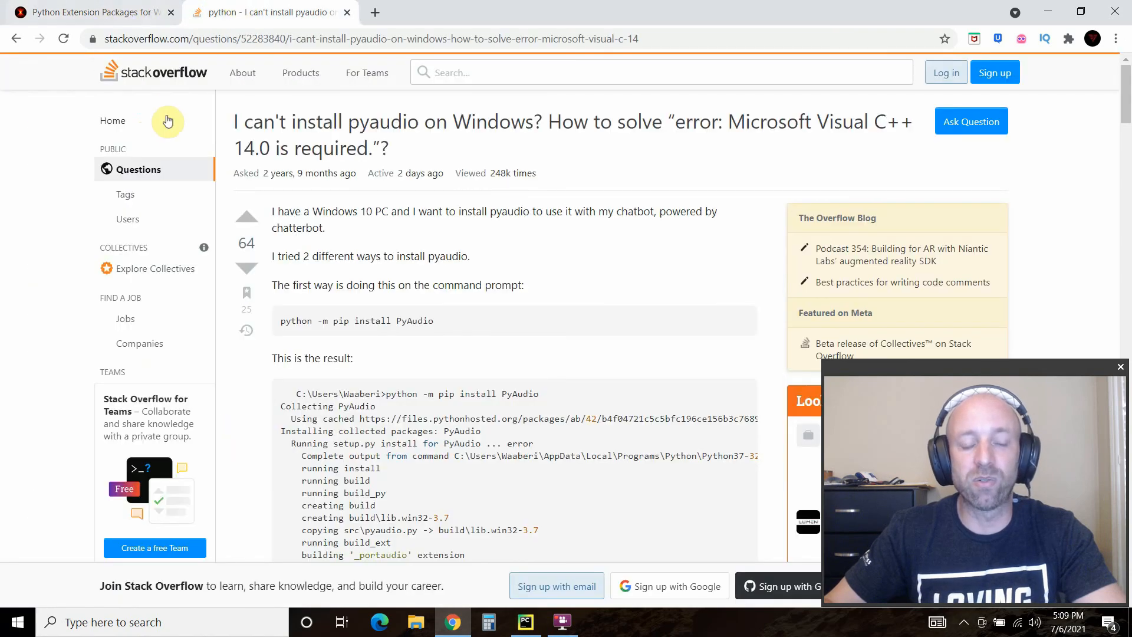
pyautogui.click(86, 12)
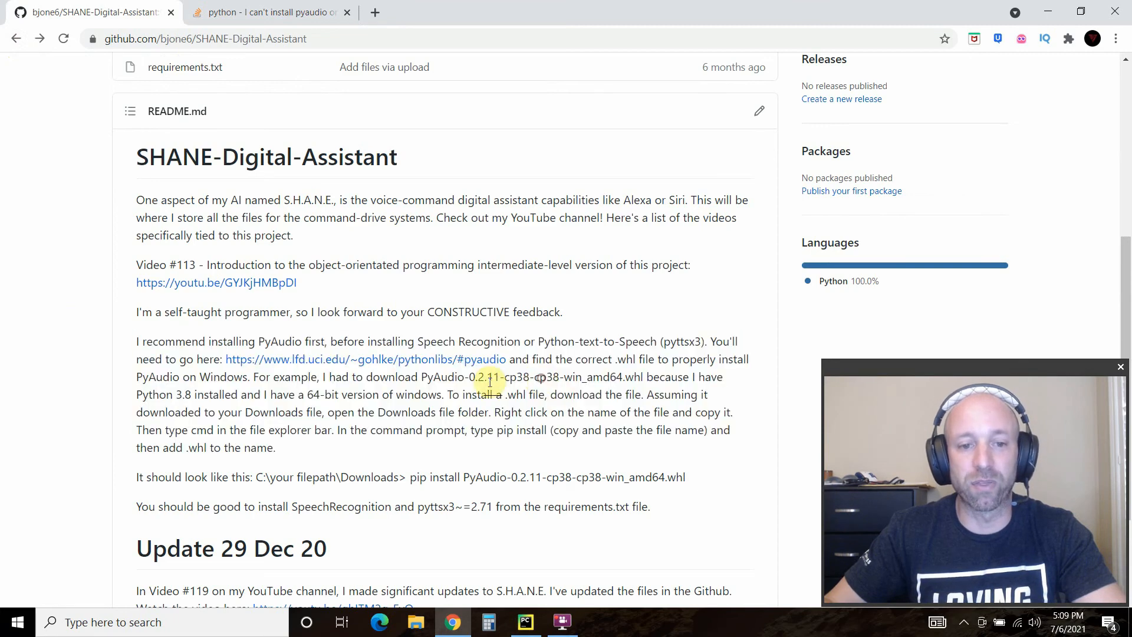
pyautogui.doubleClick(591, 376)
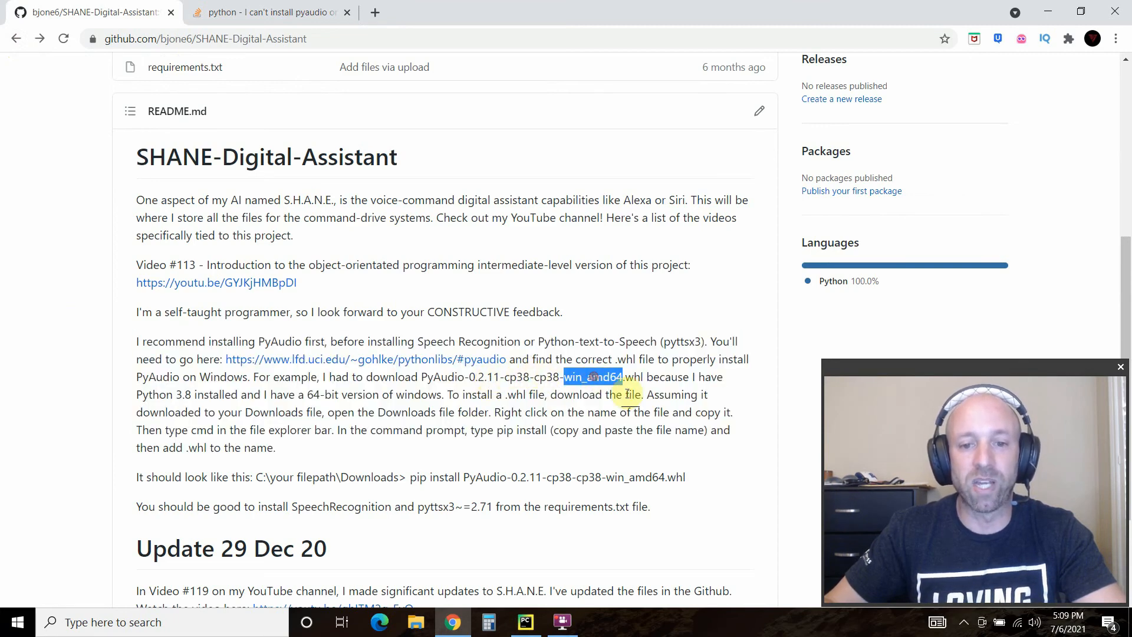
pyautogui.click(267, 12)
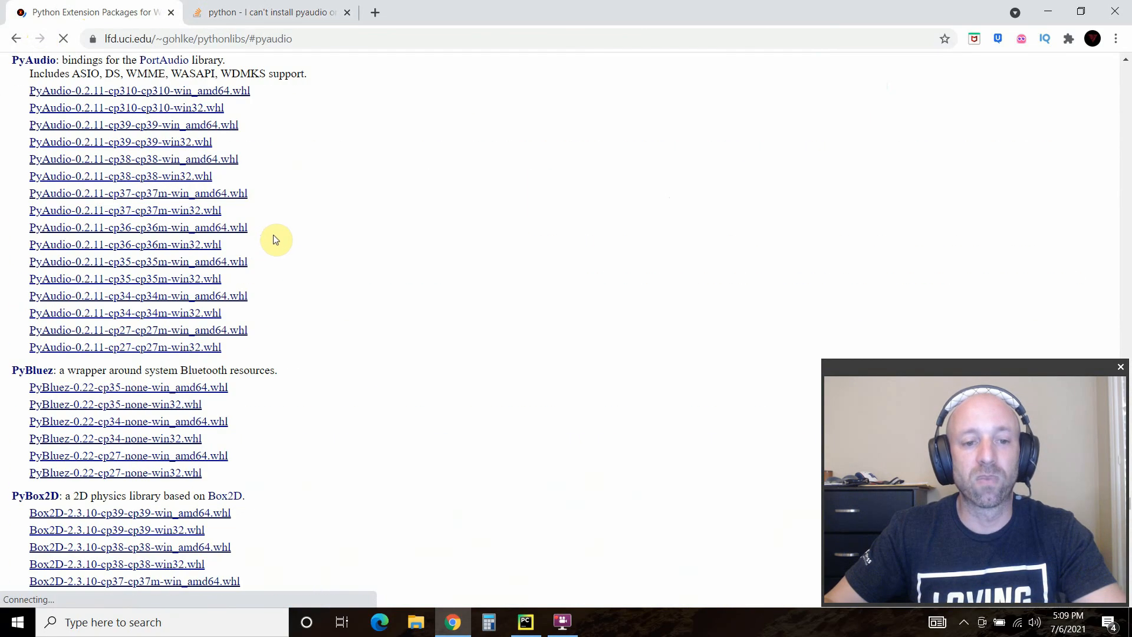
pyautogui.moveTo(168, 181)
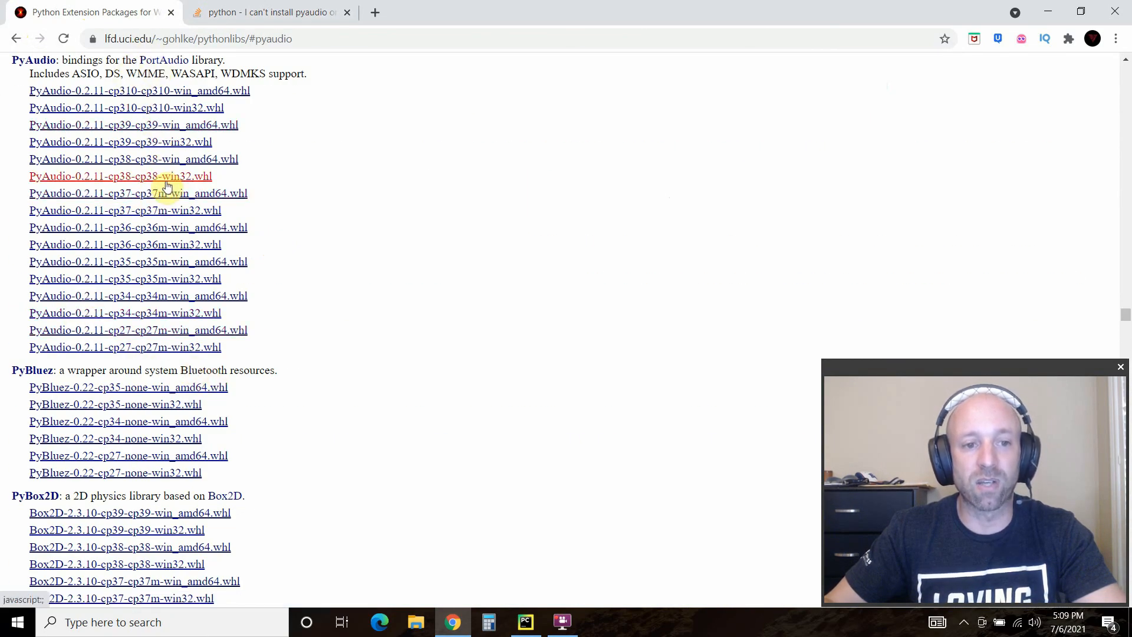
pyautogui.moveTo(176, 159)
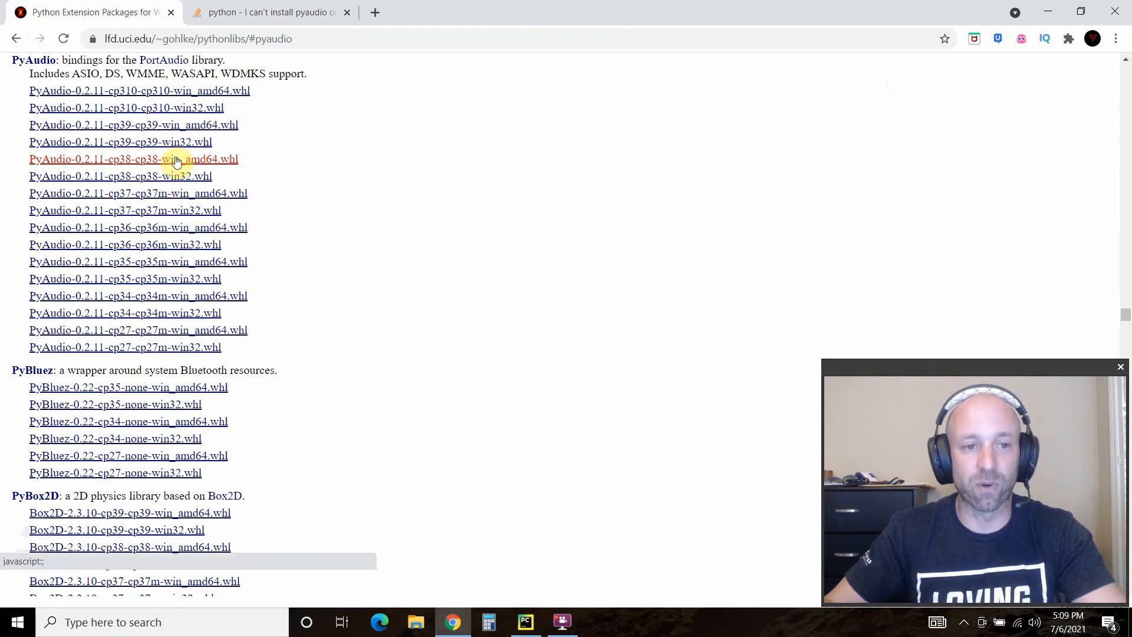
# Step: Download PyAudio-0.2.11-cp38-cp38-win_amd64.whl and cancel the prompt to open it
pyautogui.click(134, 158)
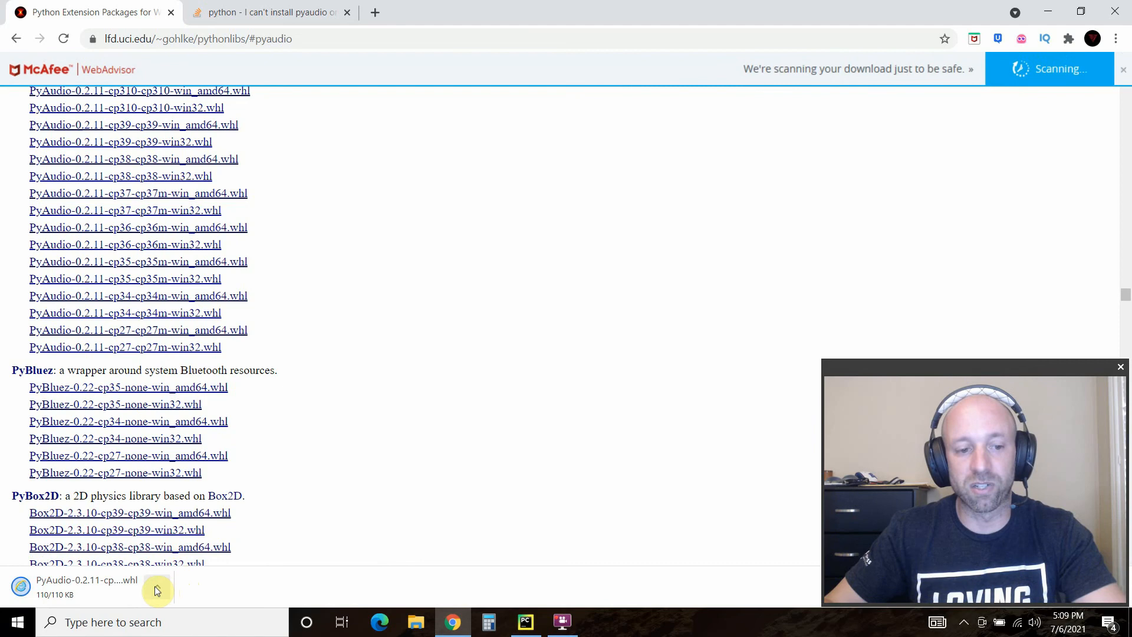
pyautogui.click(157, 586)
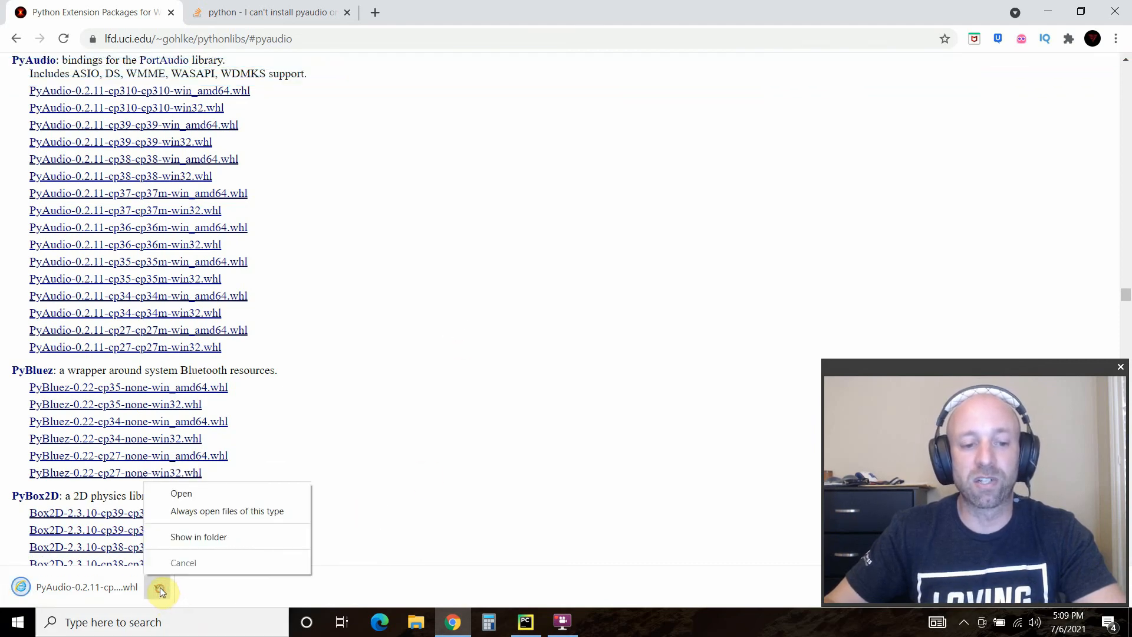
pyautogui.click(181, 493)
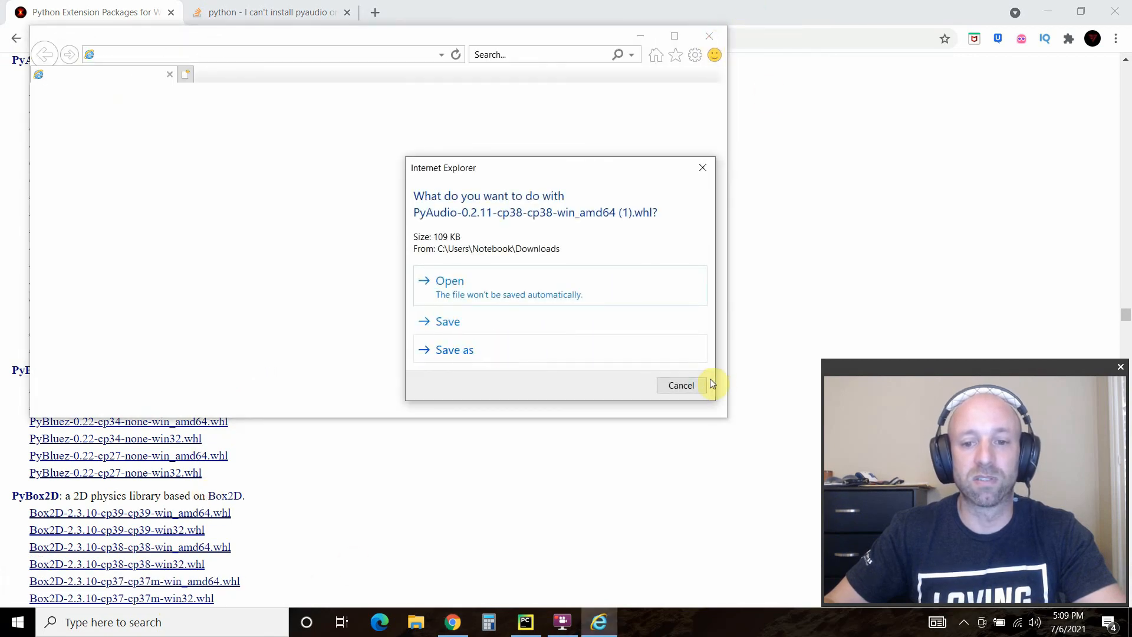
pyautogui.click(680, 385)
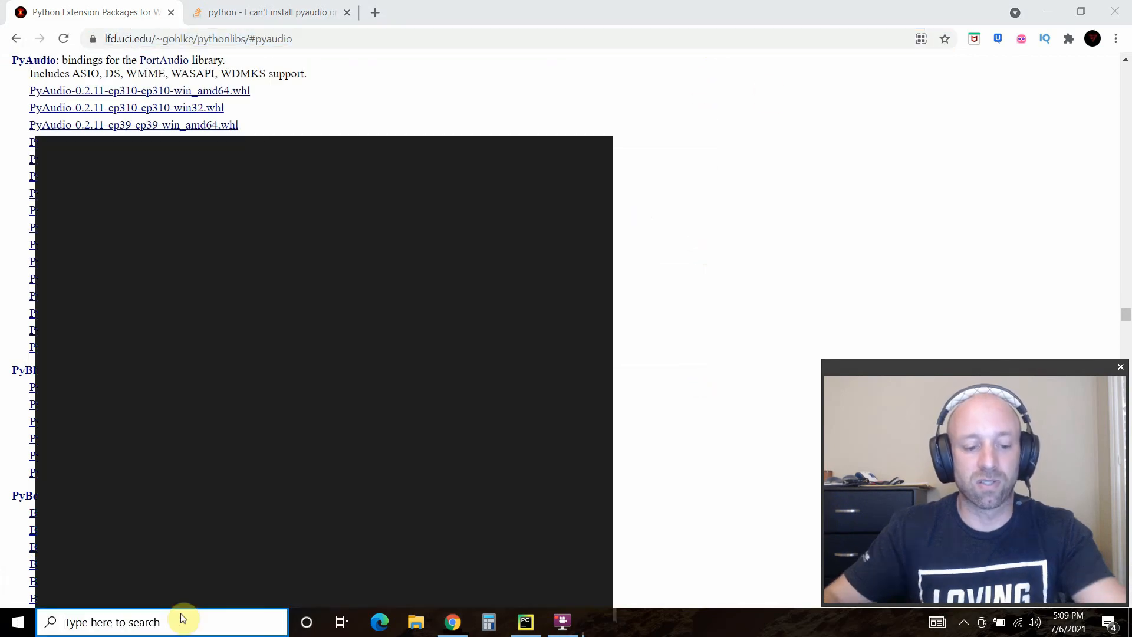
# Step: Open Downloads via Windows search 'down' and view the PyAudio wheel's context menu
pyautogui.write('down')
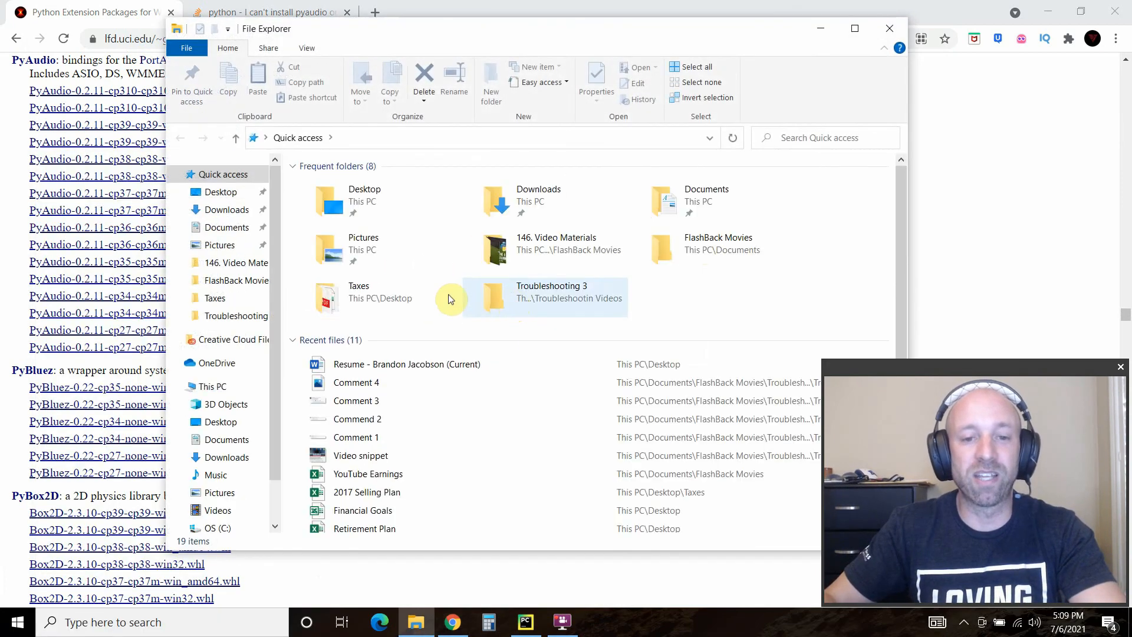
pyautogui.click(226, 210)
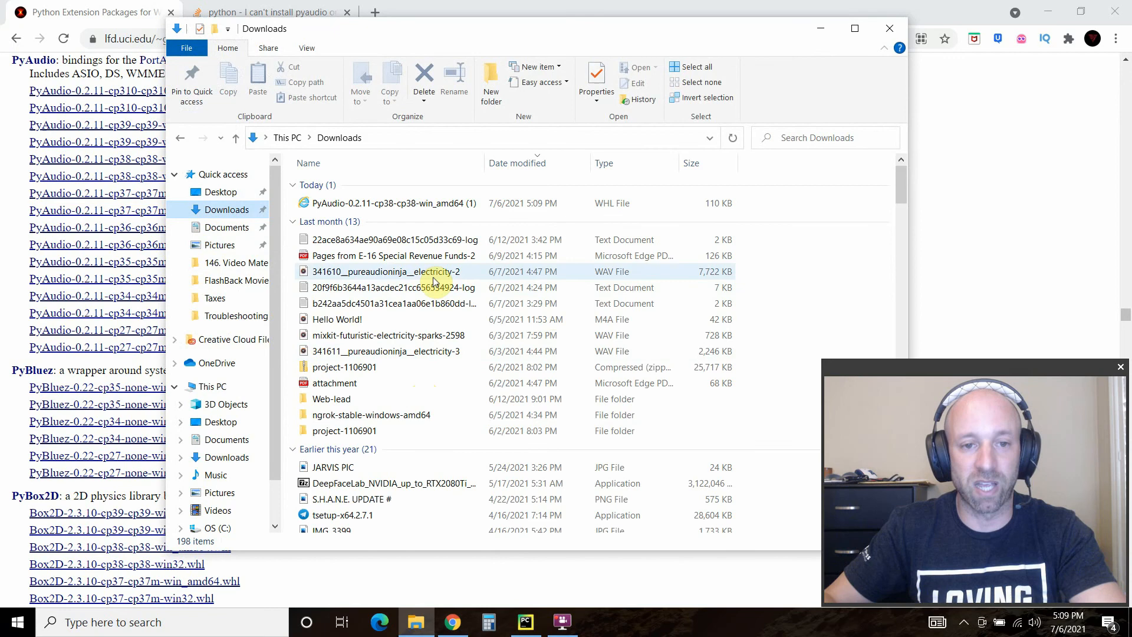
pyautogui.click(393, 203)
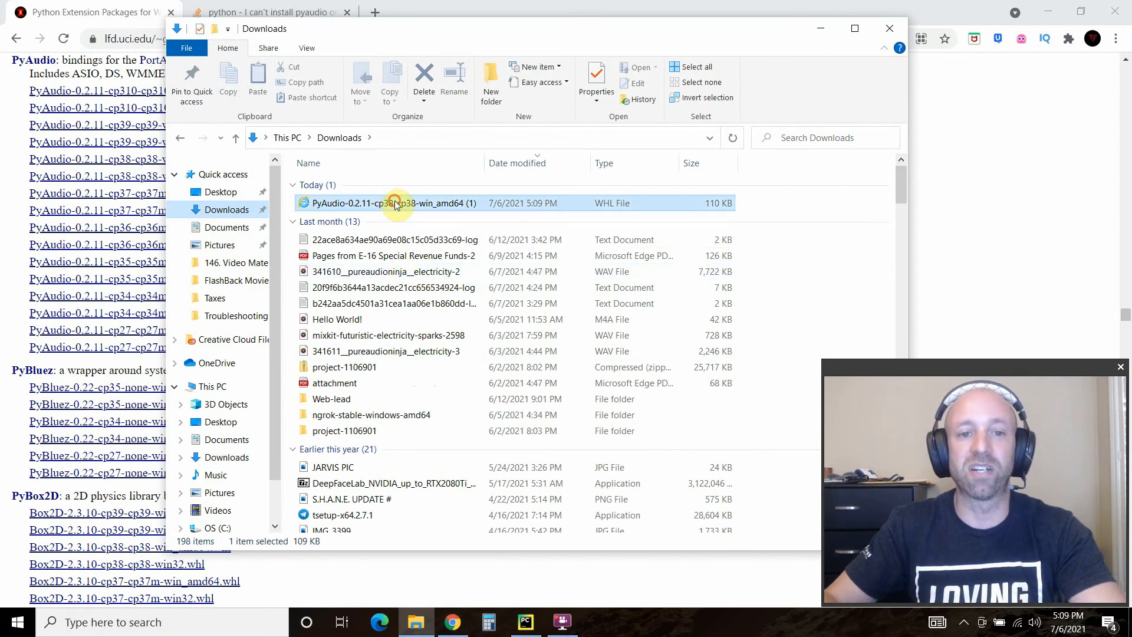
pyautogui.rightClick(393, 203)
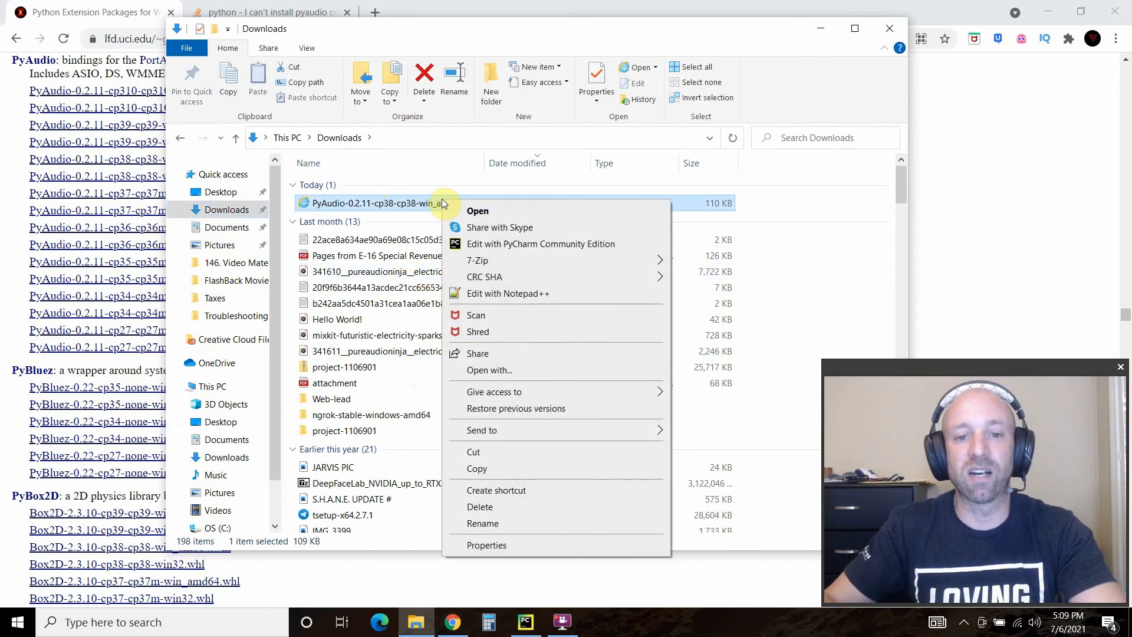
pyautogui.click(483, 523)
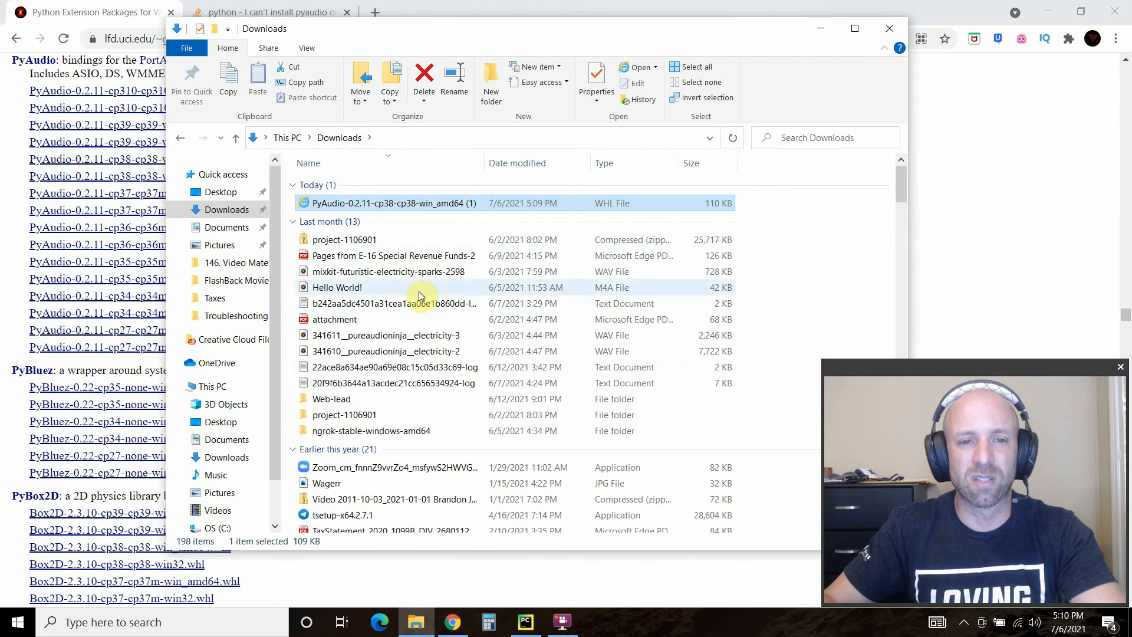
pyautogui.moveTo(430, 196)
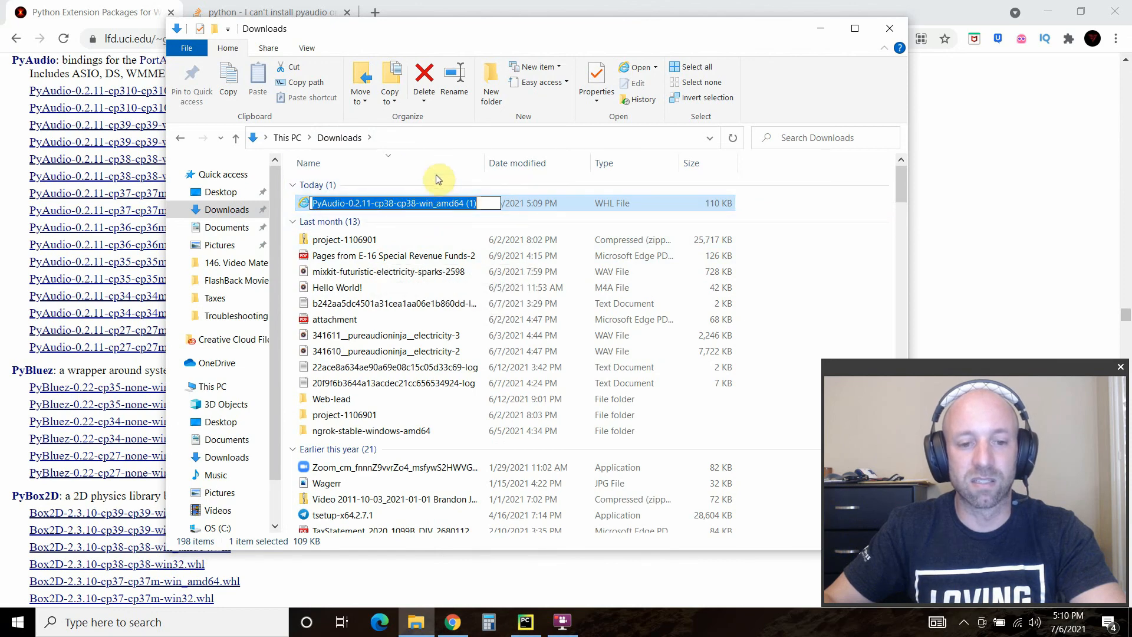
# Step: Sort the Downloads files by name, reverse the order, then sort by type
pyautogui.click(309, 163)
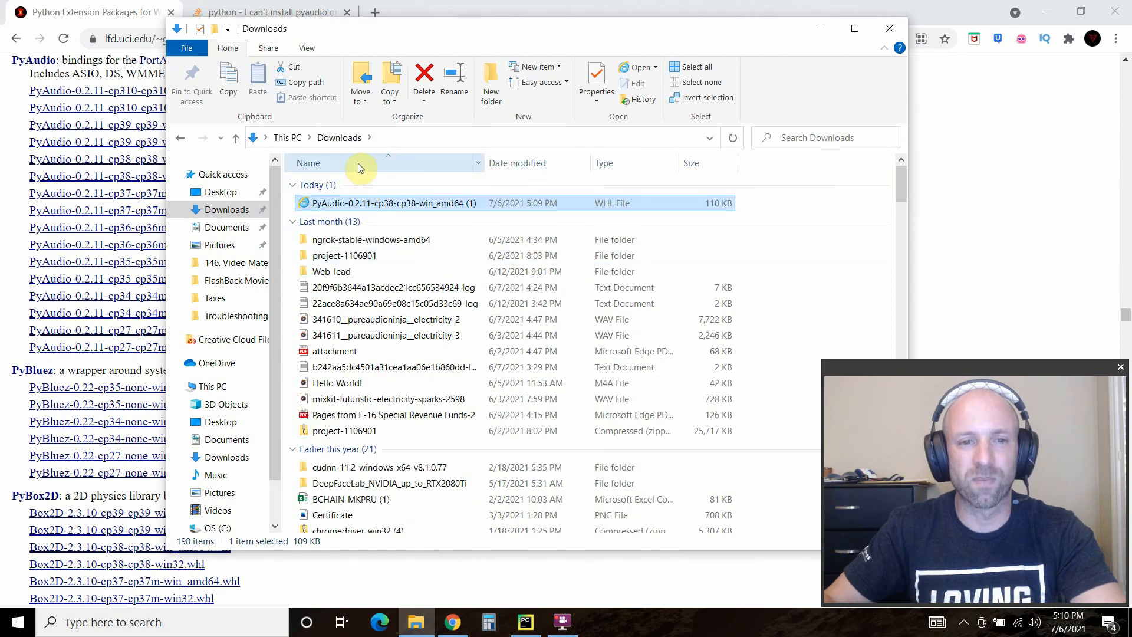
pyautogui.moveTo(418, 354)
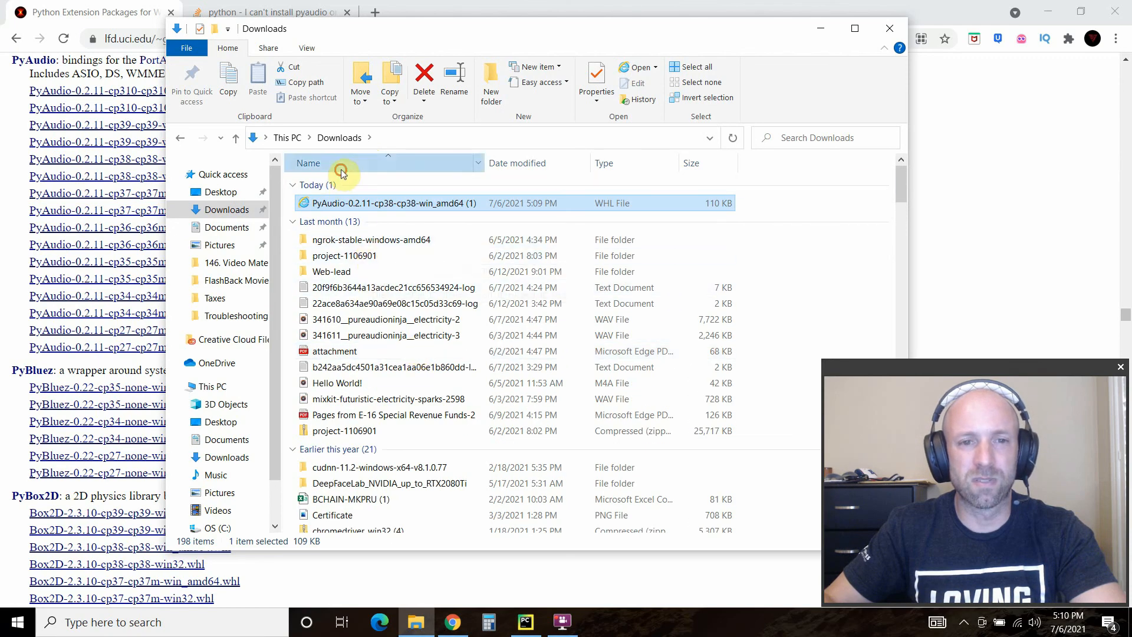
pyautogui.click(309, 163)
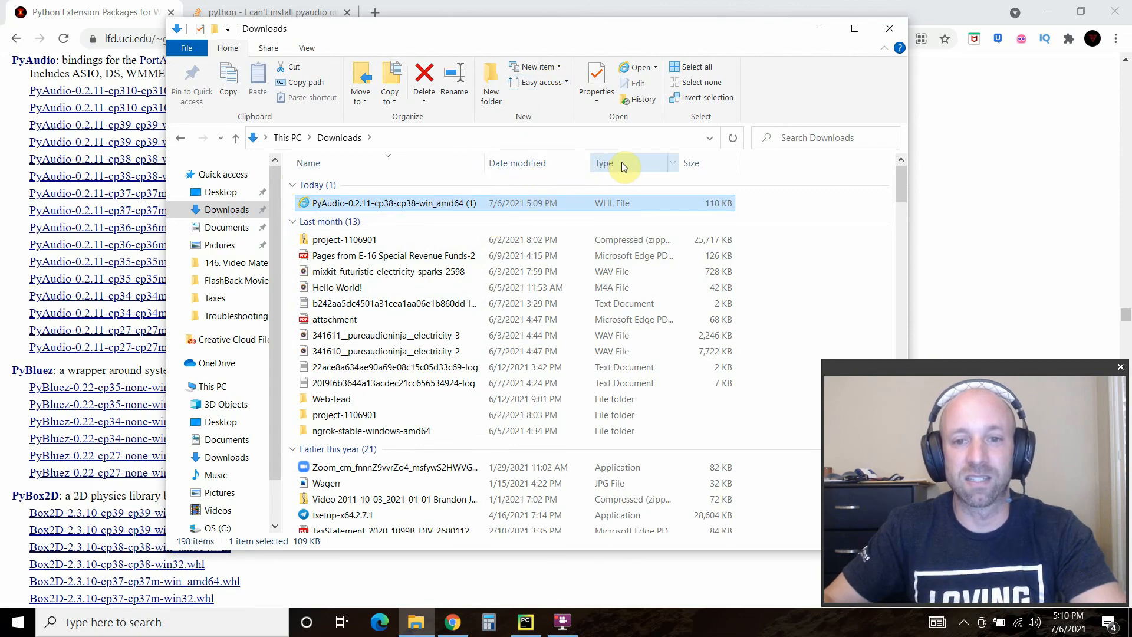
pyautogui.click(605, 163)
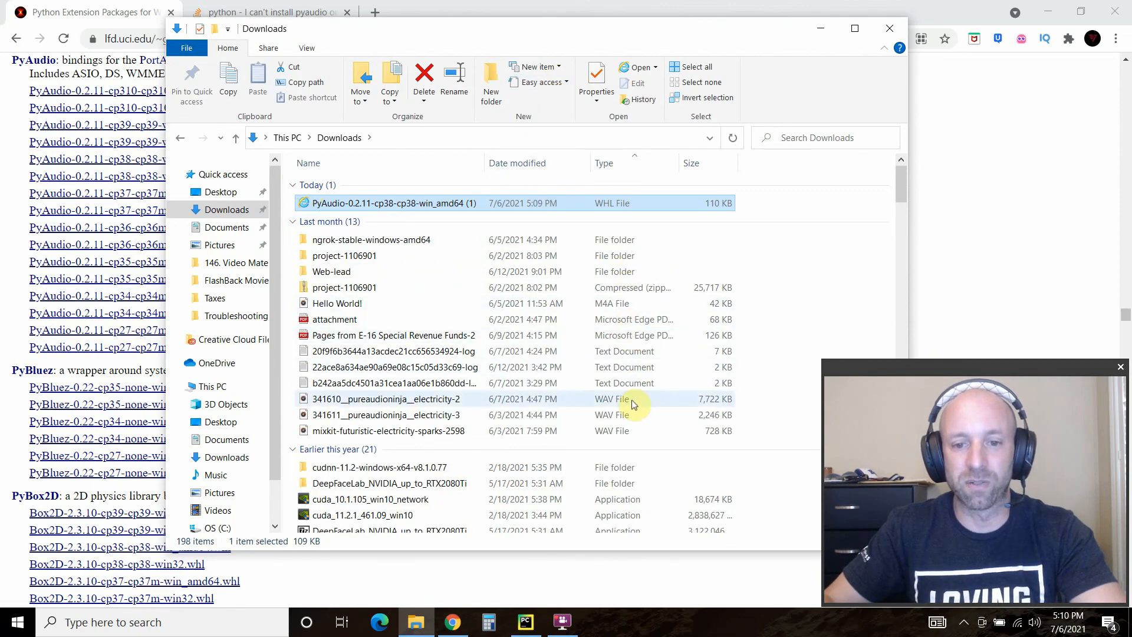
# Step: Select PyAudio-0.2.11-cp38-cp38-win_amd64.whl and enter Rename to copy its file name
pyautogui.scroll(-3)
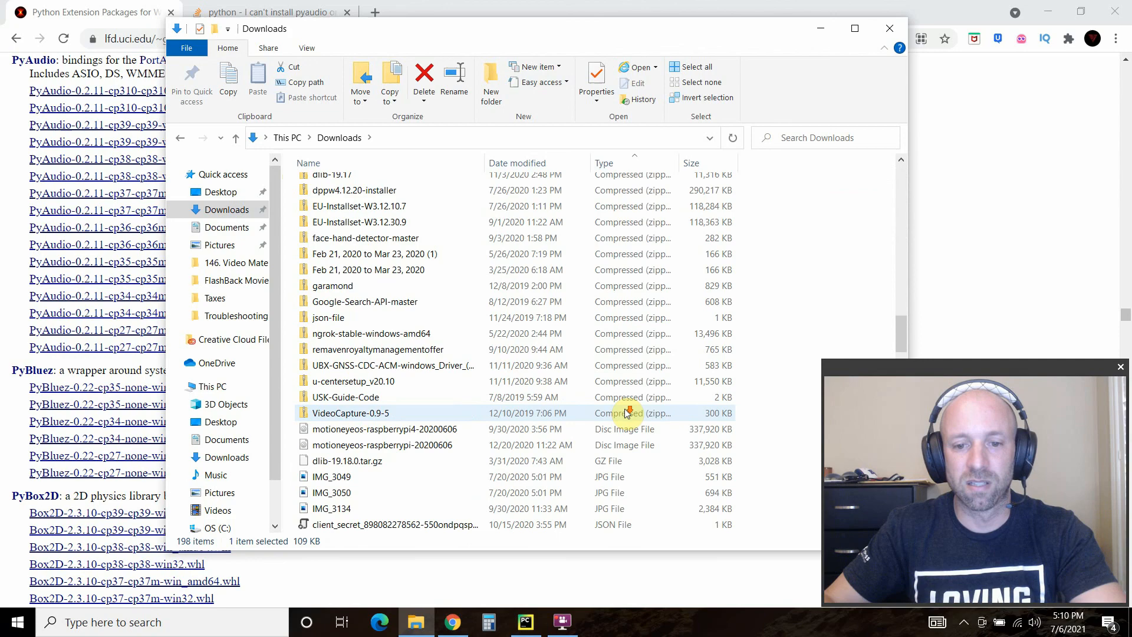
pyautogui.scroll(-3)
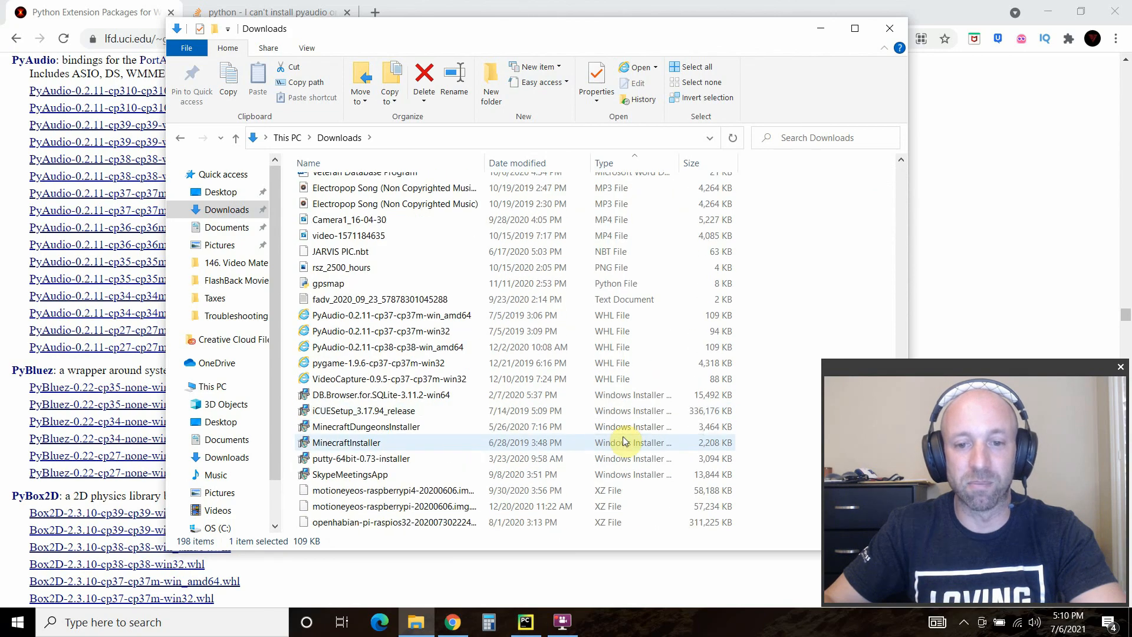
pyautogui.click(387, 315)
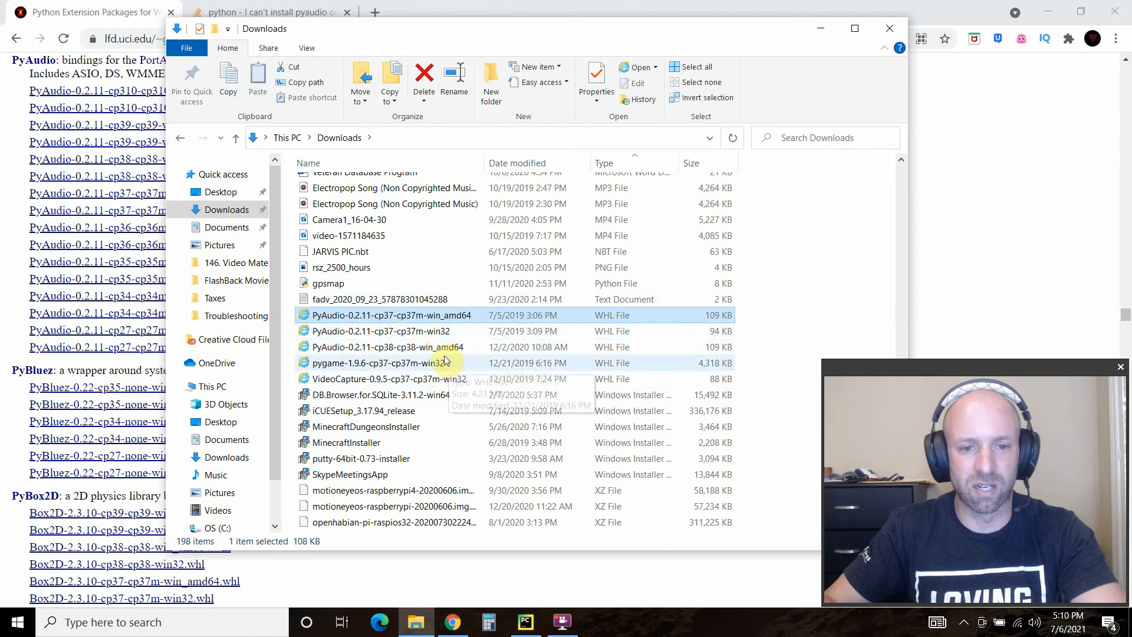
pyautogui.click(386, 347)
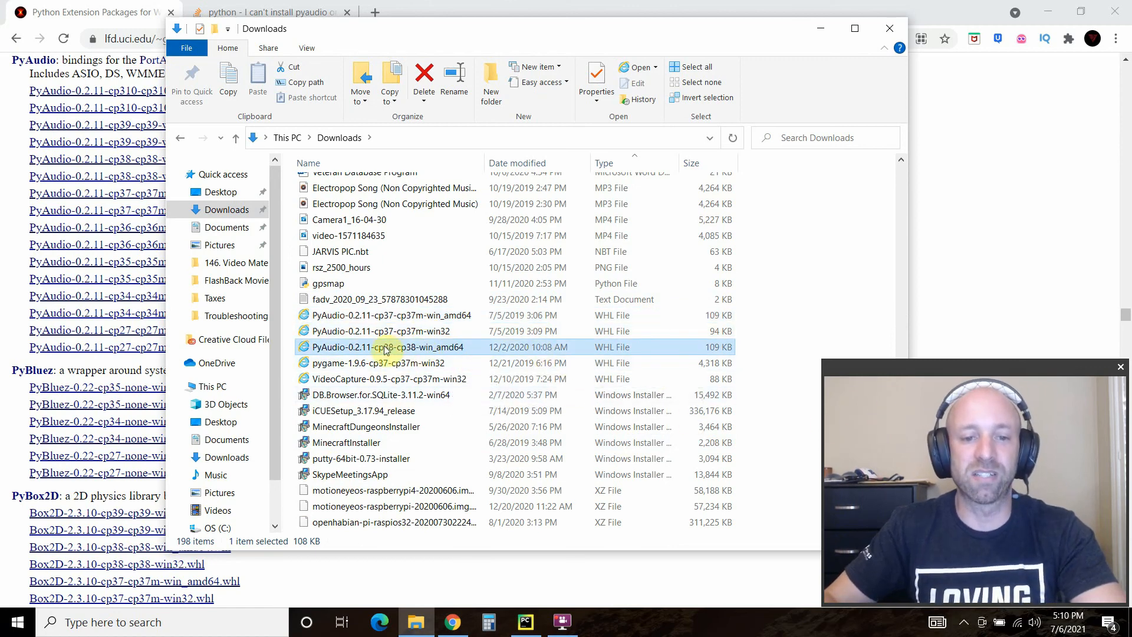
pyautogui.moveTo(388, 352)
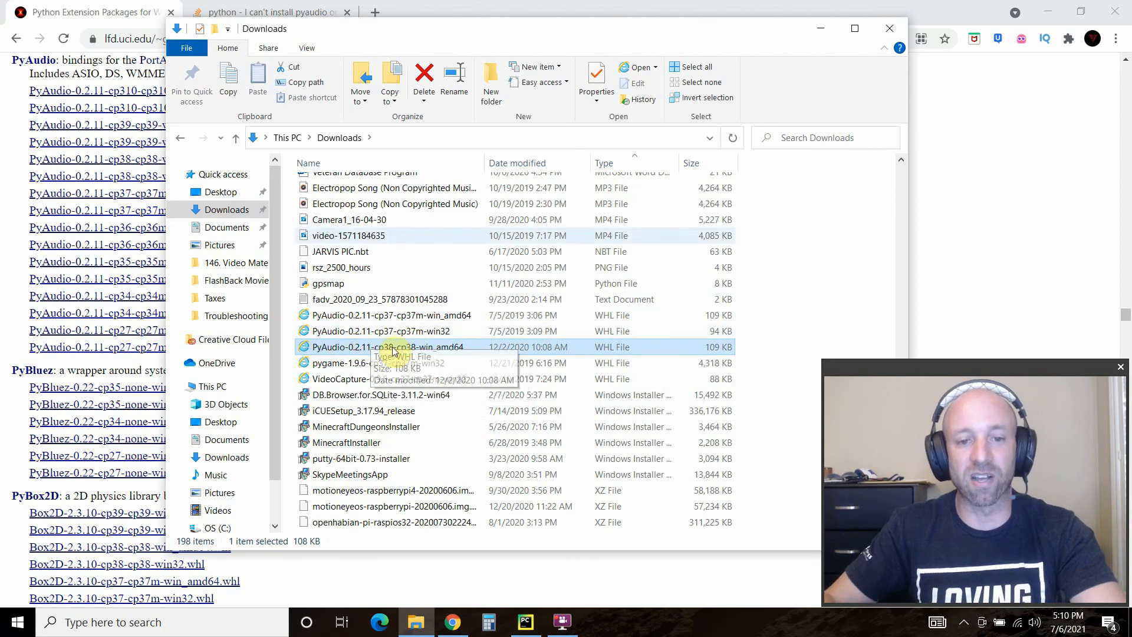
pyautogui.rightClick(364, 347)
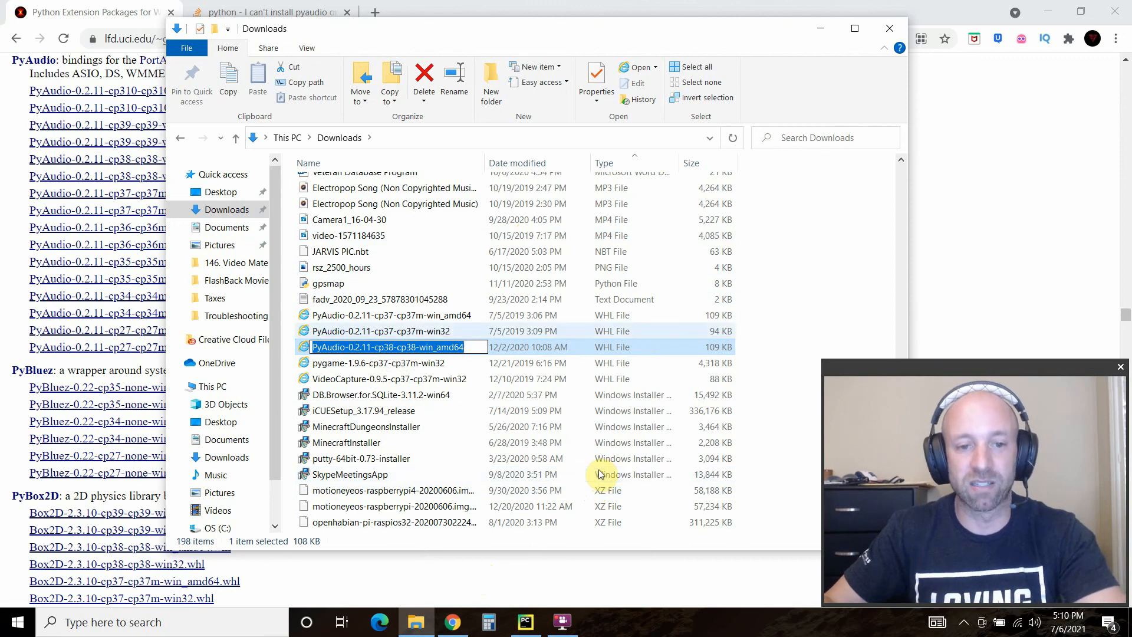
pyautogui.moveTo(439, 351)
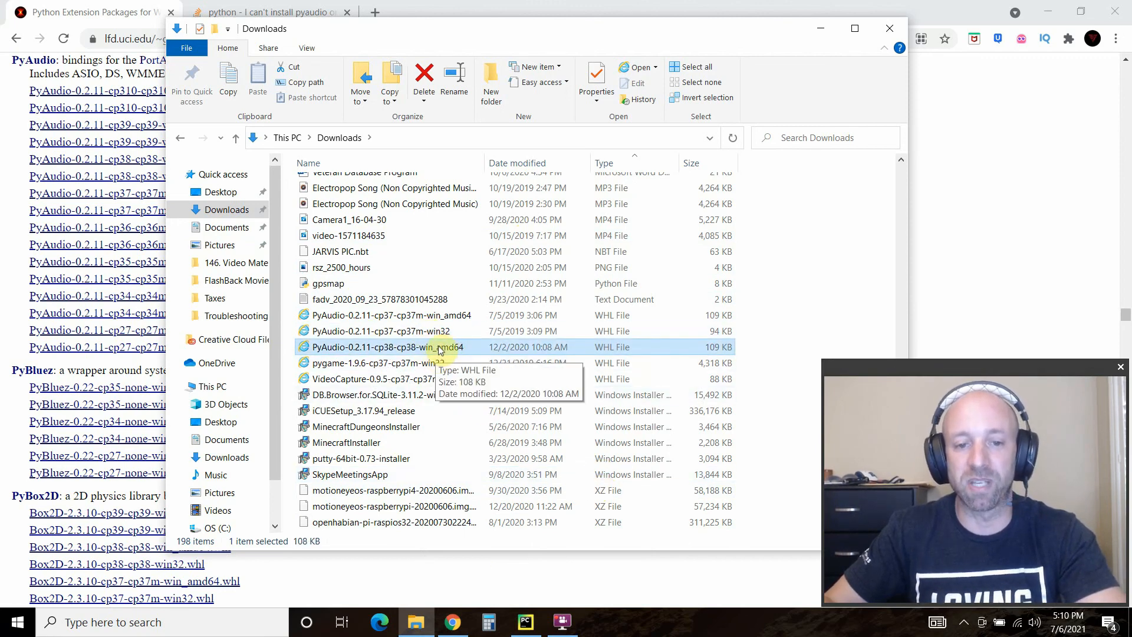
pyautogui.rightClick(387, 347)
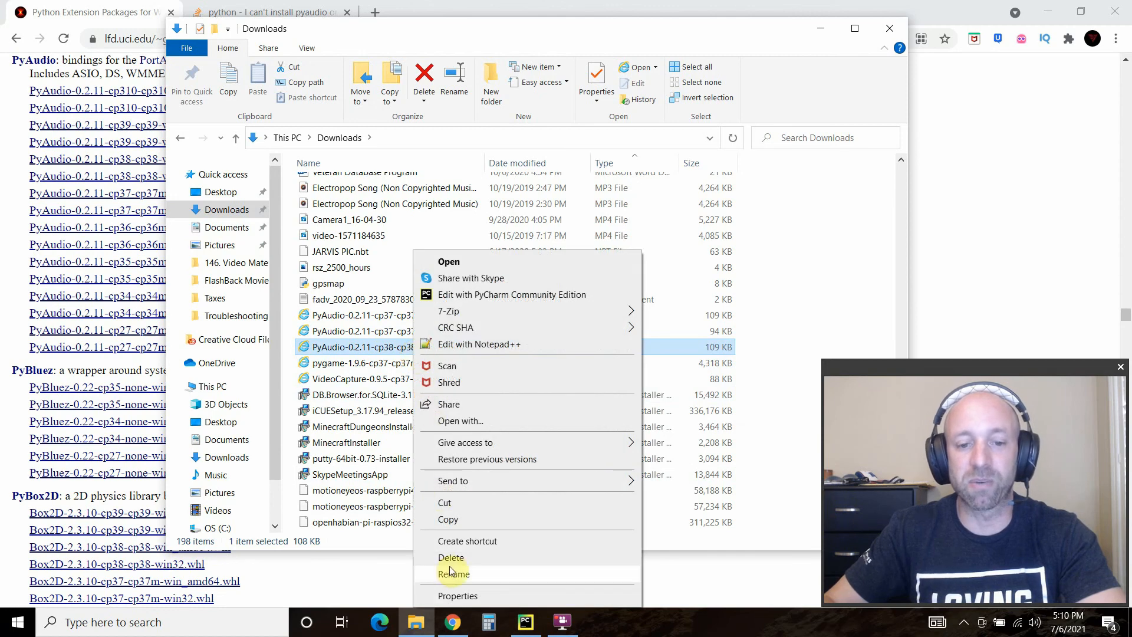
pyautogui.click(453, 573)
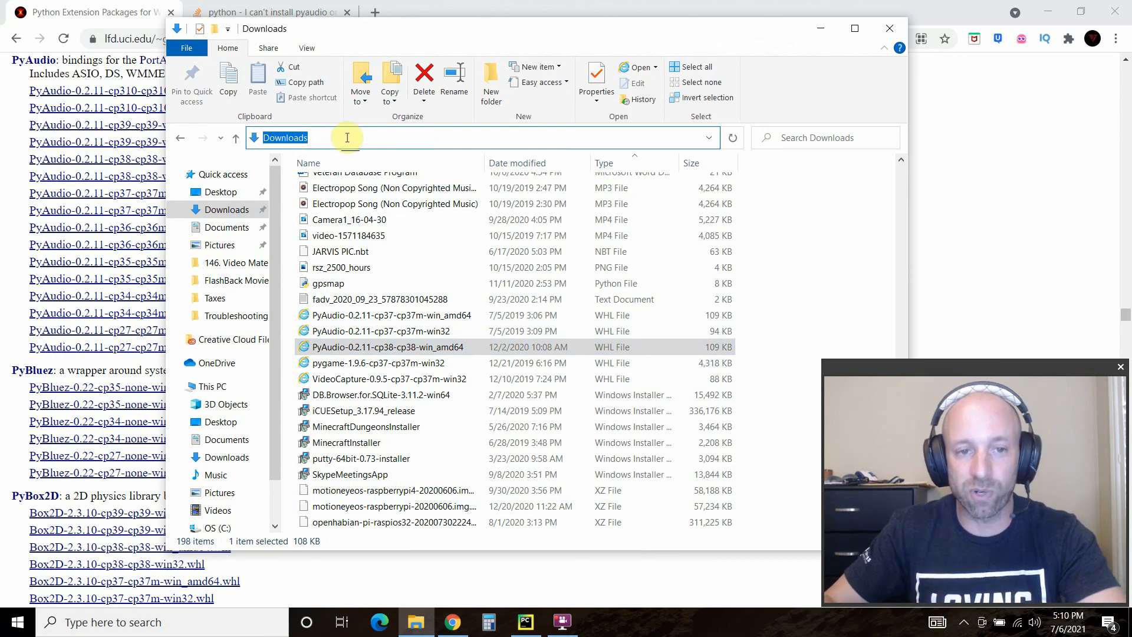
# Step: Open cmd in Downloads and enter pip install PyAudio-0.2.11-cp38-cp38-win_amd64.whl
pyautogui.write('cmd')
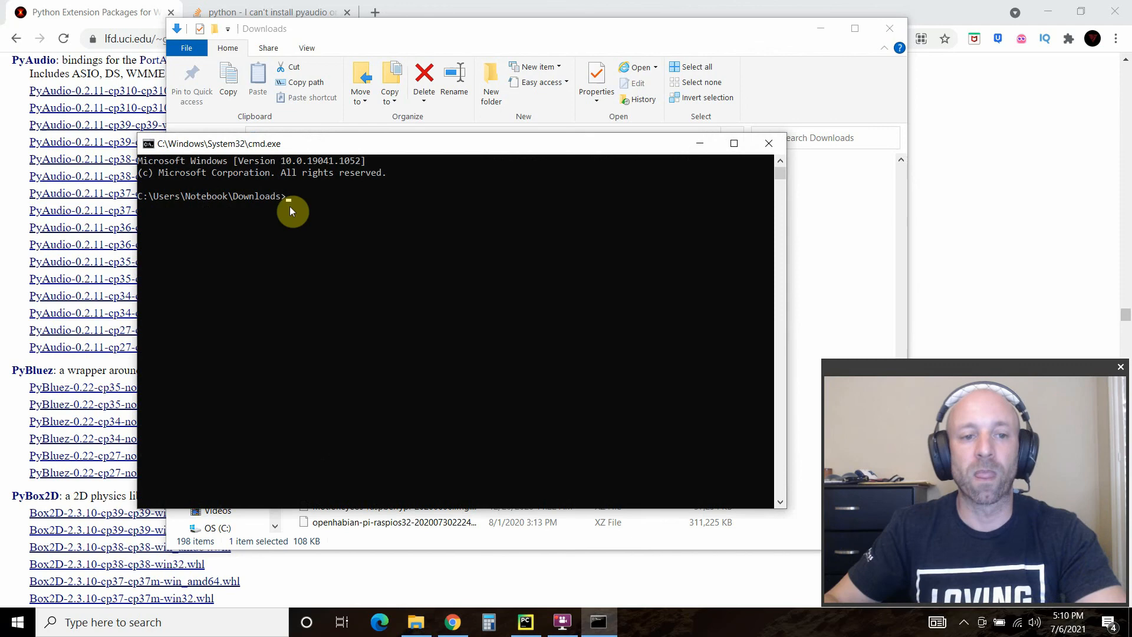
pyautogui.click(253, 203)
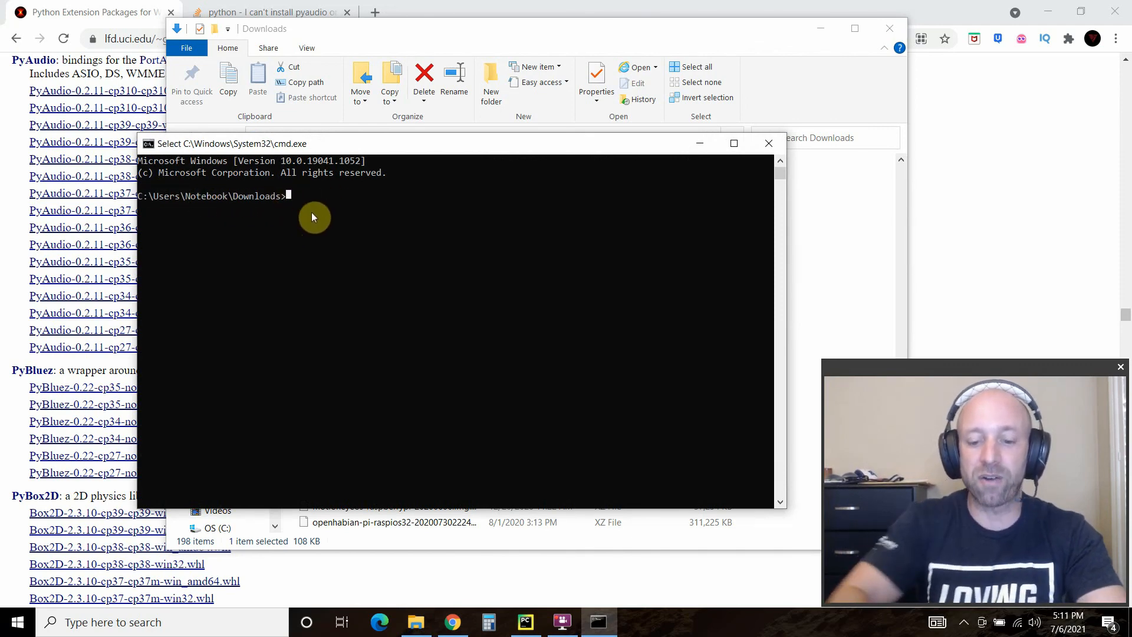
pyautogui.write('pip install')
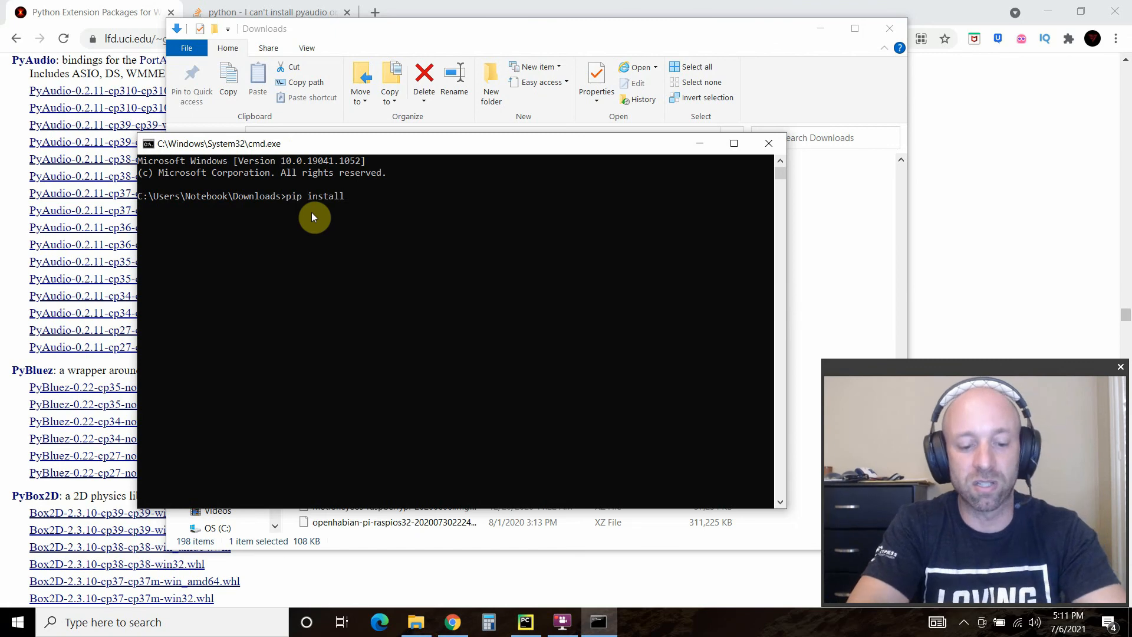
pyautogui.write('PyAudio-0.2.11-cp38-cp38-win_amd64')
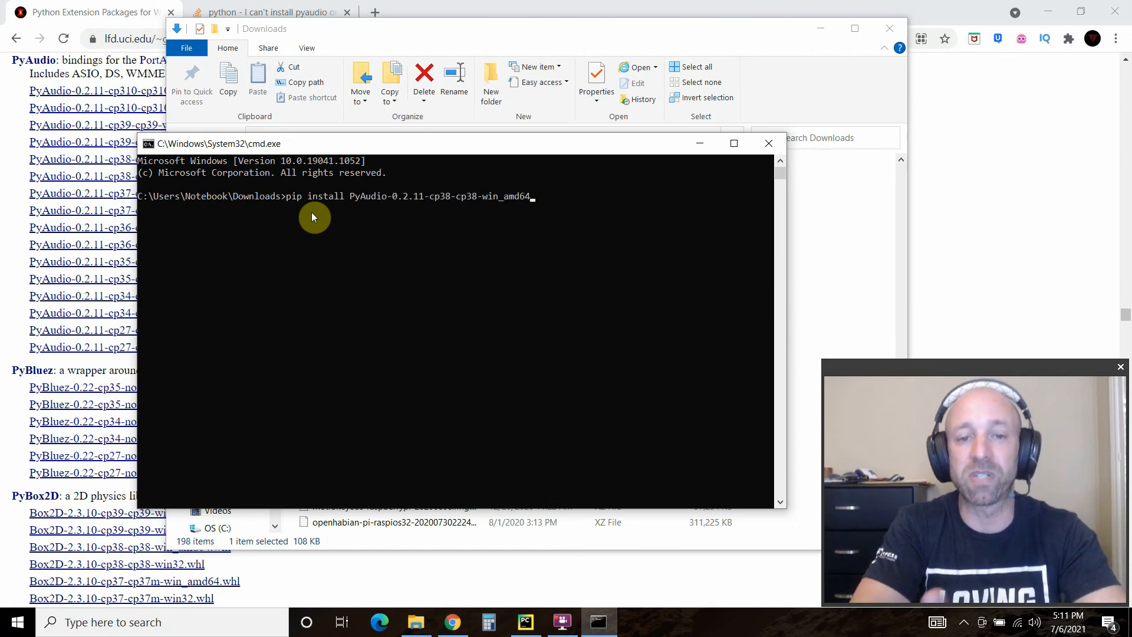
pyautogui.write('.whl')
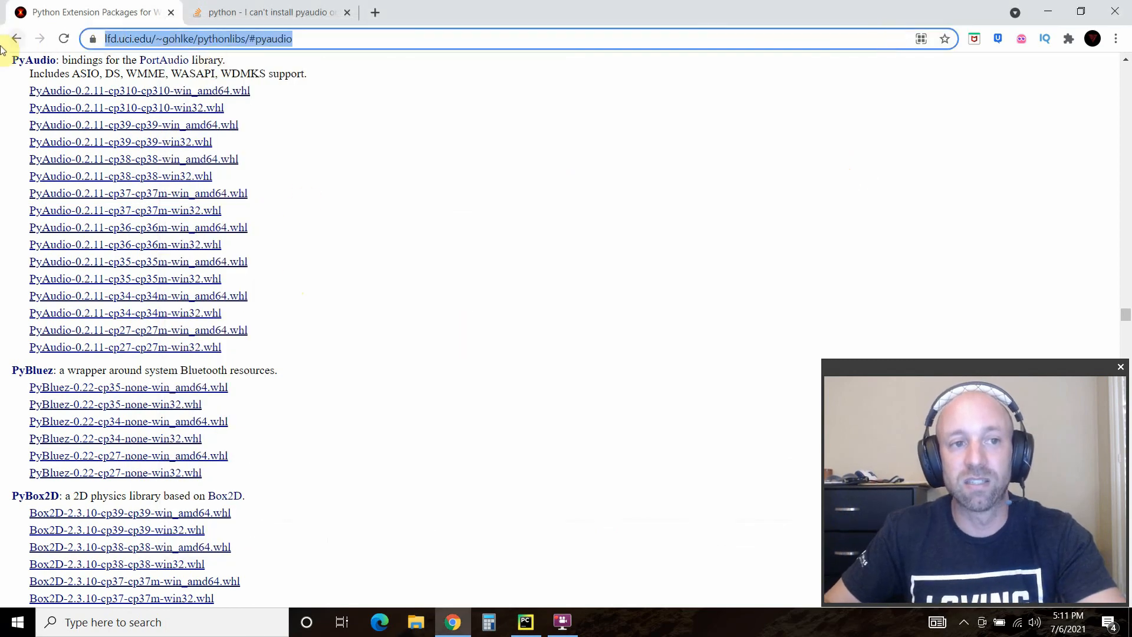
# Step: Read the SHANE-Digital-Assistant README's PyAudio wheel install paragraph, then scroll back to the file list
pyautogui.click(16, 39)
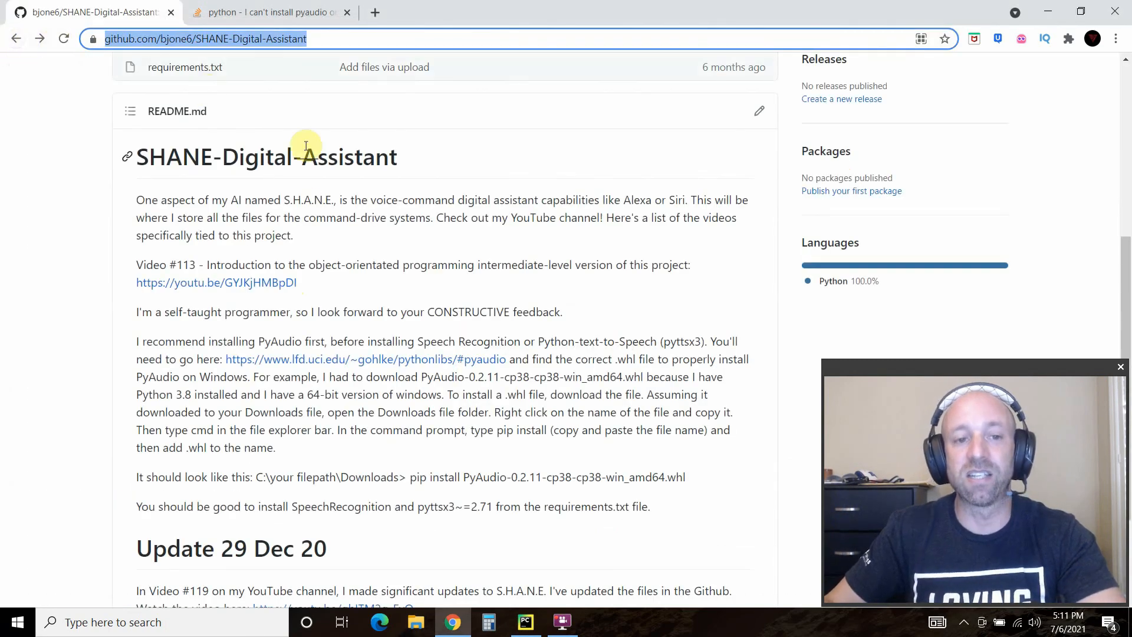
pyautogui.scroll(3)
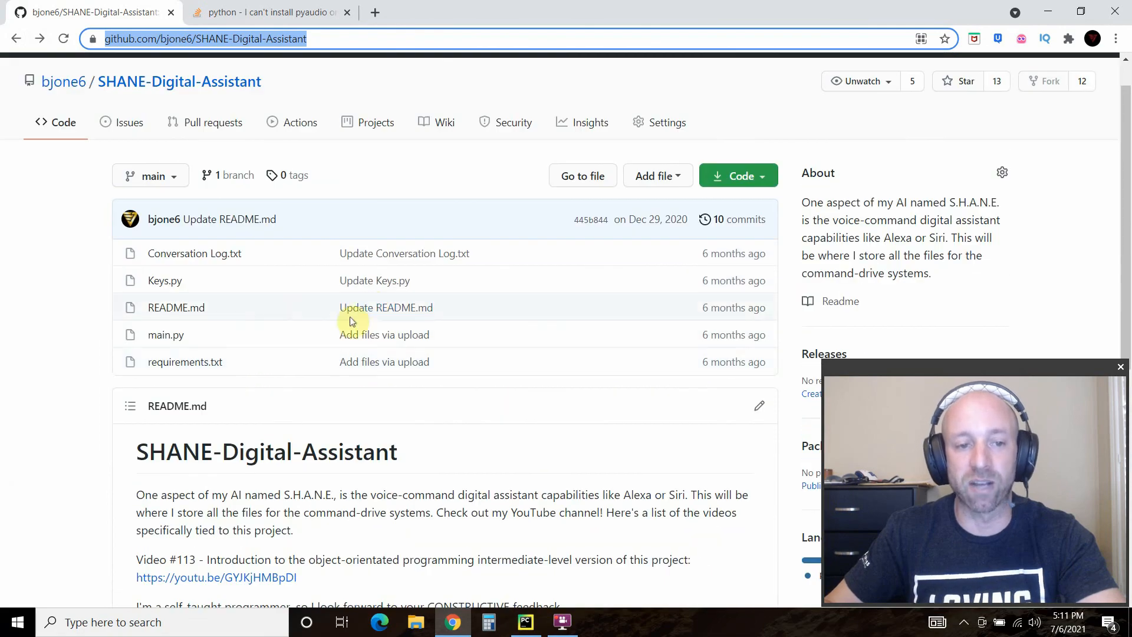
pyautogui.scroll(-3)
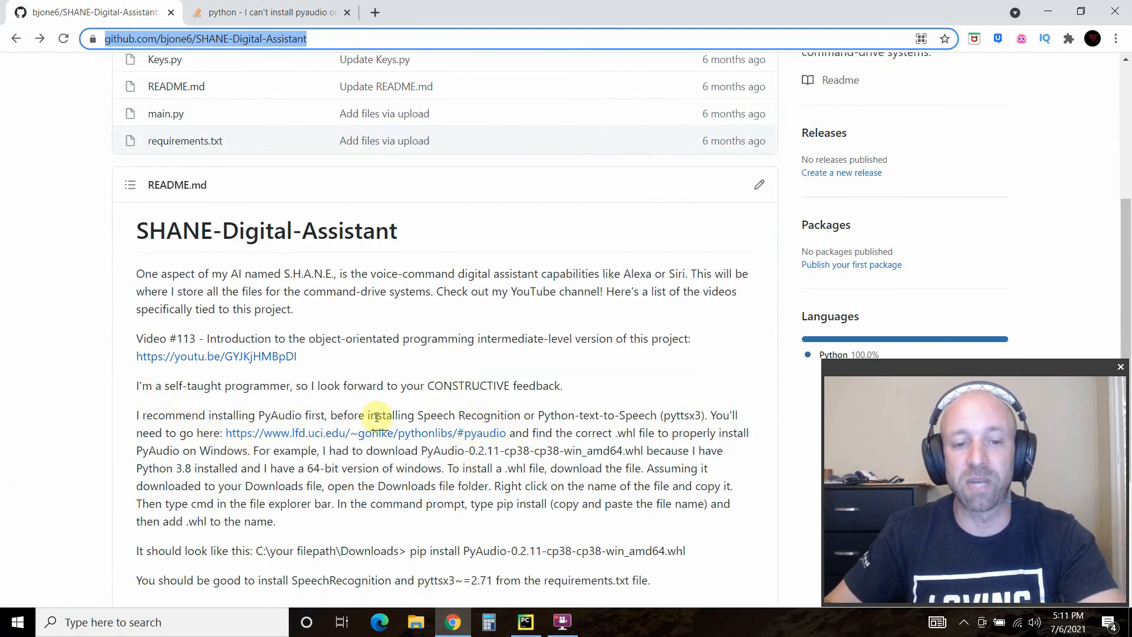
pyautogui.doubleClick(390, 415)
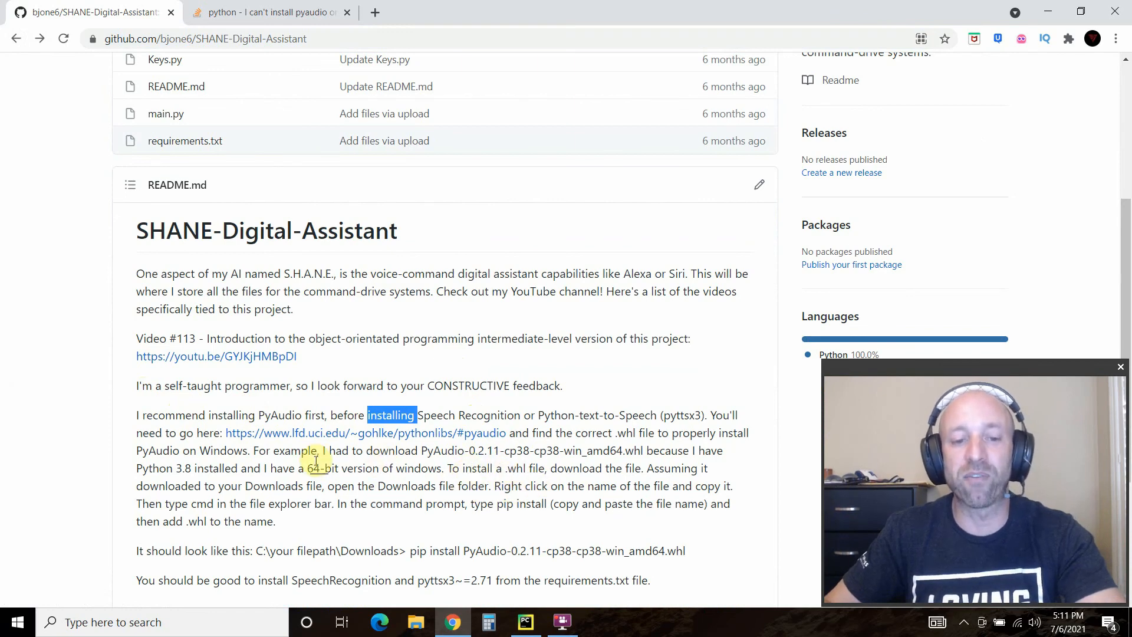
pyautogui.moveTo(393, 439)
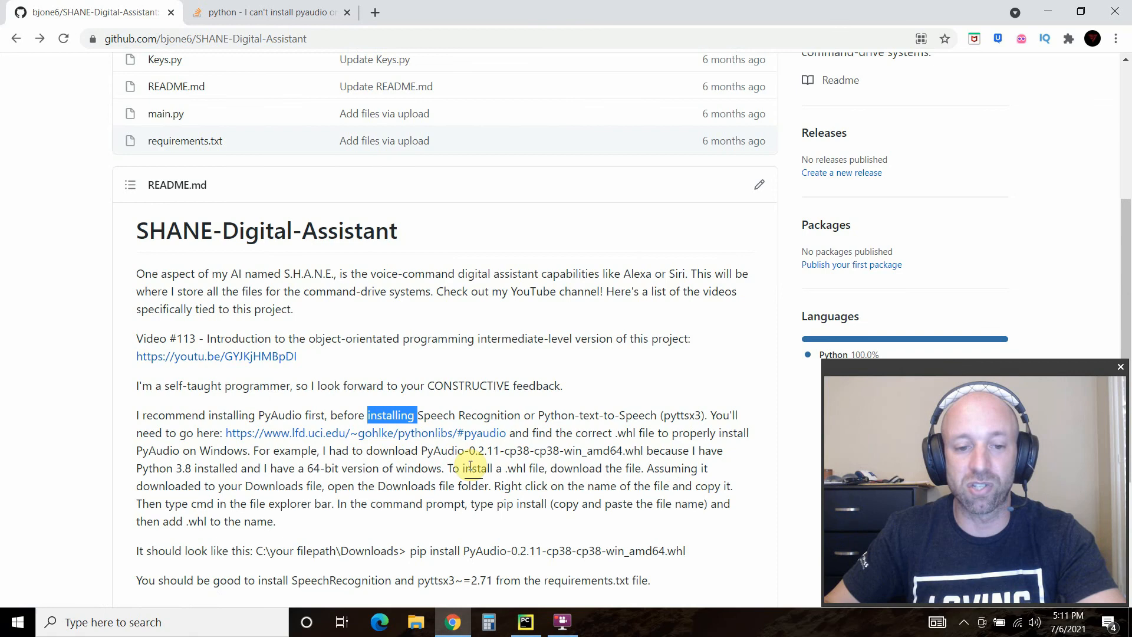
pyautogui.scroll(-3)
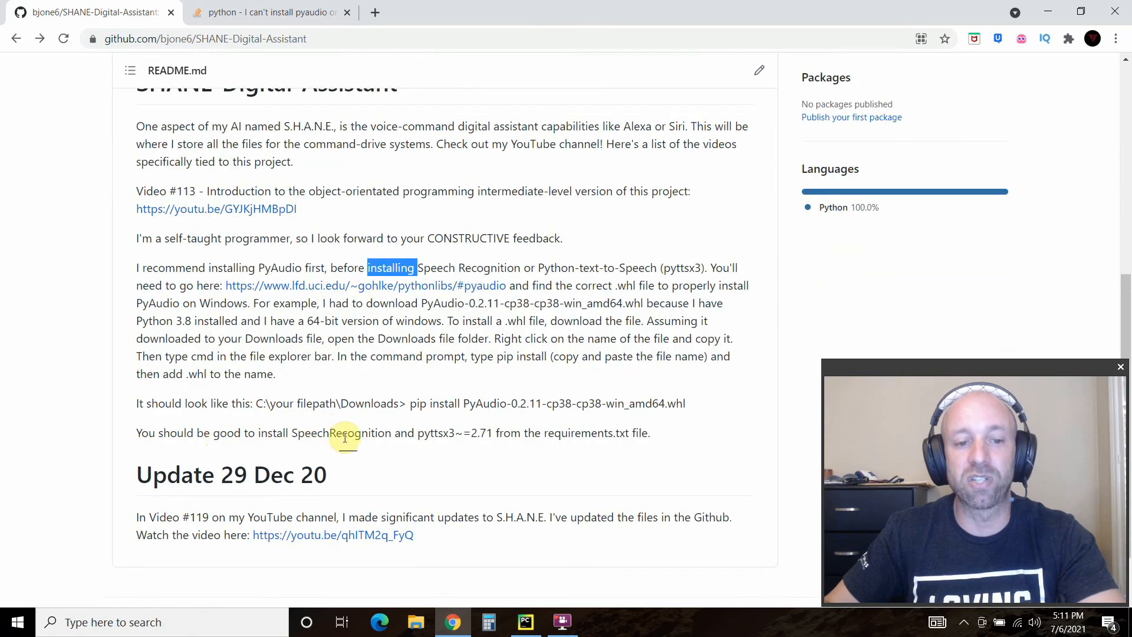
pyautogui.doubleClick(342, 432)
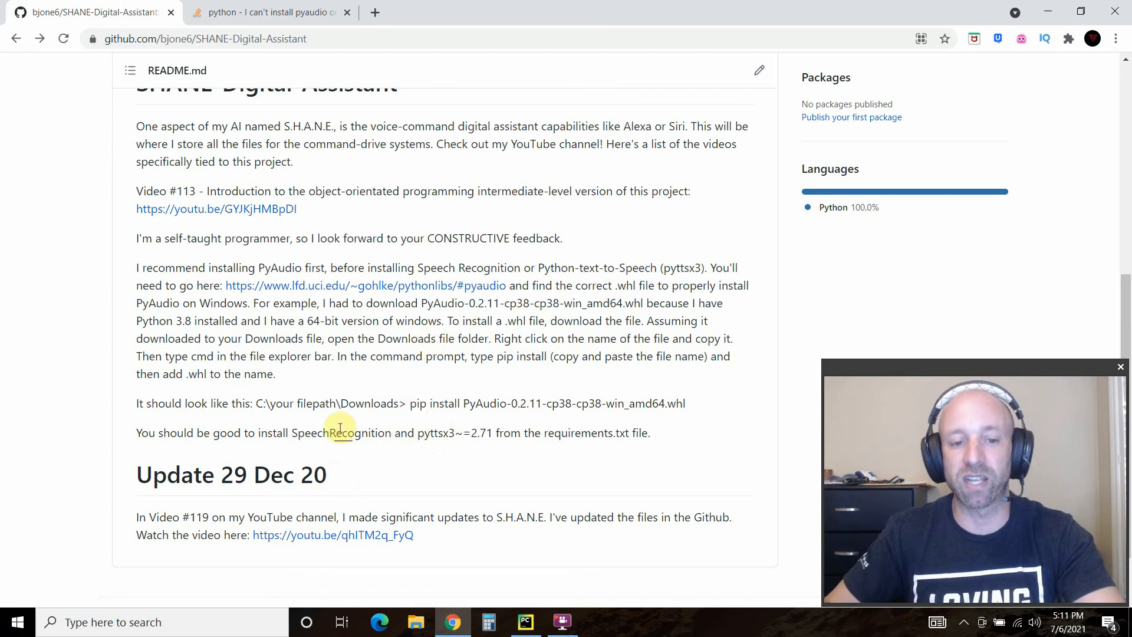
pyautogui.moveTo(586, 285)
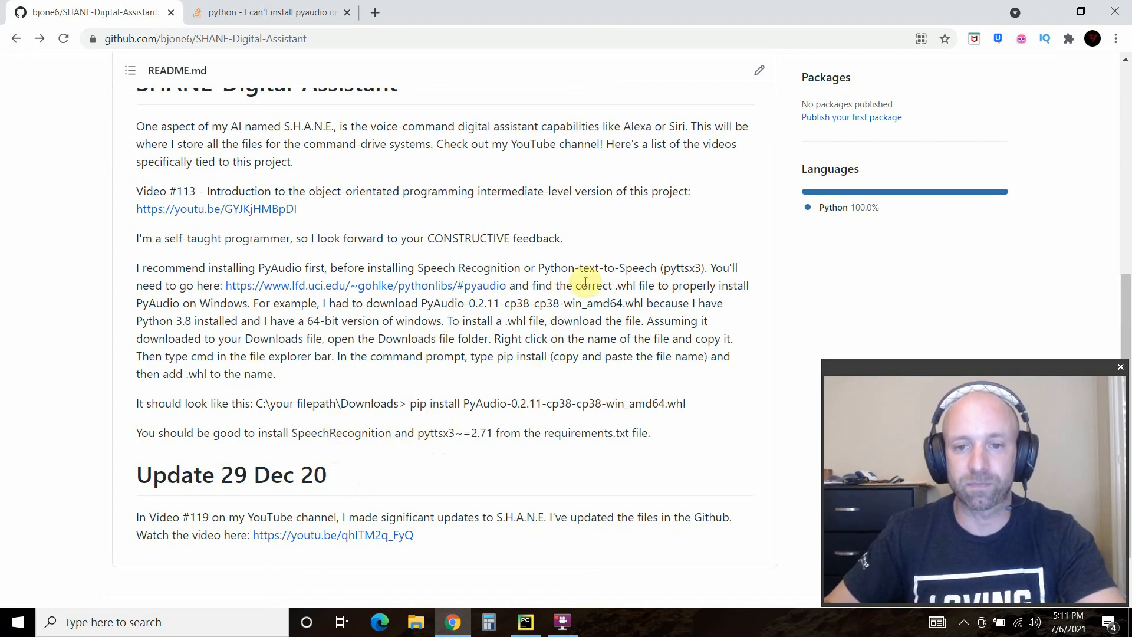
pyautogui.scroll(3)
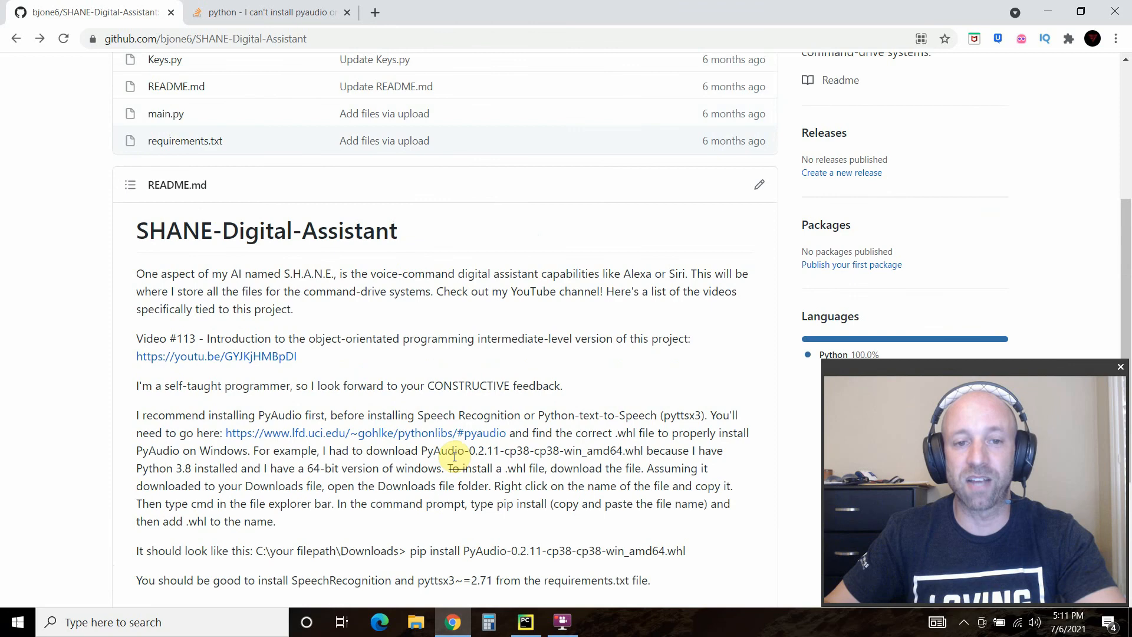
pyautogui.scroll(3)
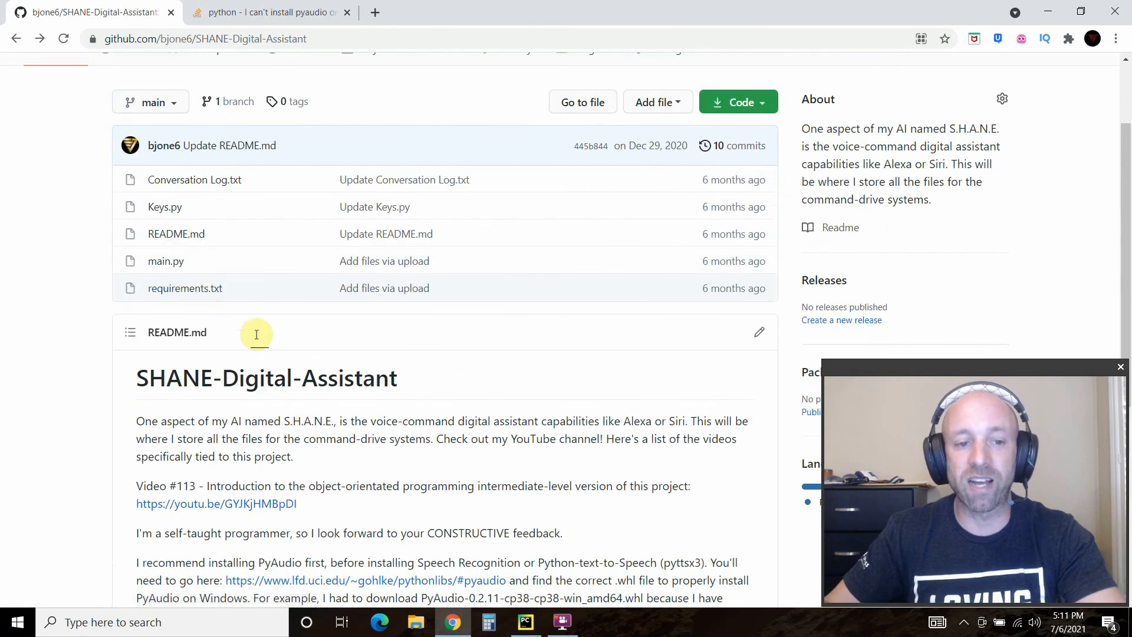
# Step: Open requirements.txt and close the Stack Overflow pyaudio question tab
pyautogui.click(184, 288)
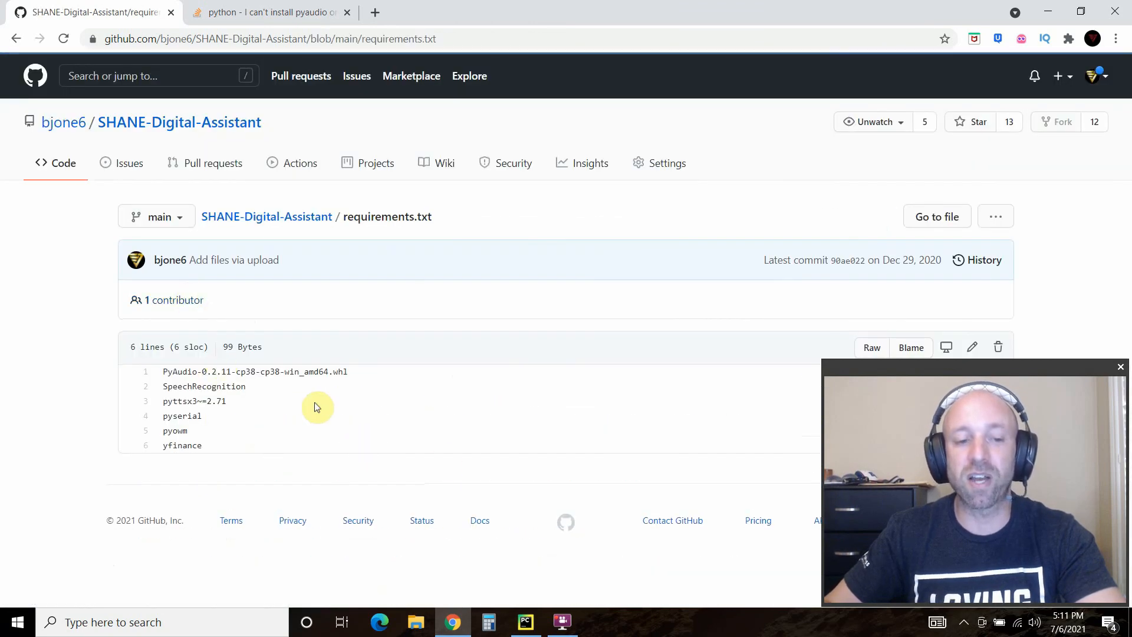
pyautogui.moveTo(306, 117)
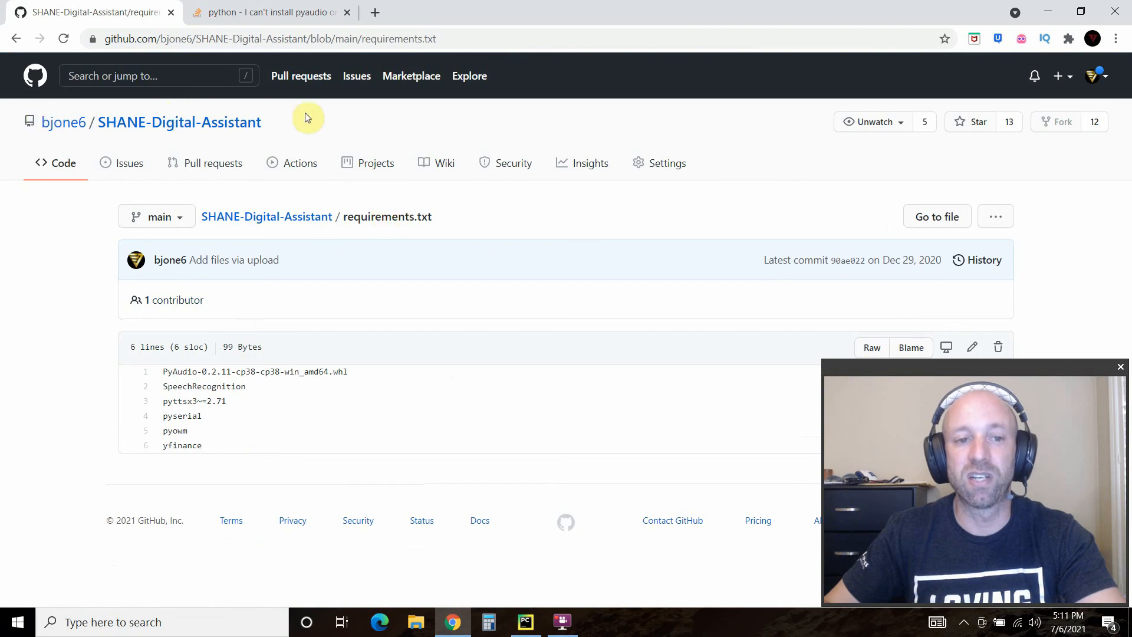
pyautogui.moveTo(345, 381)
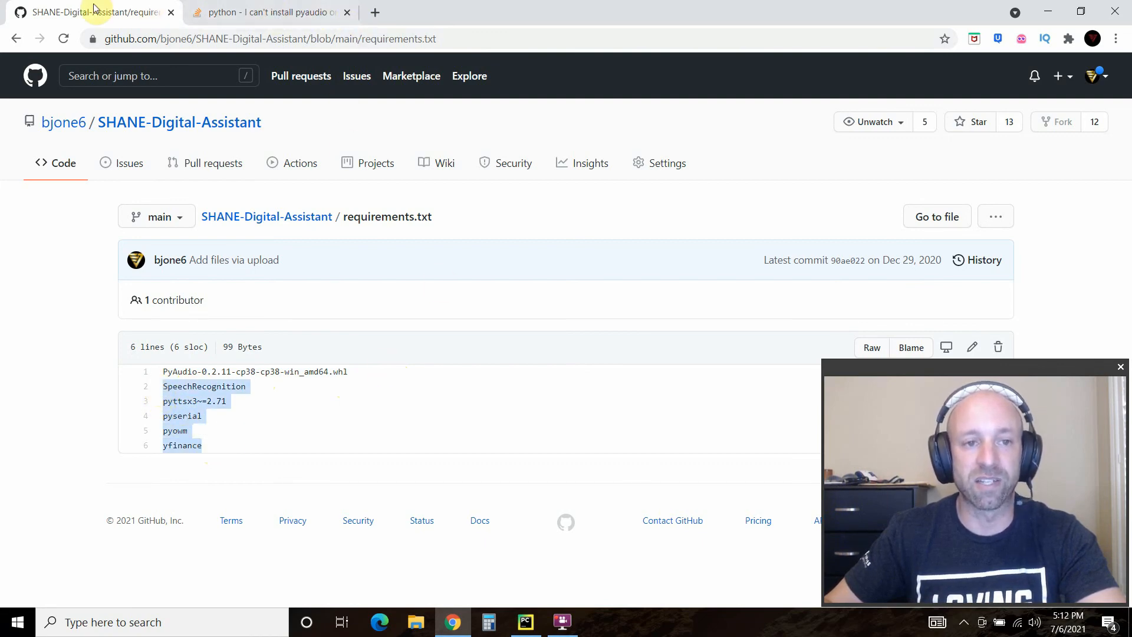
pyautogui.click(347, 12)
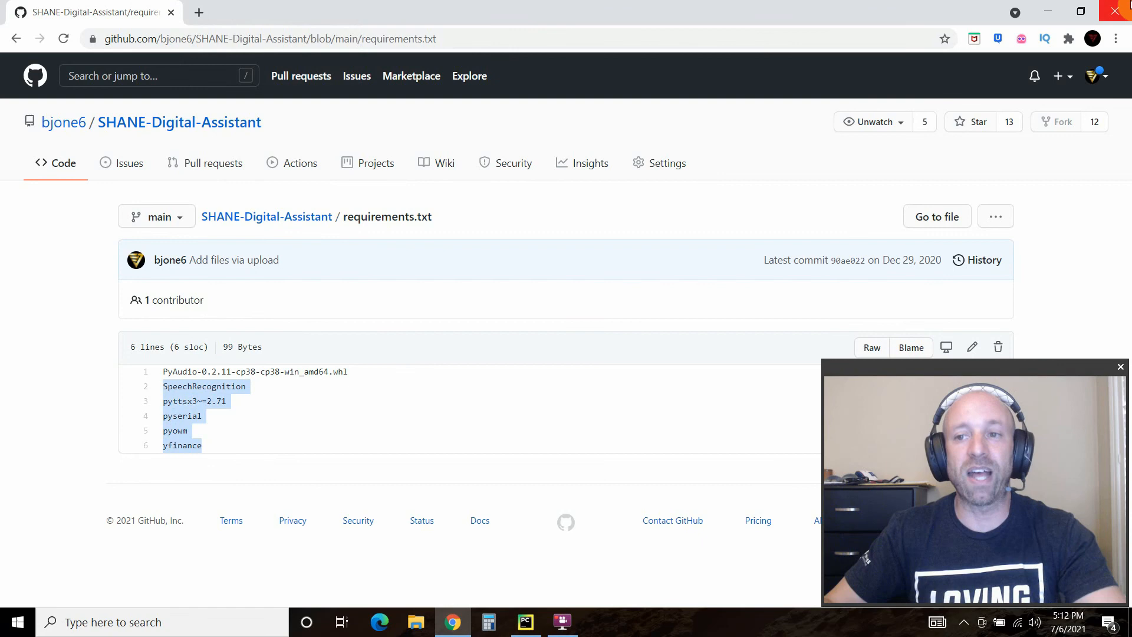
# Step: Bring PyCharm's Troubleshooting.py listen script forward and right-click the system sound icon
pyautogui.click(525, 621)
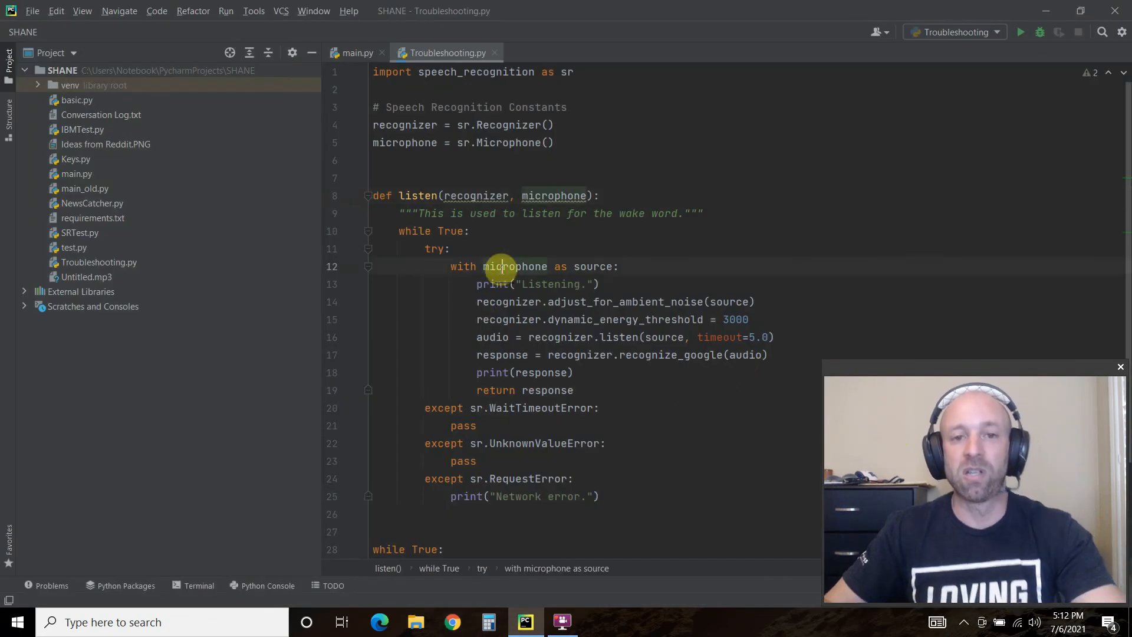
pyautogui.moveTo(514, 266)
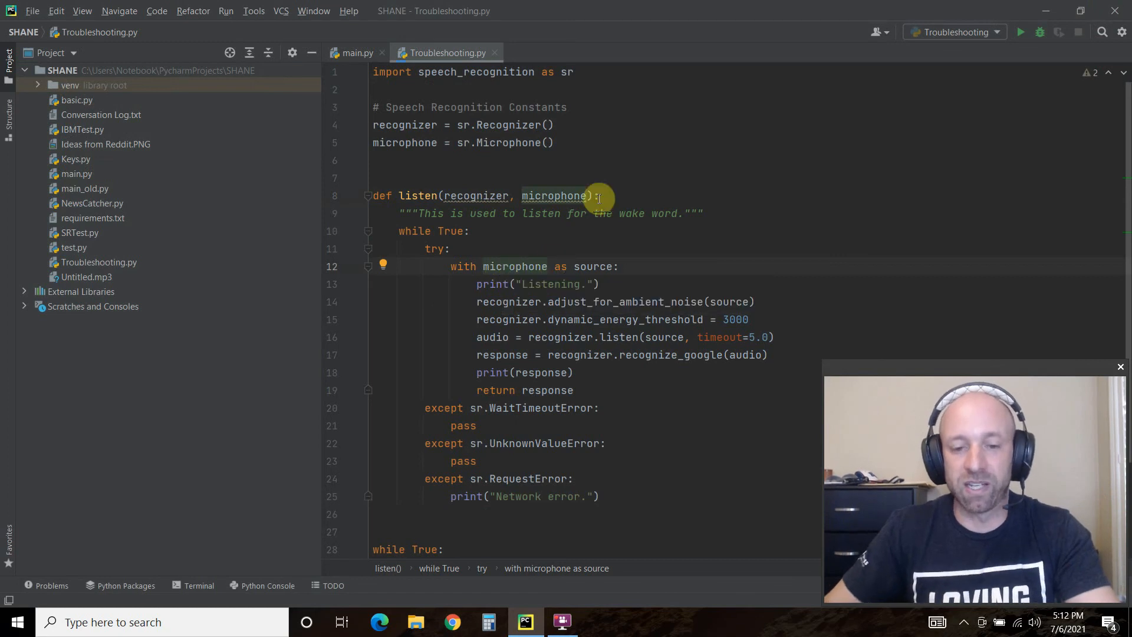
pyautogui.moveTo(618, 100)
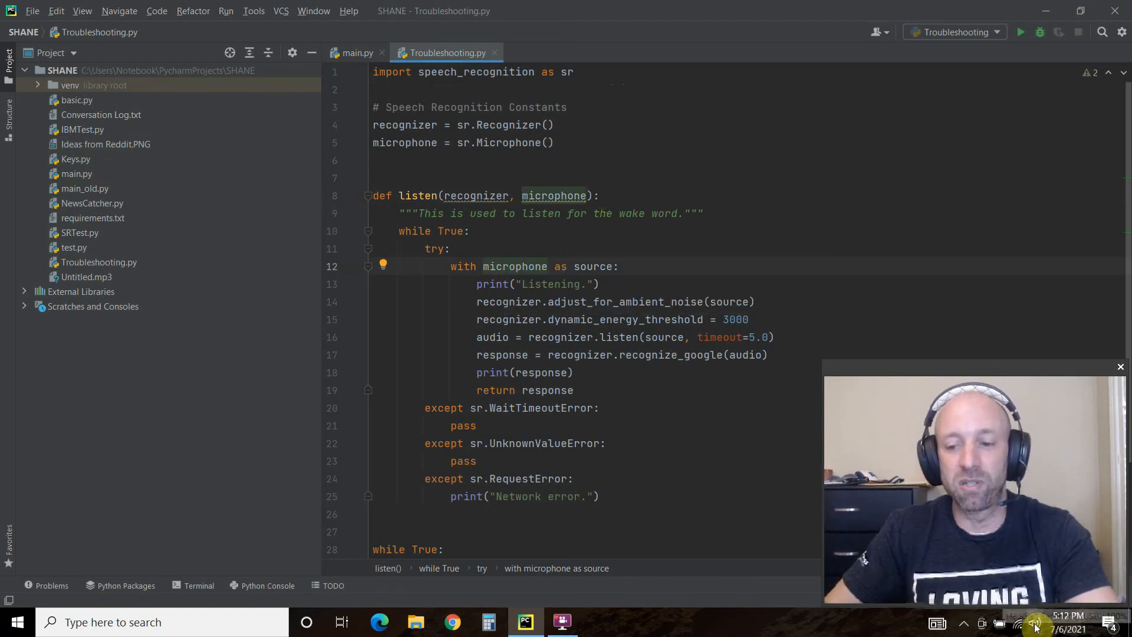
pyautogui.rightClick(1034, 622)
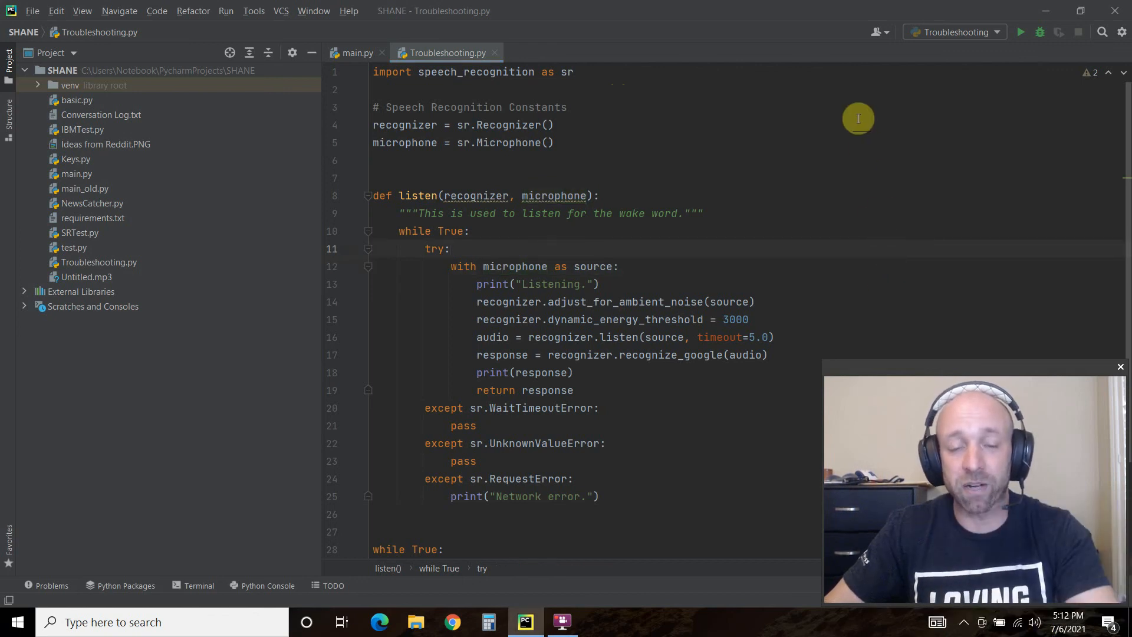
pyautogui.moveTo(428, 93)
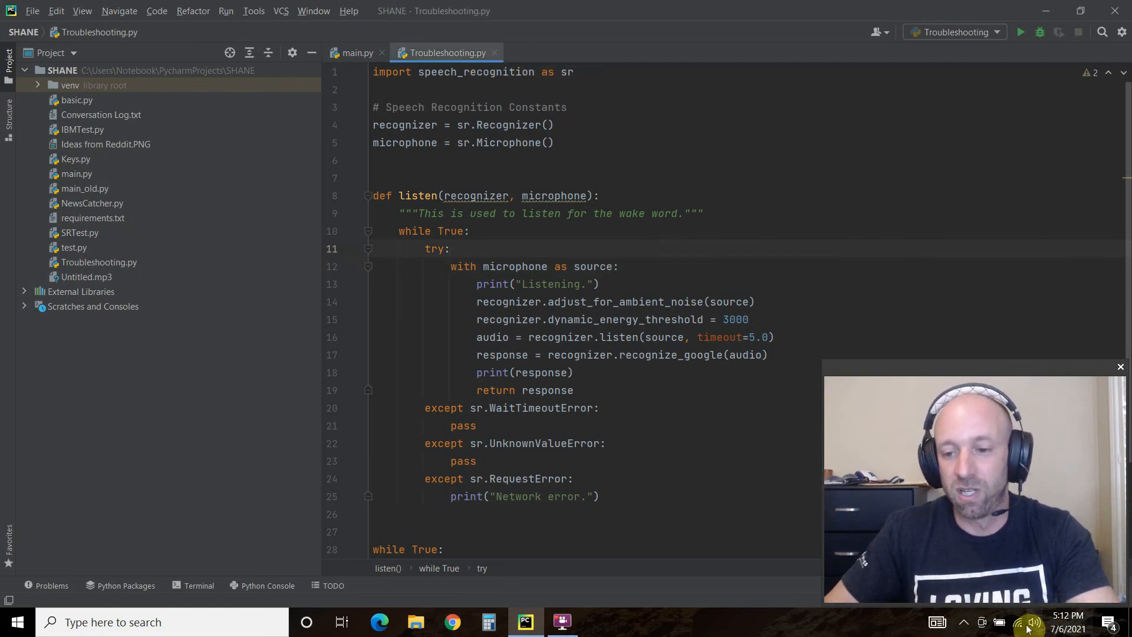
pyautogui.rightClick(1028, 621)
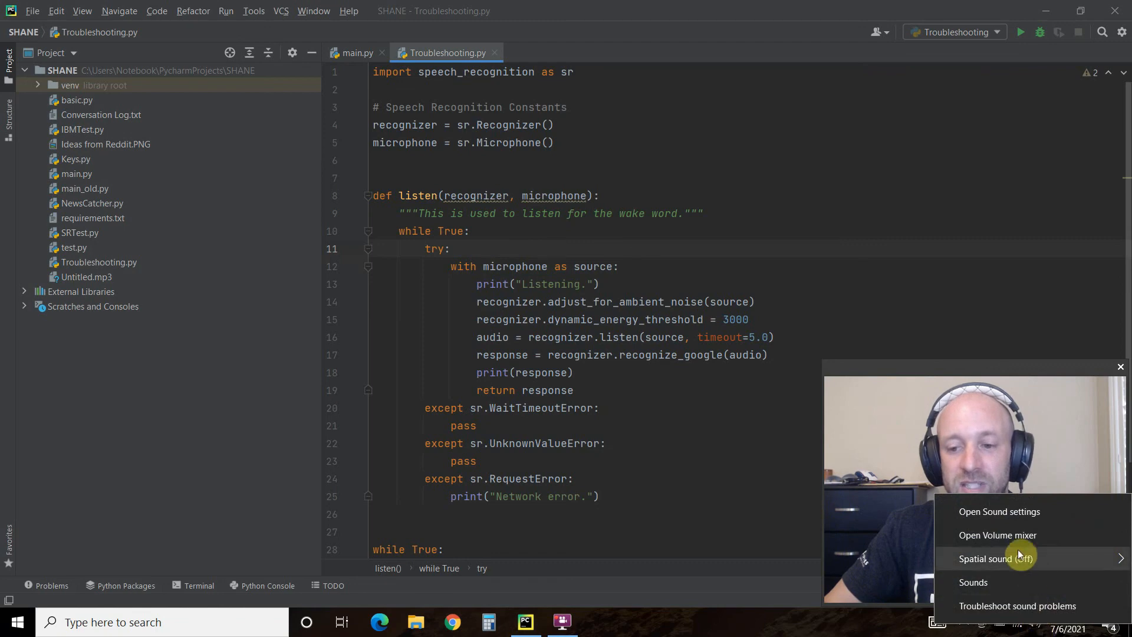
pyautogui.click(1000, 511)
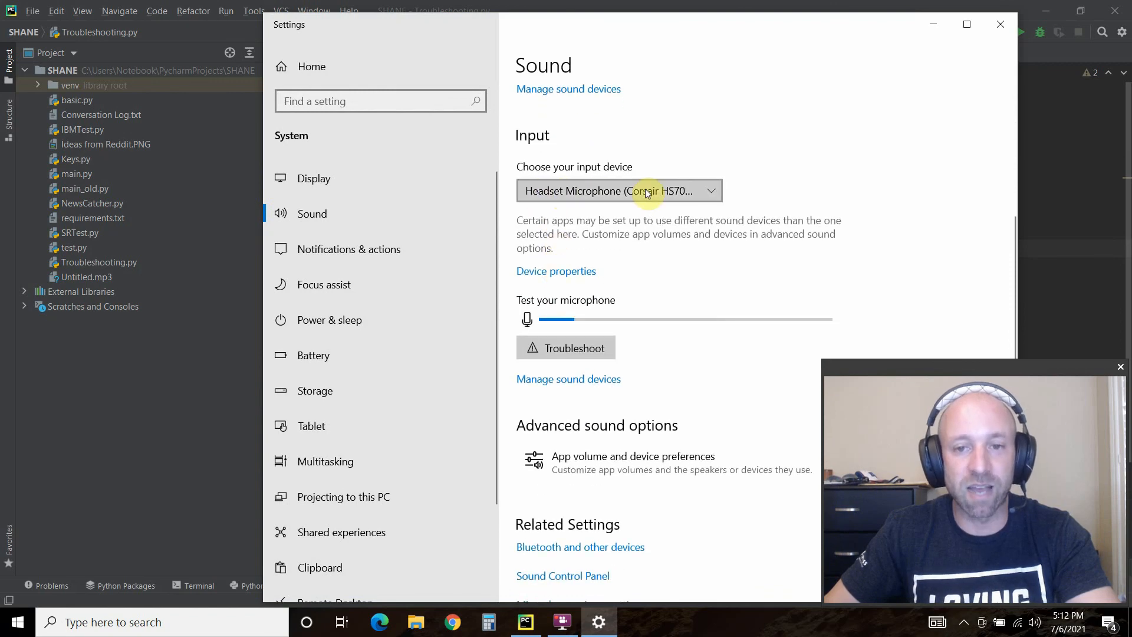
pyautogui.click(618, 190)
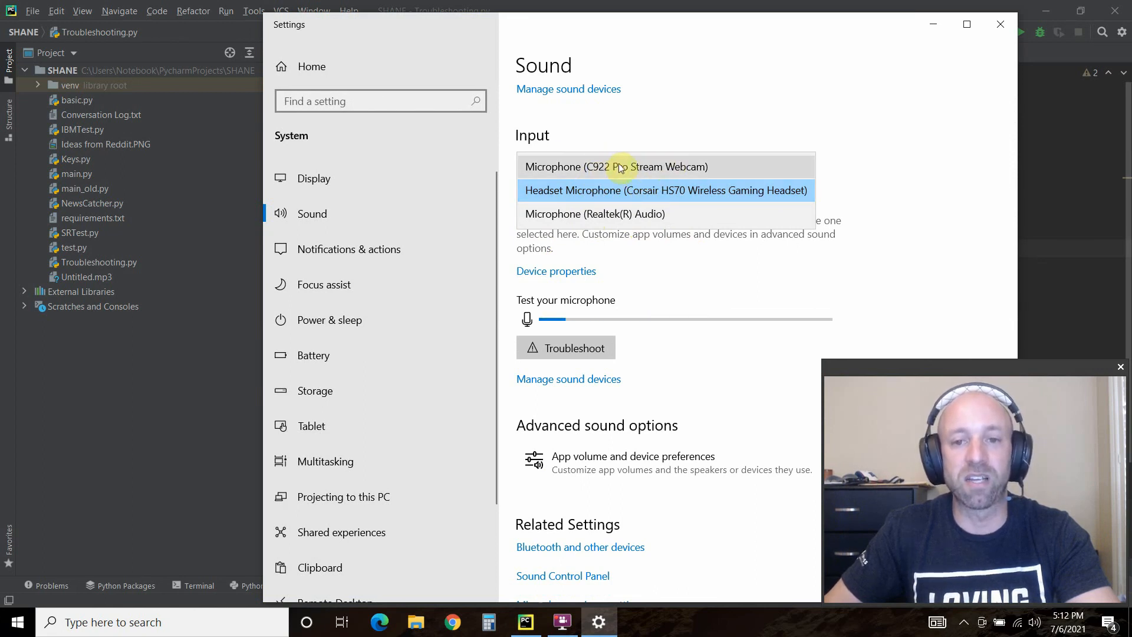
pyautogui.click(663, 190)
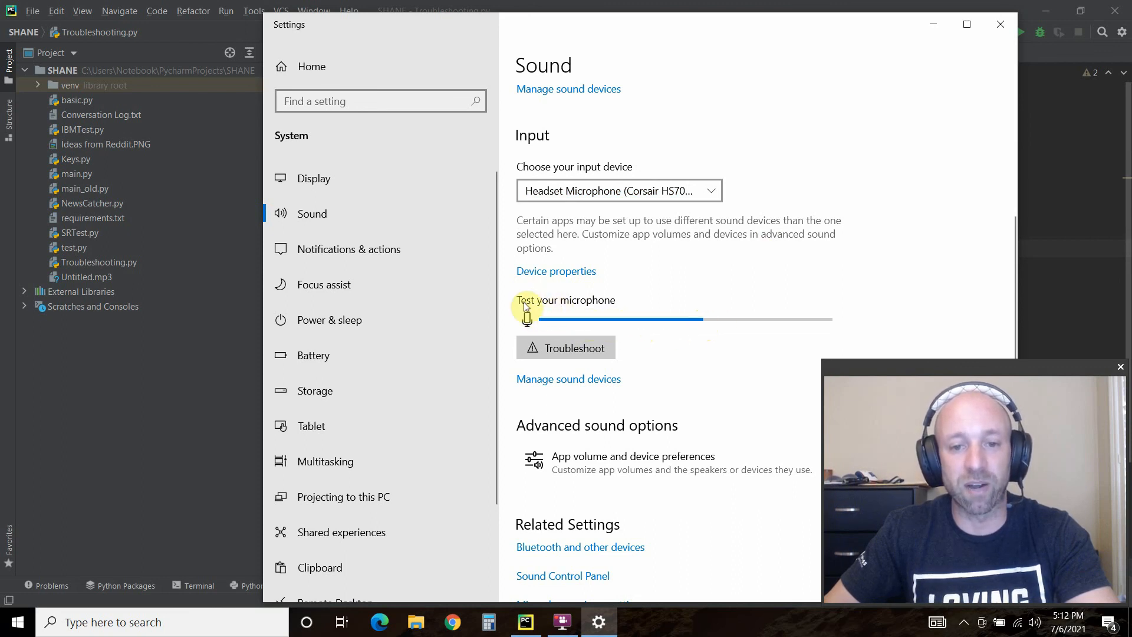
pyautogui.moveTo(664, 330)
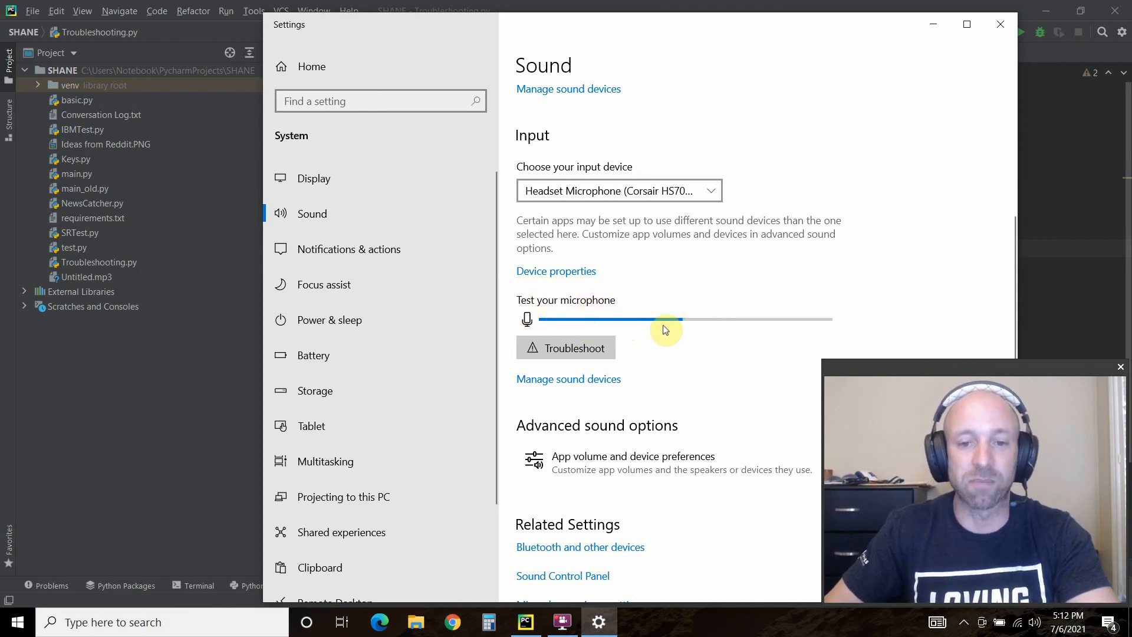
pyautogui.moveTo(616, 203)
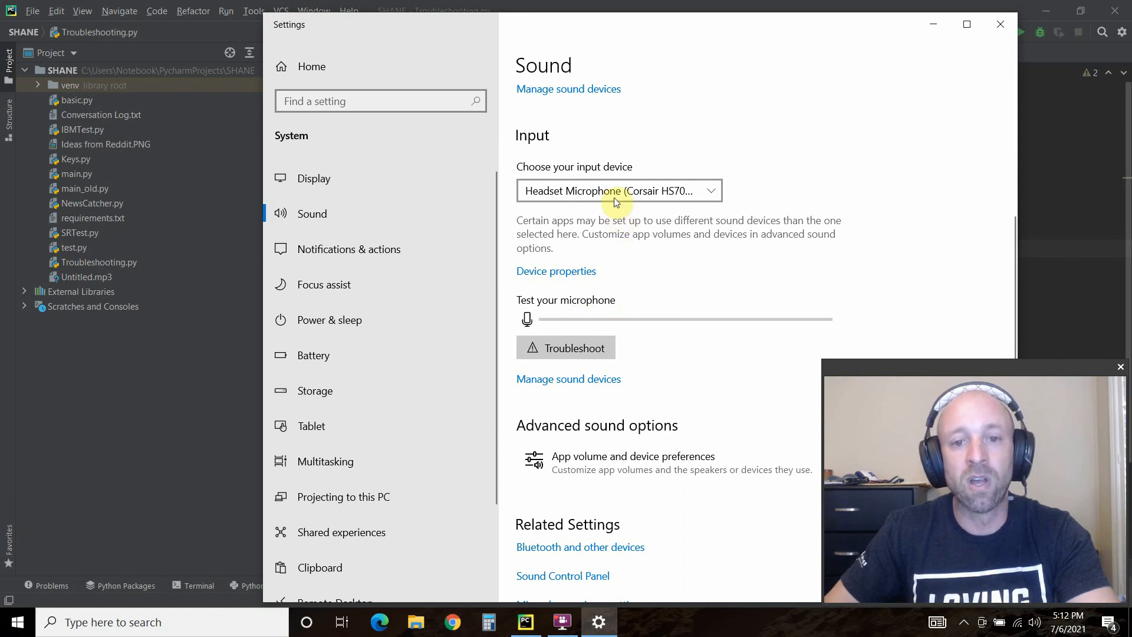
pyautogui.click(617, 191)
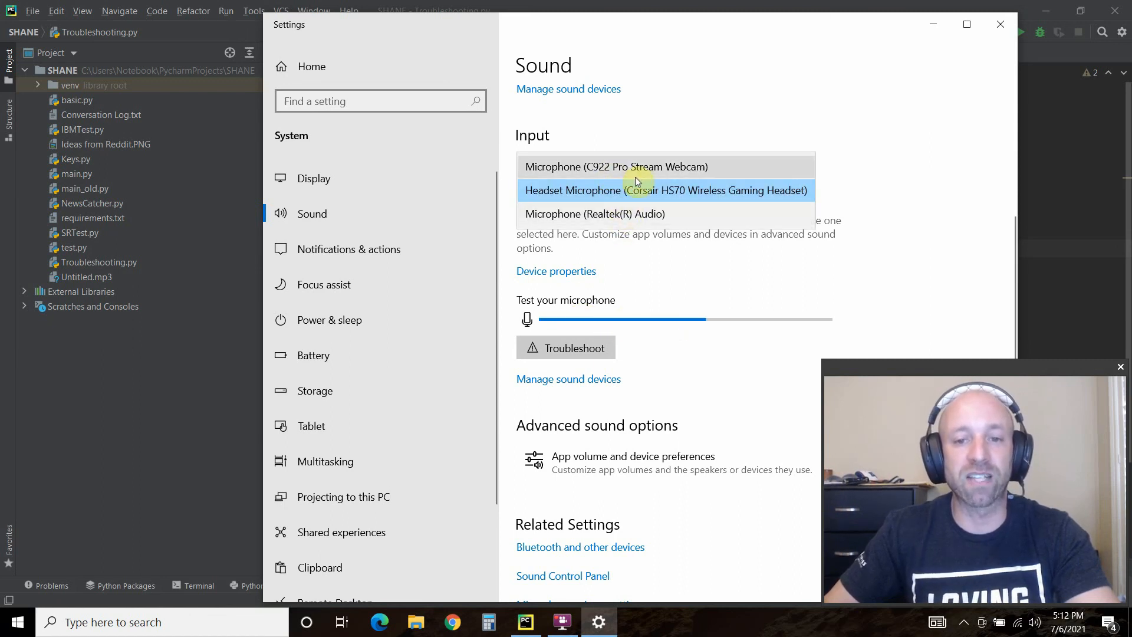
pyautogui.click(663, 190)
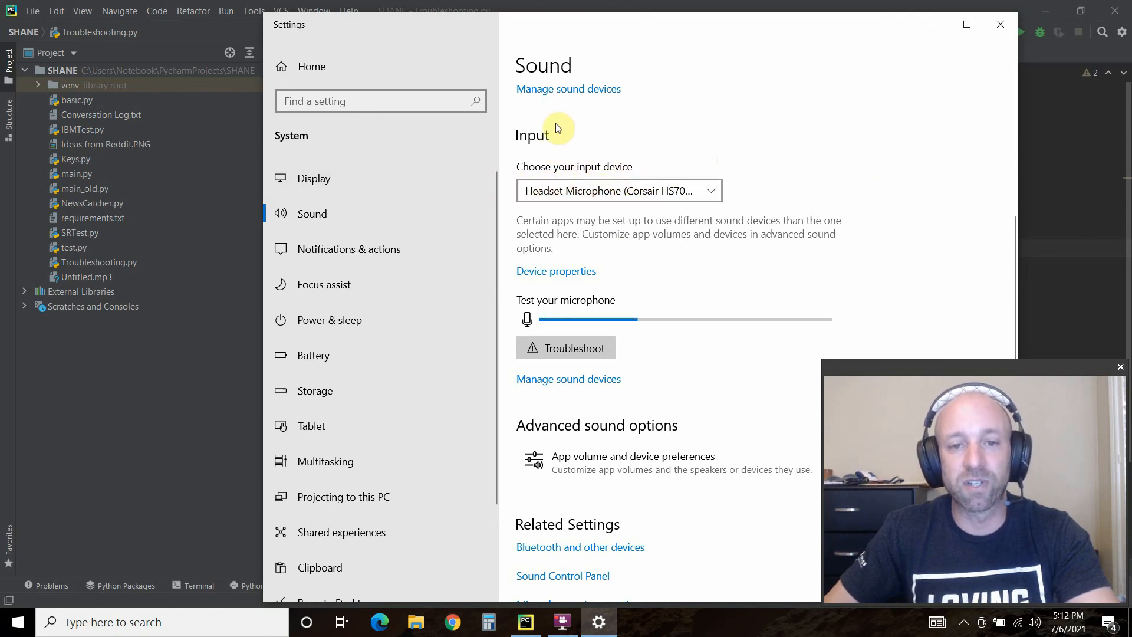
pyautogui.moveTo(1000, 24)
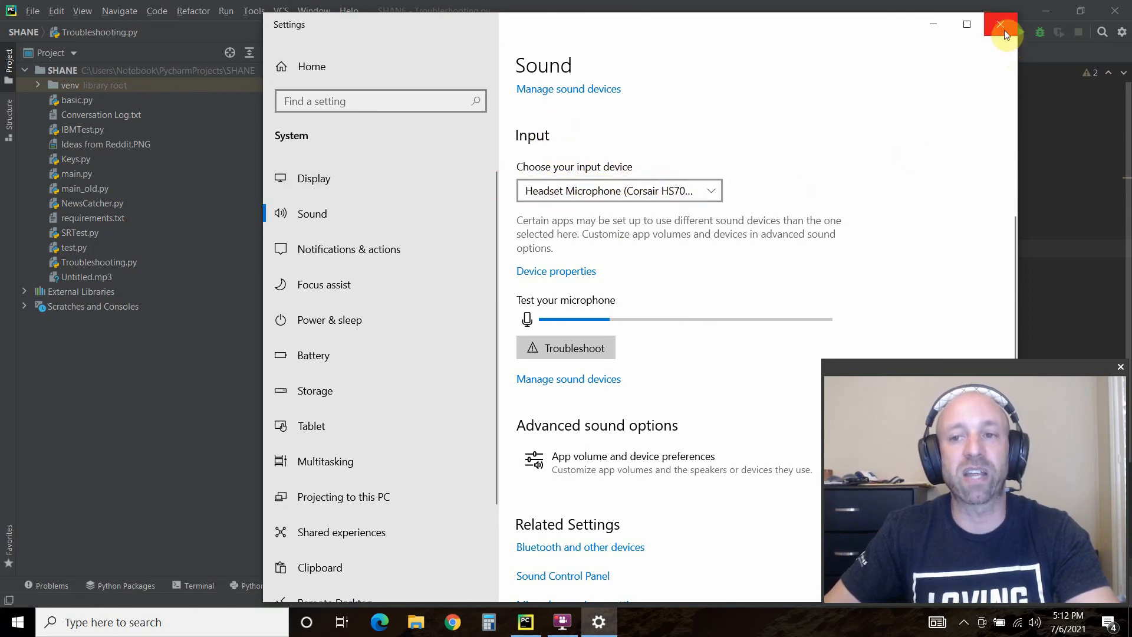
pyautogui.click(1001, 23)
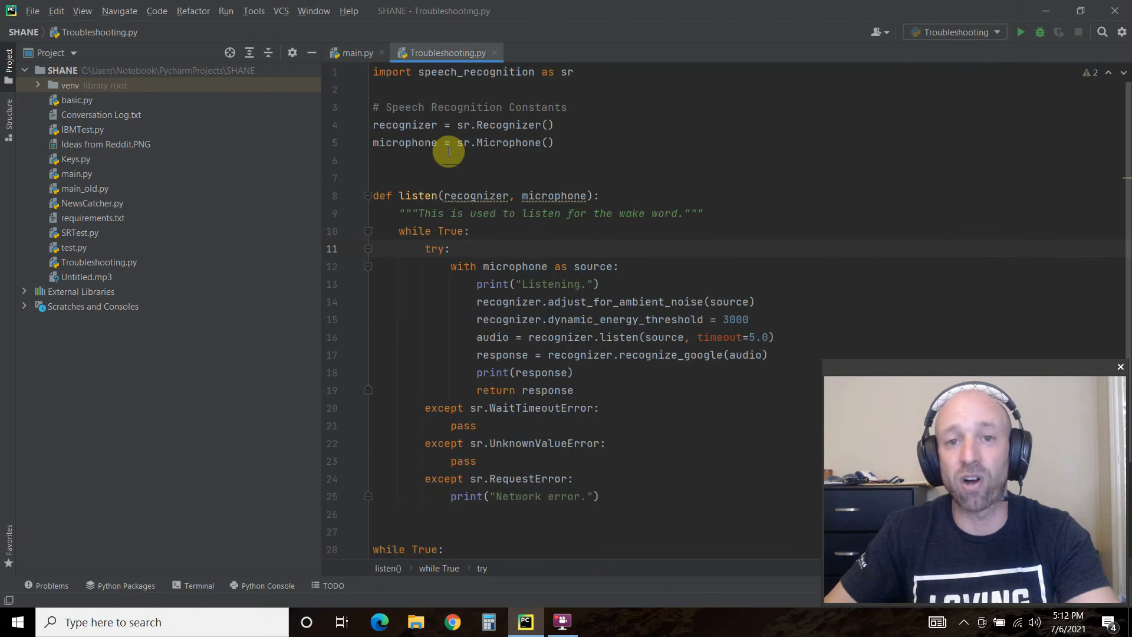
pyautogui.moveTo(547, 226)
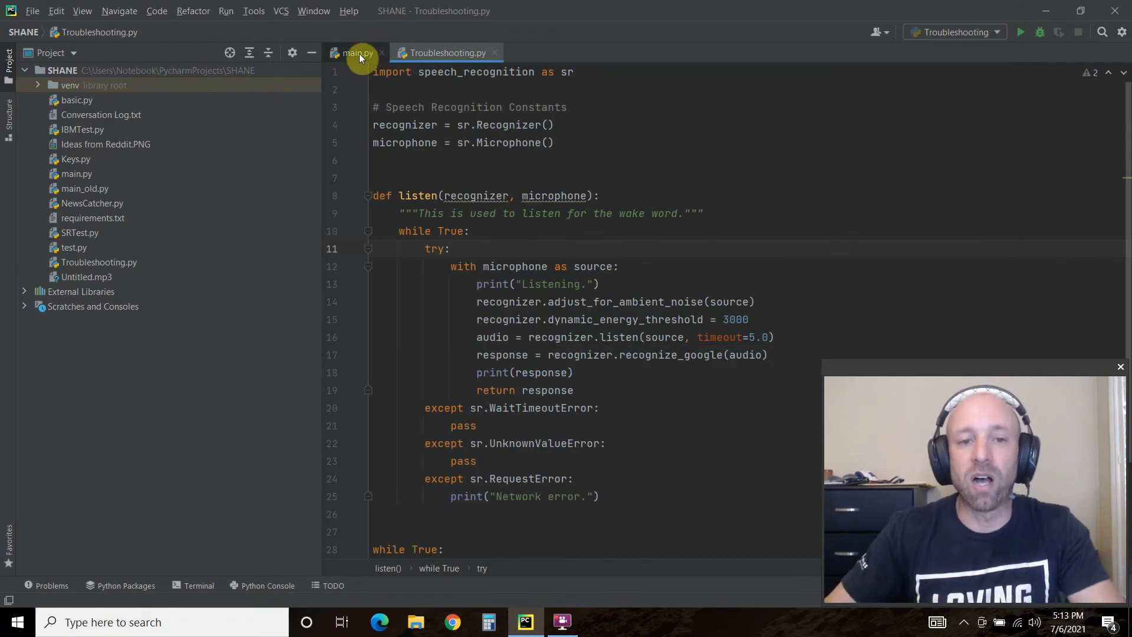
pyautogui.click(355, 53)
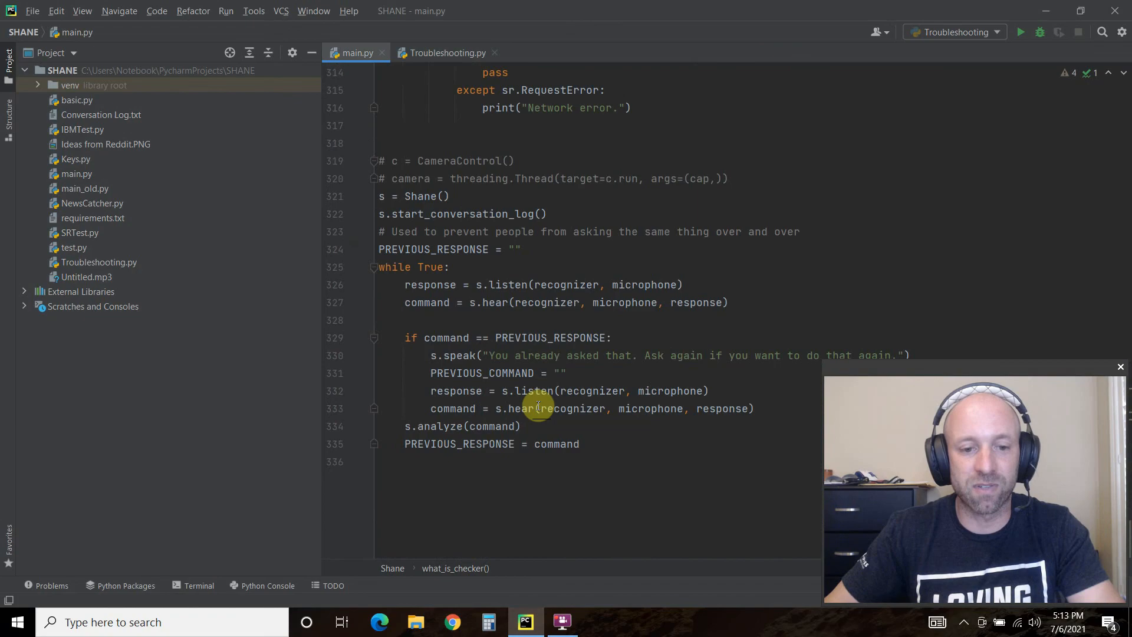
pyautogui.scroll(3)
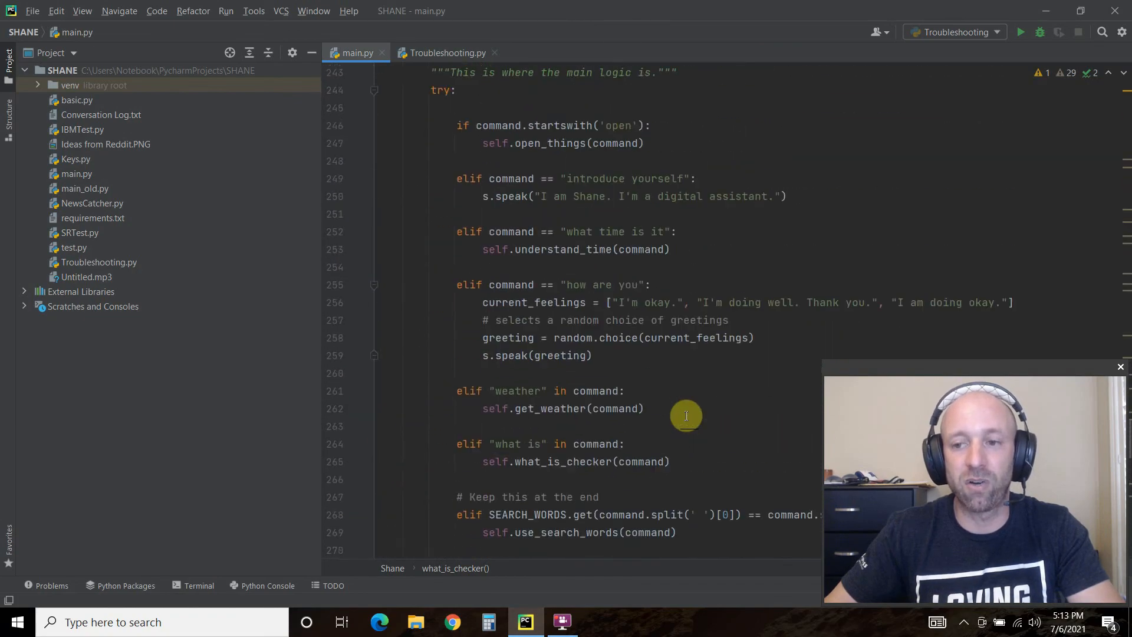
pyautogui.click(447, 53)
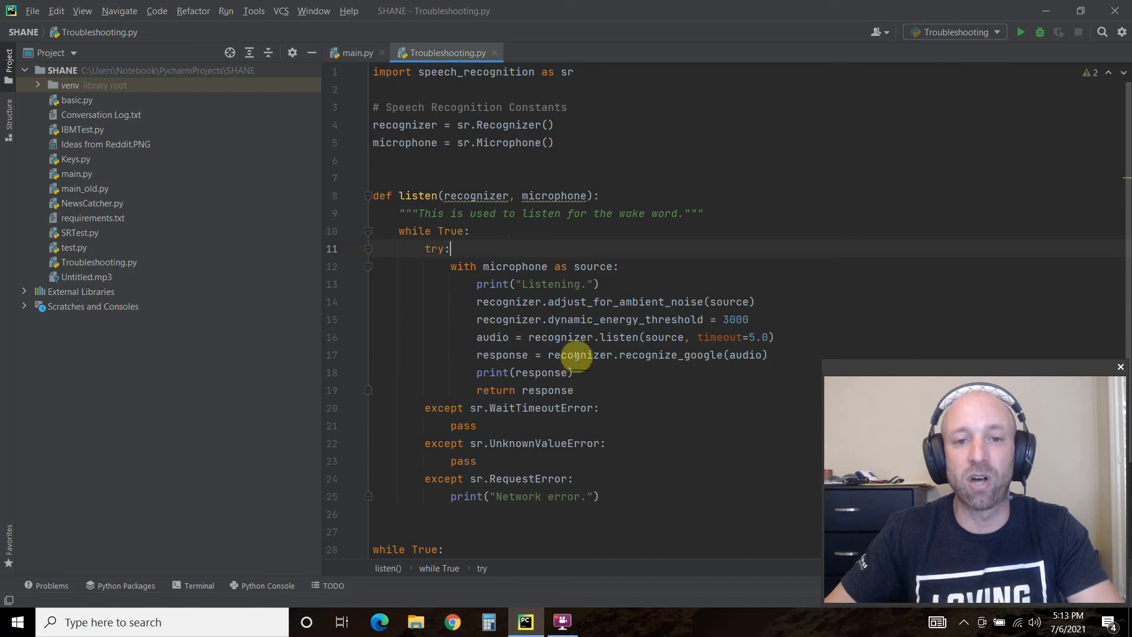
pyautogui.moveTo(594, 484)
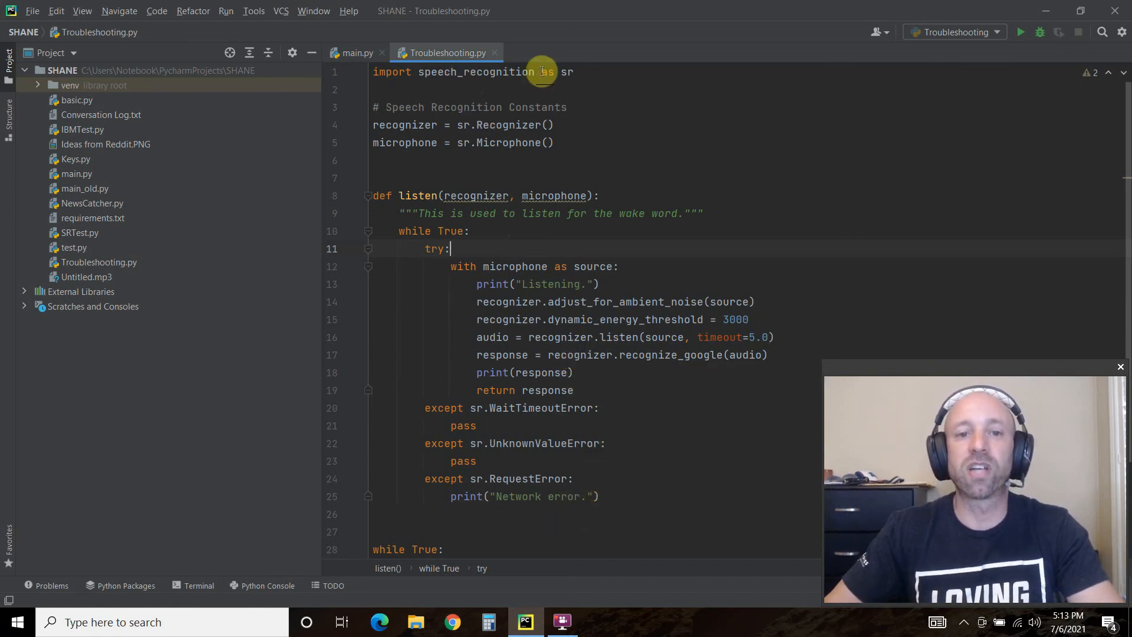
pyautogui.moveTo(460, 75)
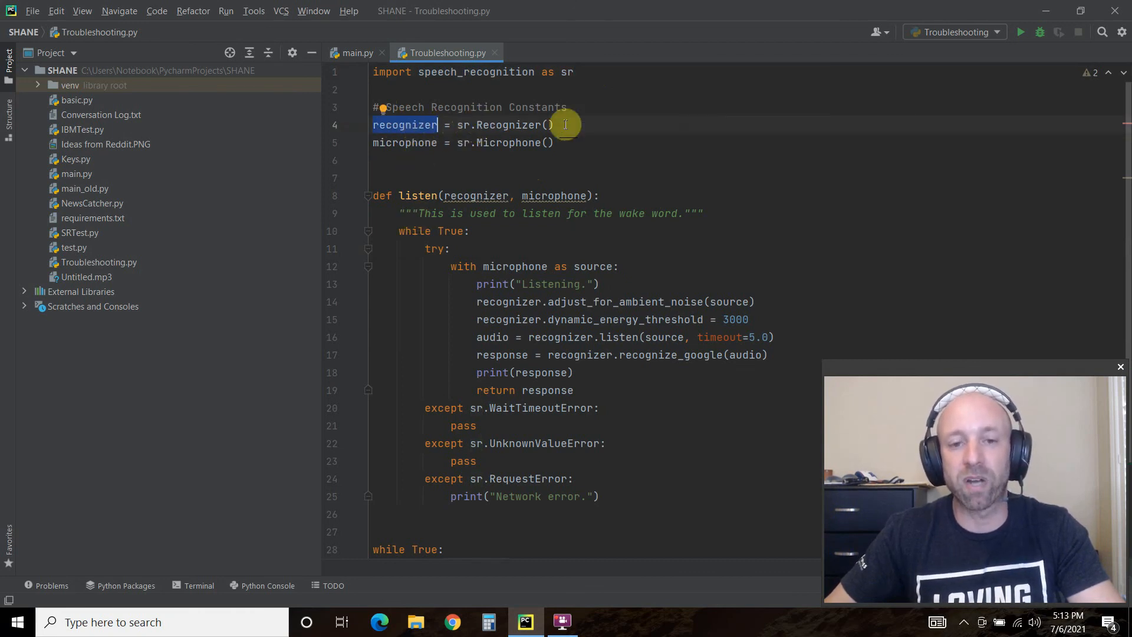
pyautogui.doubleClick(405, 142)
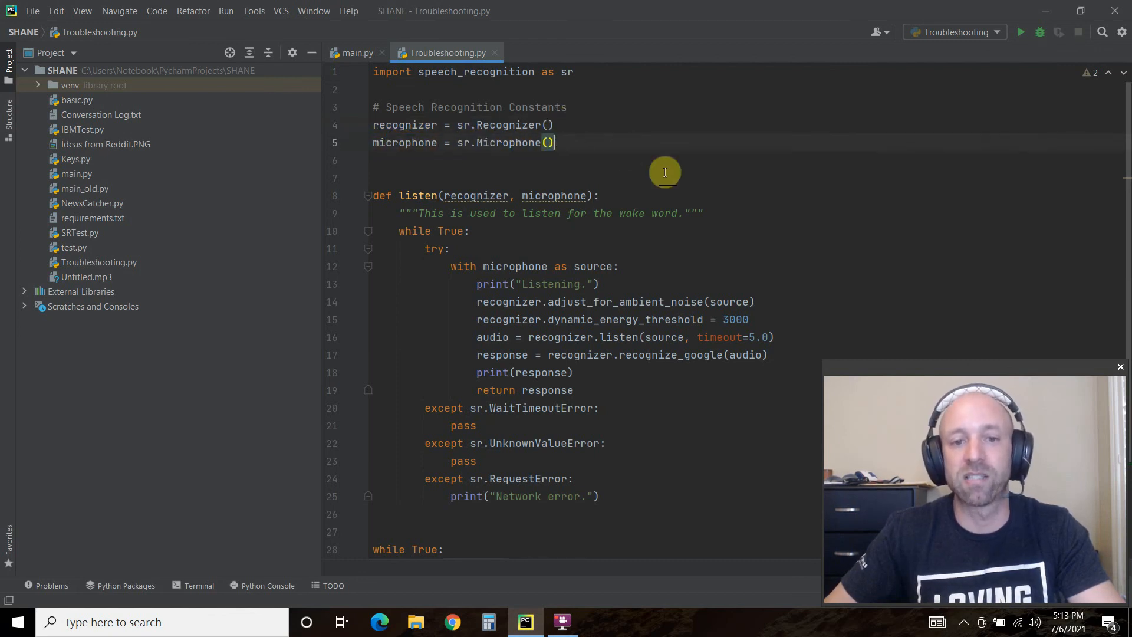
pyautogui.scroll(-3)
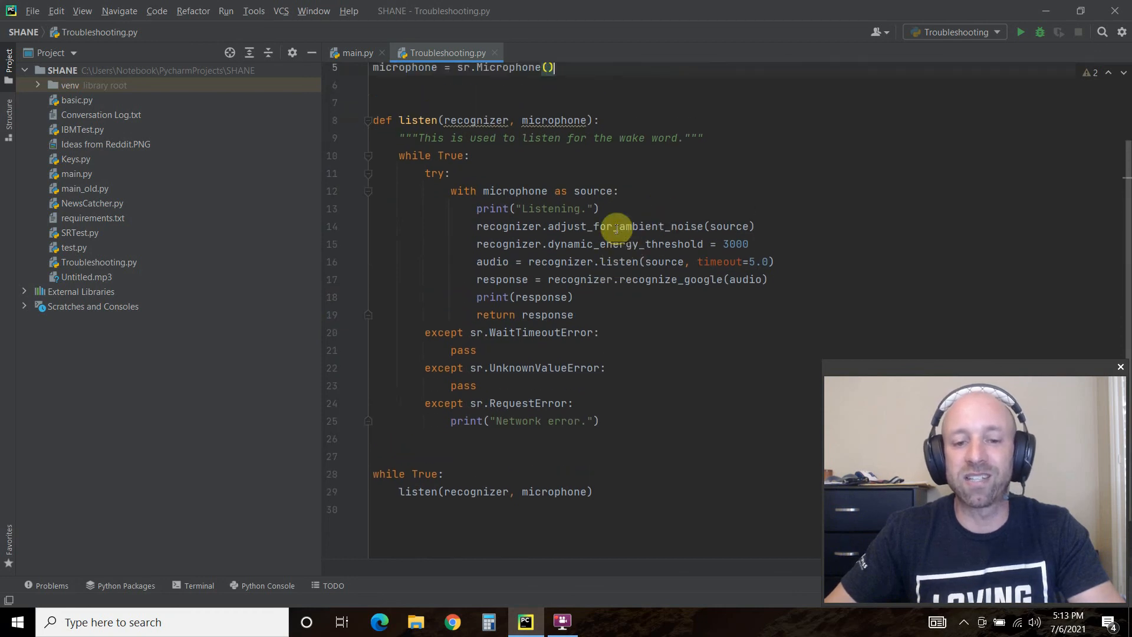
pyautogui.scroll(3)
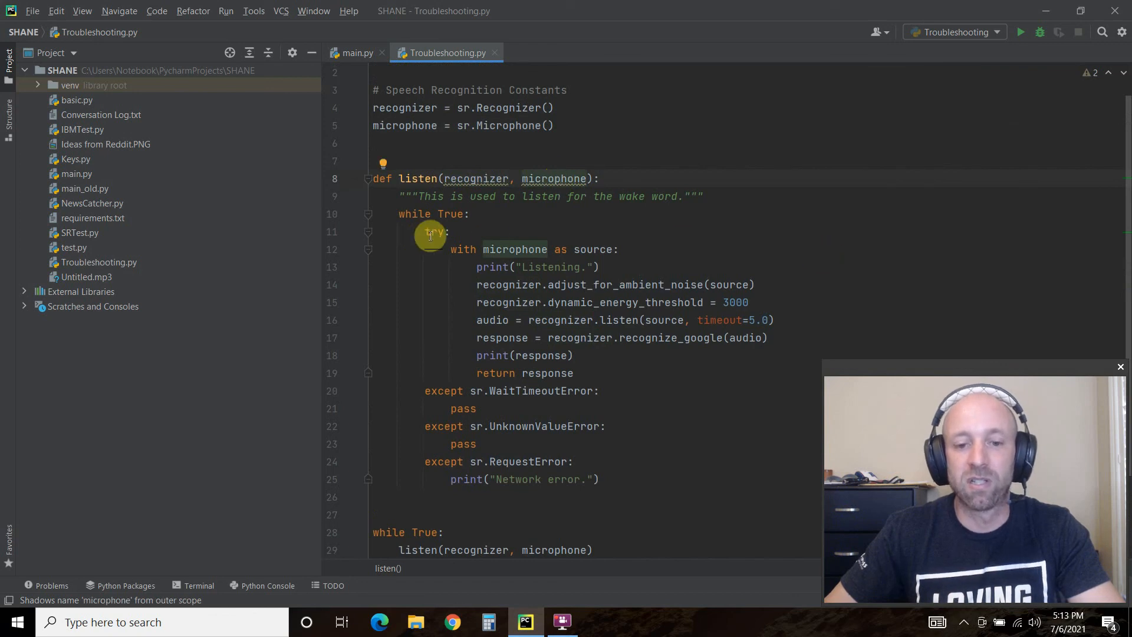
pyautogui.scroll(-3)
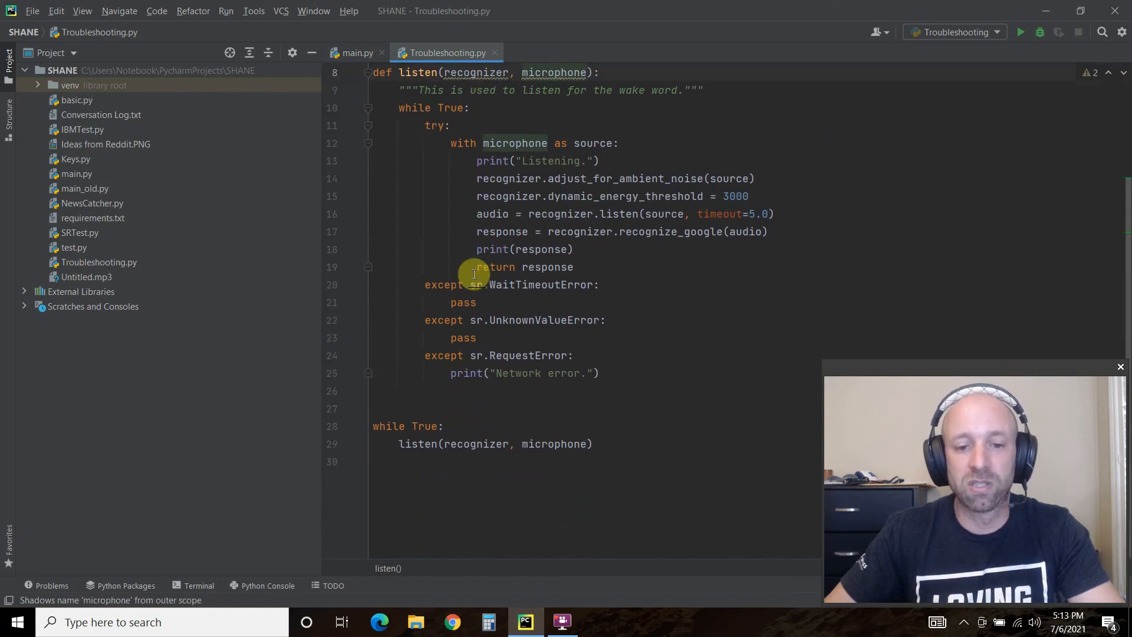
pyautogui.scroll(3)
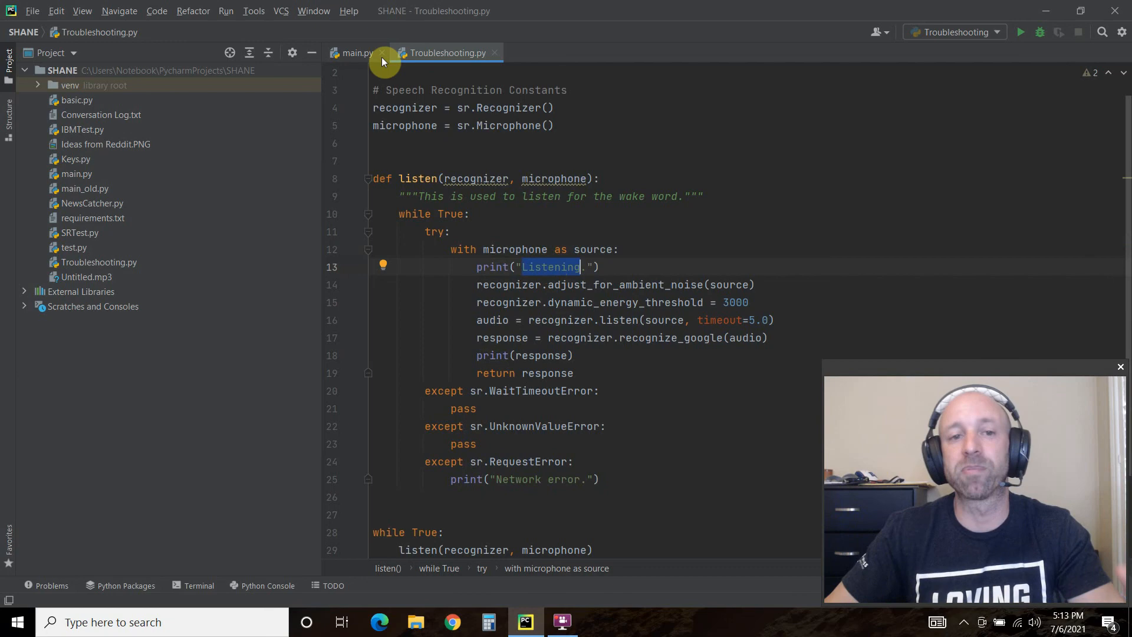
pyautogui.moveTo(509, 268)
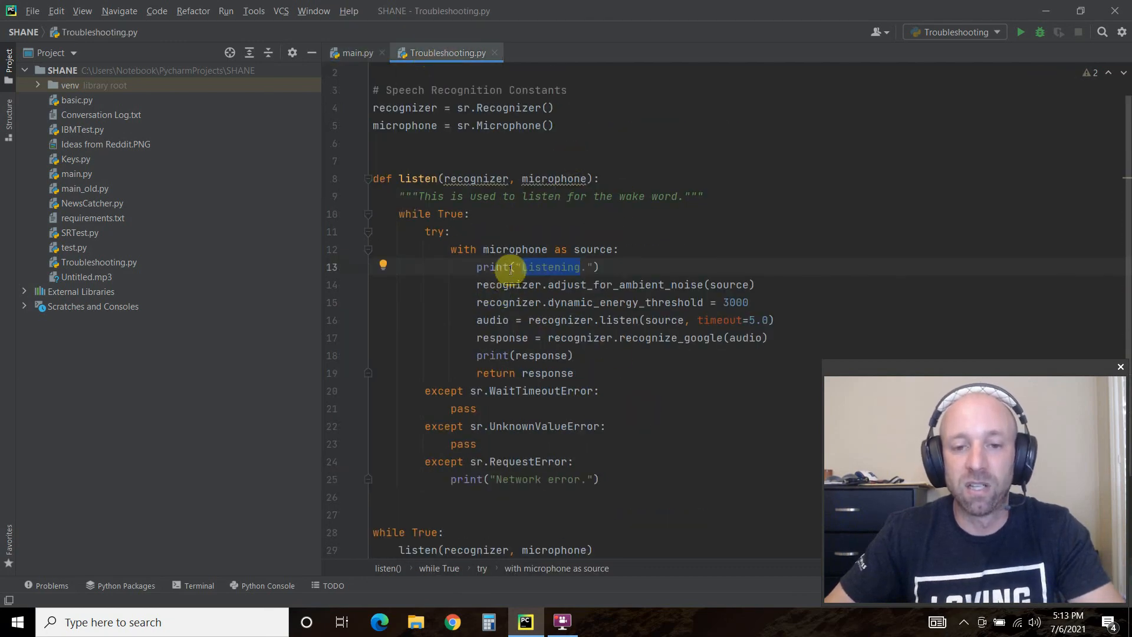
pyautogui.moveTo(634, 283)
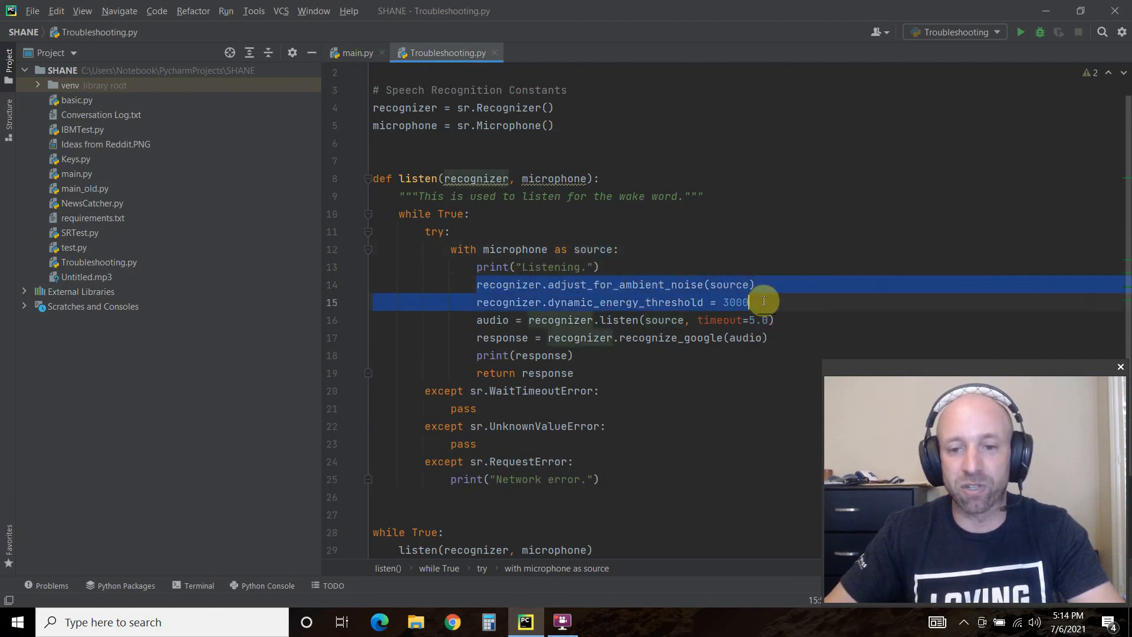
pyautogui.click(751, 303)
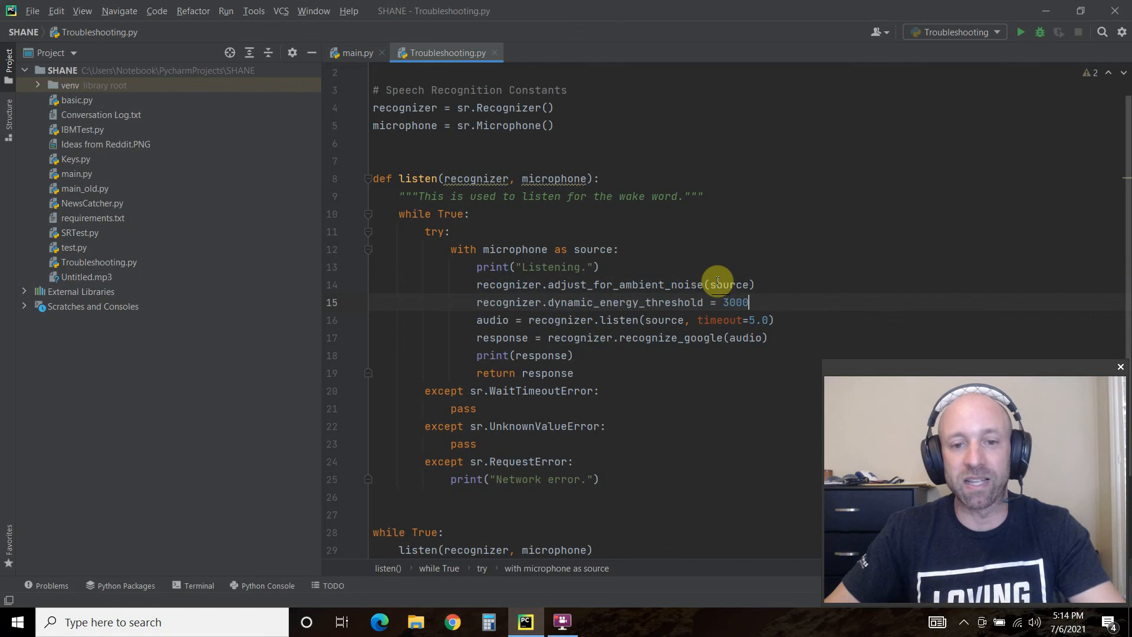
pyautogui.moveTo(556, 302)
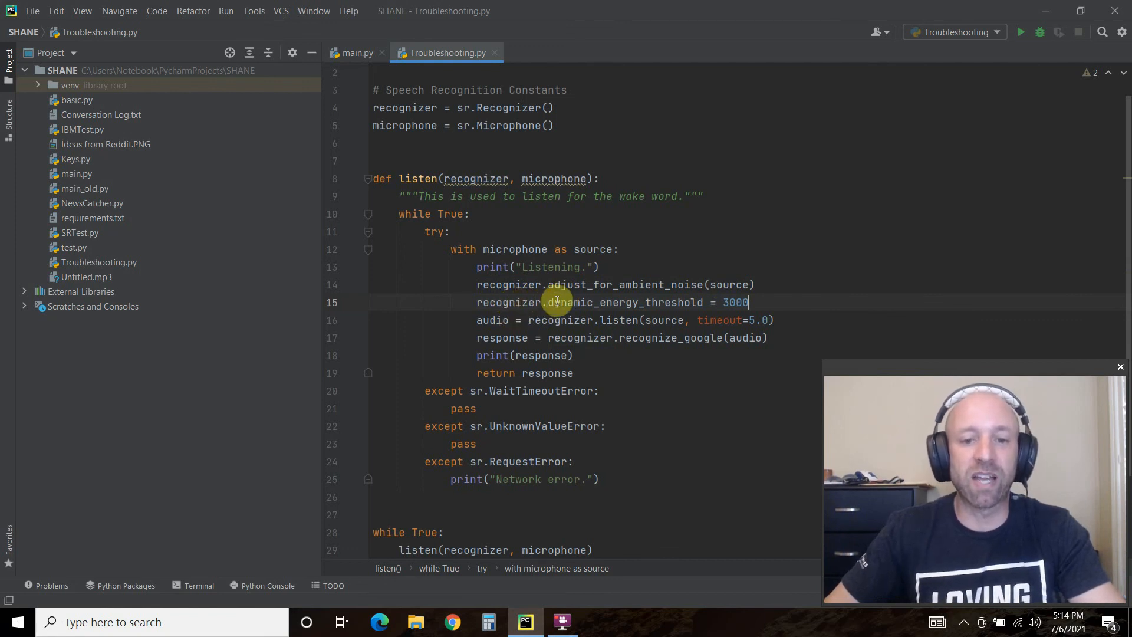
pyautogui.moveTo(686, 302)
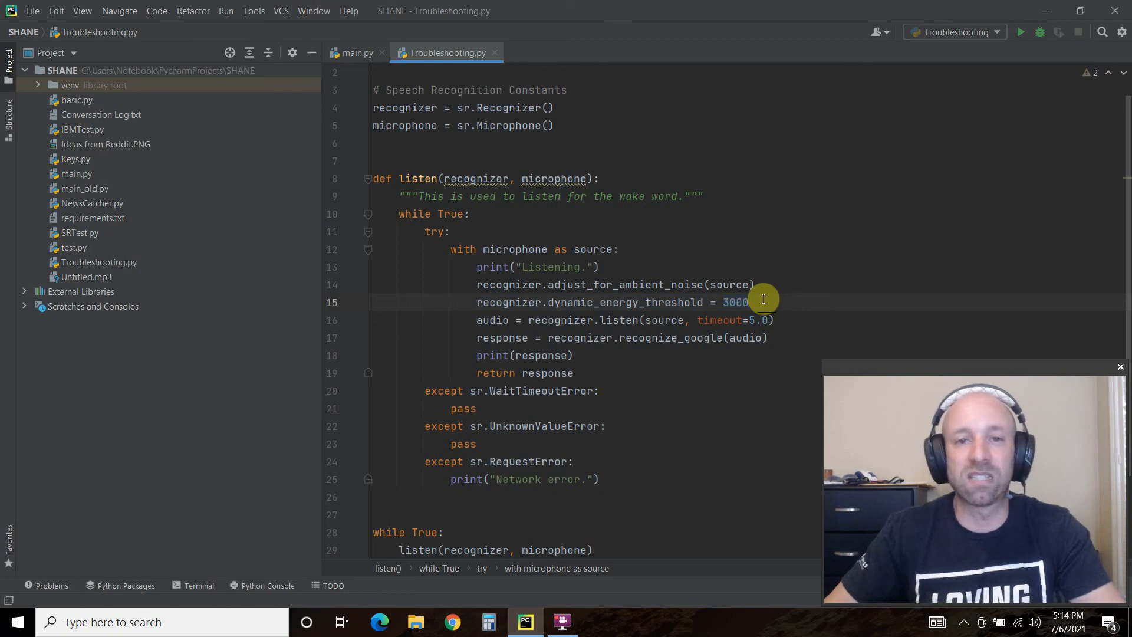
pyautogui.doubleClick(735, 303)
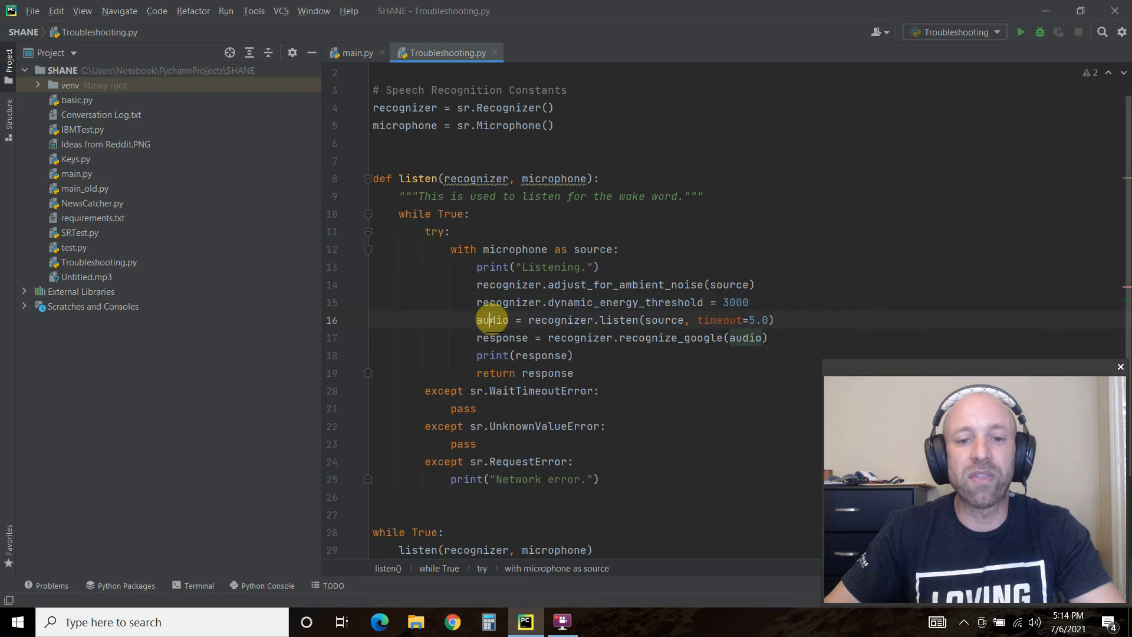
pyautogui.moveTo(612, 320)
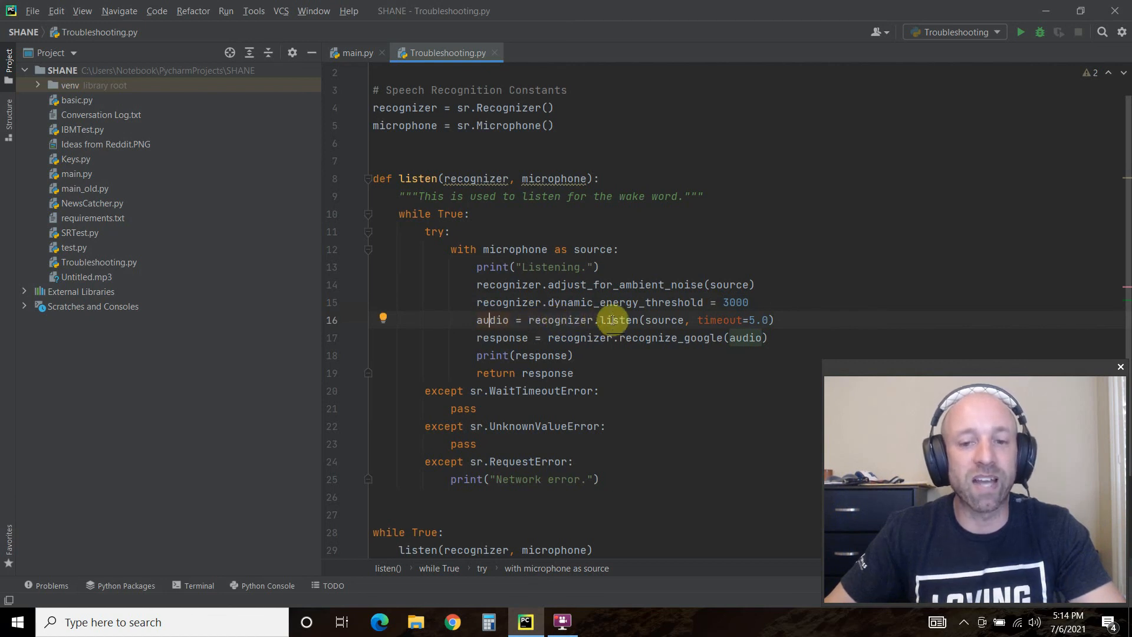
pyautogui.doubleClick(663, 320)
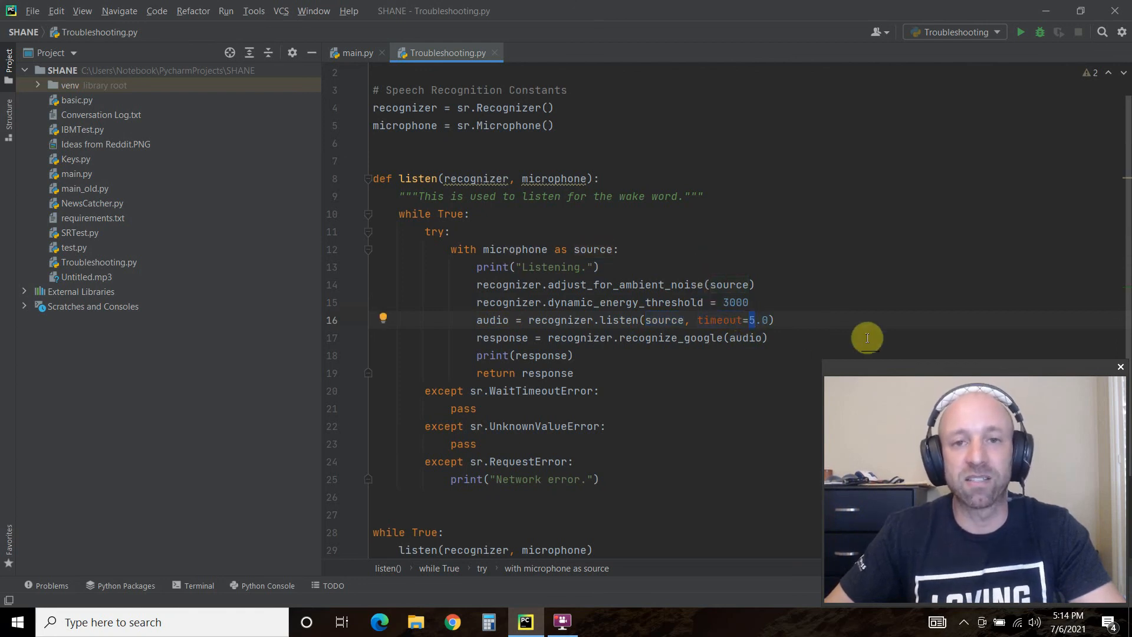
pyautogui.moveTo(810, 311)
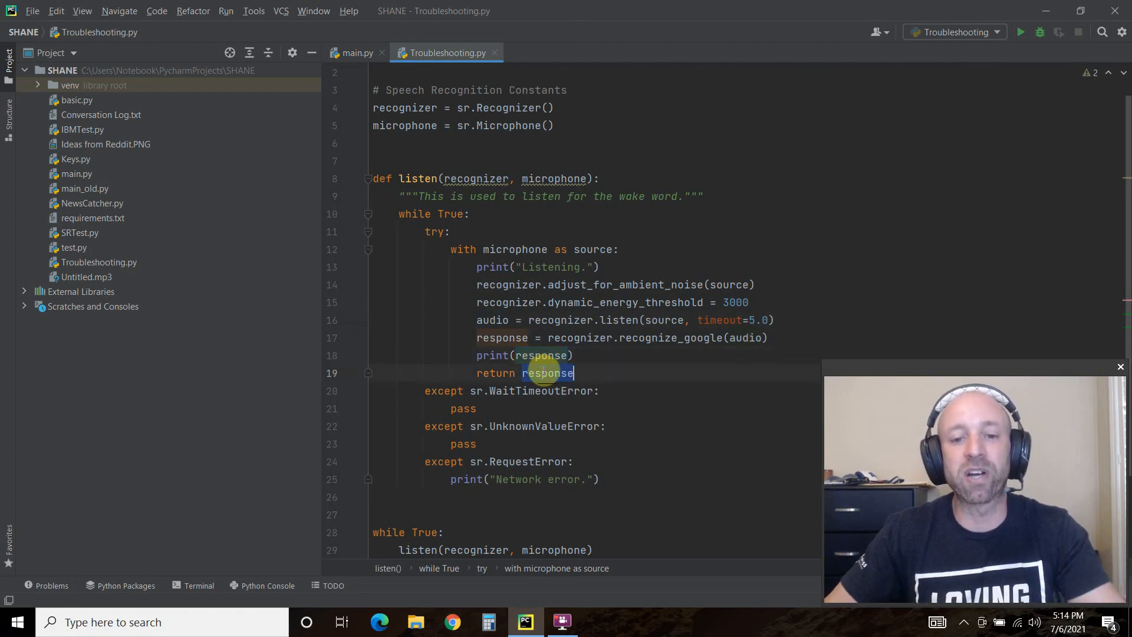
pyautogui.scroll(3)
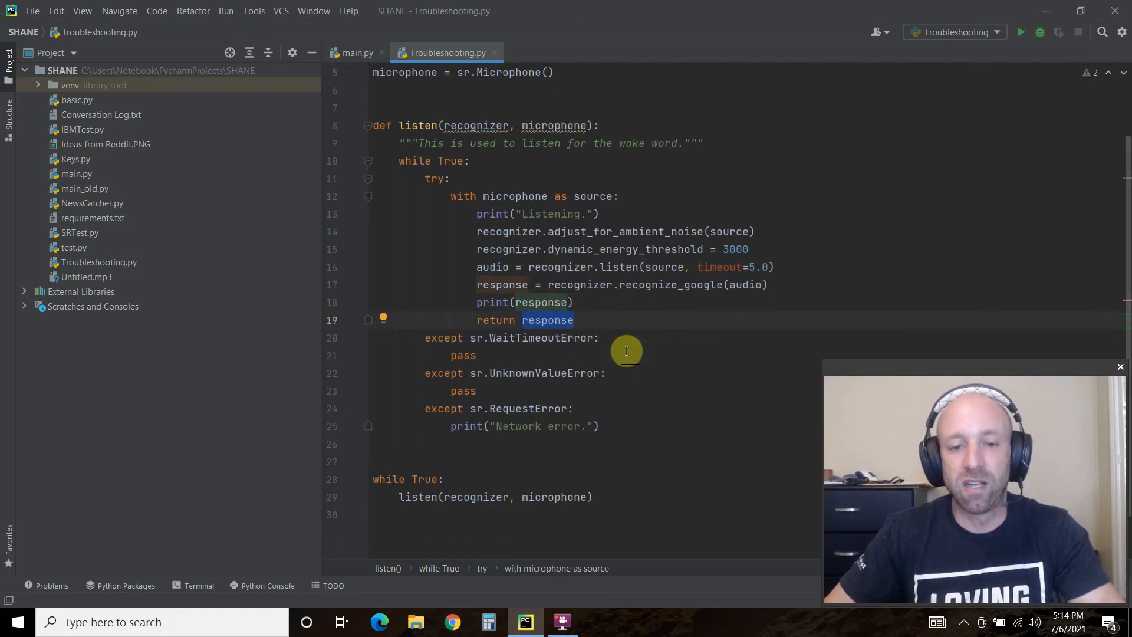
pyautogui.moveTo(422, 497)
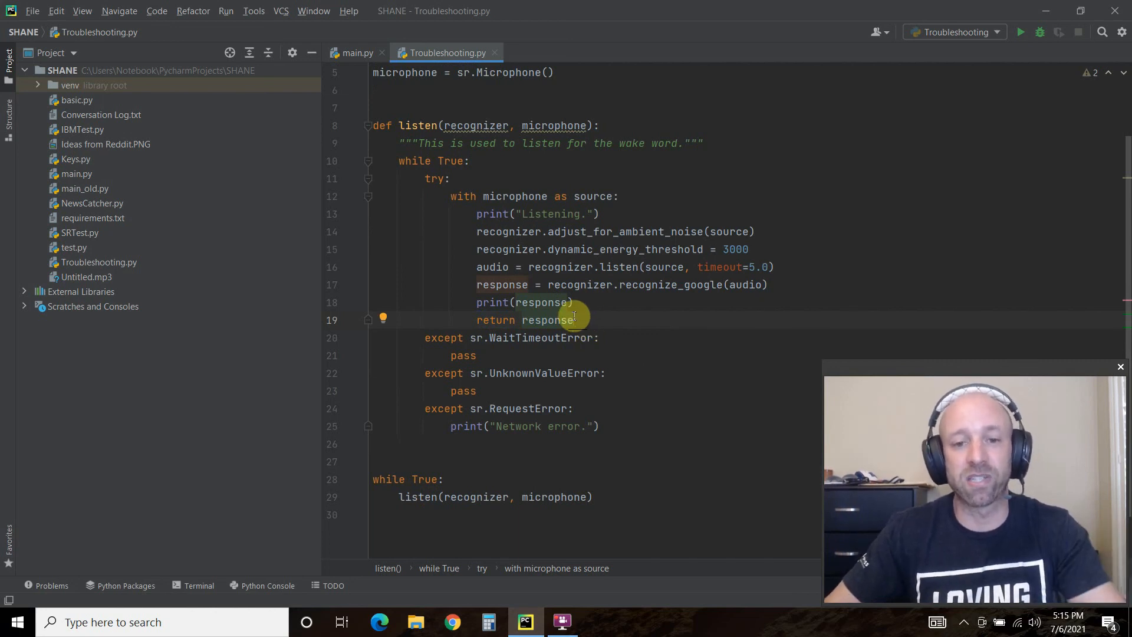
pyautogui.moveTo(560, 370)
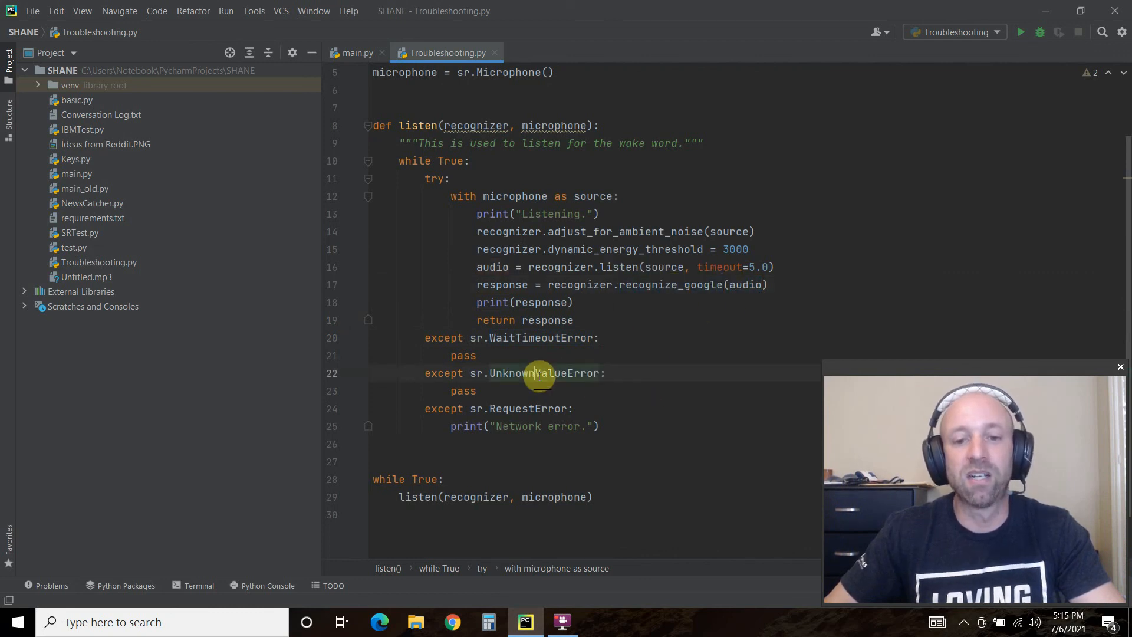
pyautogui.doubleClick(543, 373)
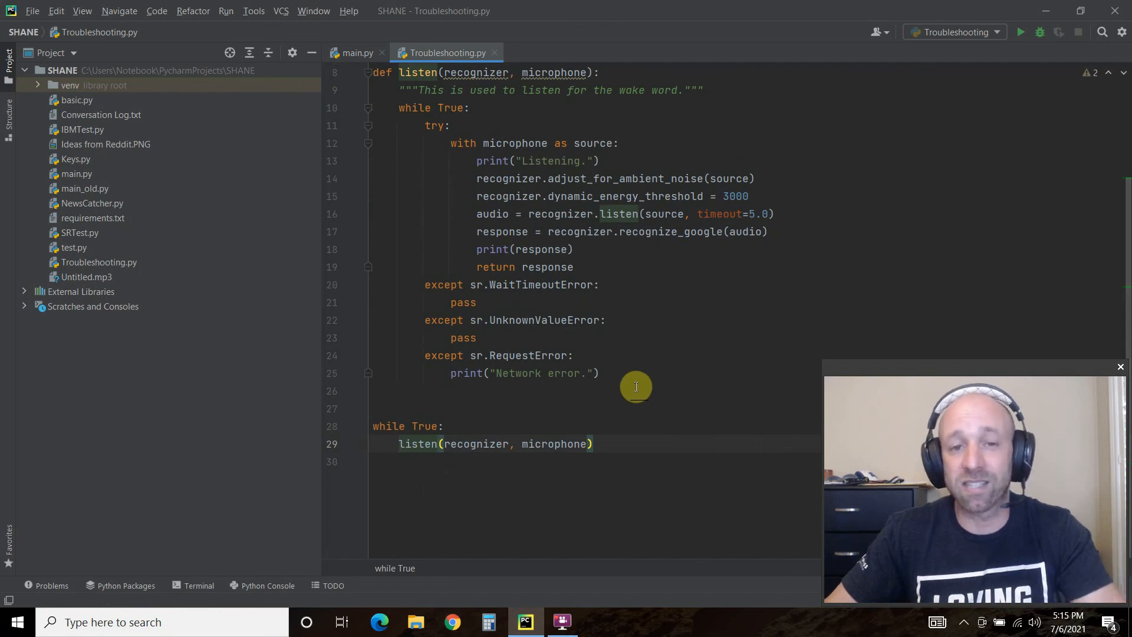
pyautogui.moveTo(1021, 32)
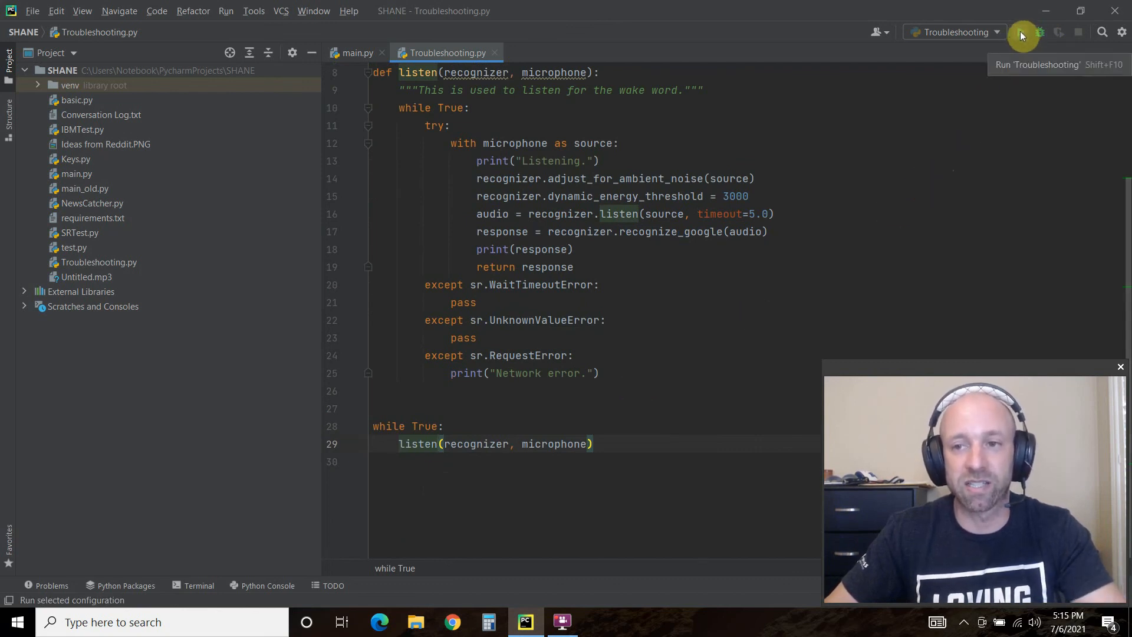
# Step: Run Troubleshooting.py, speak phrases like "okay" and "Shane", then stop the process
pyautogui.click(1021, 32)
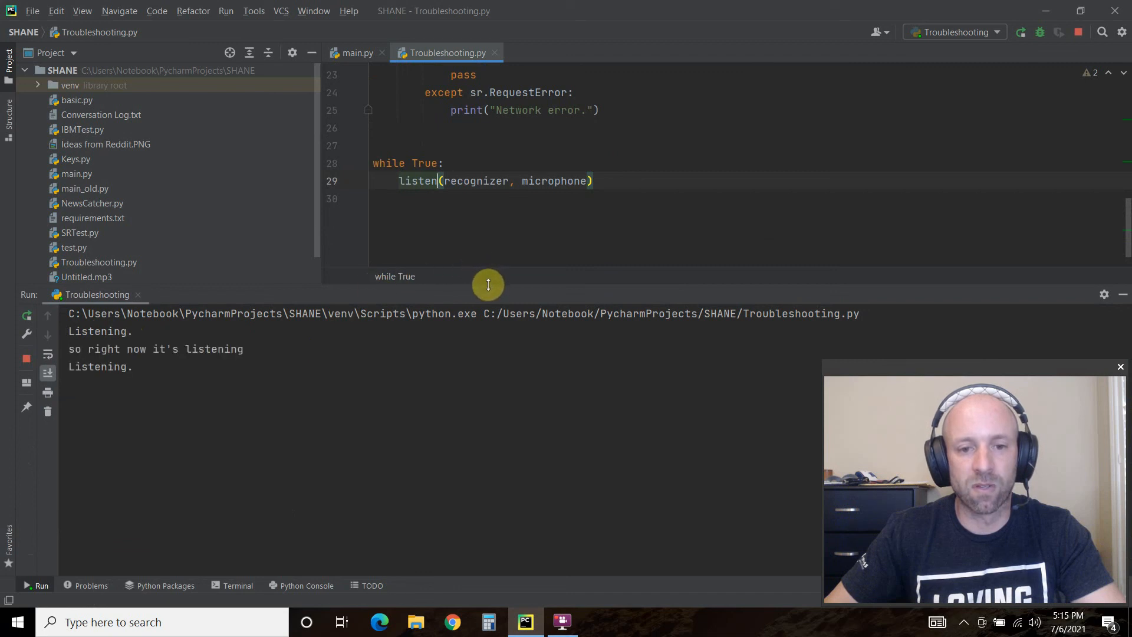
pyautogui.moveTo(113, 348)
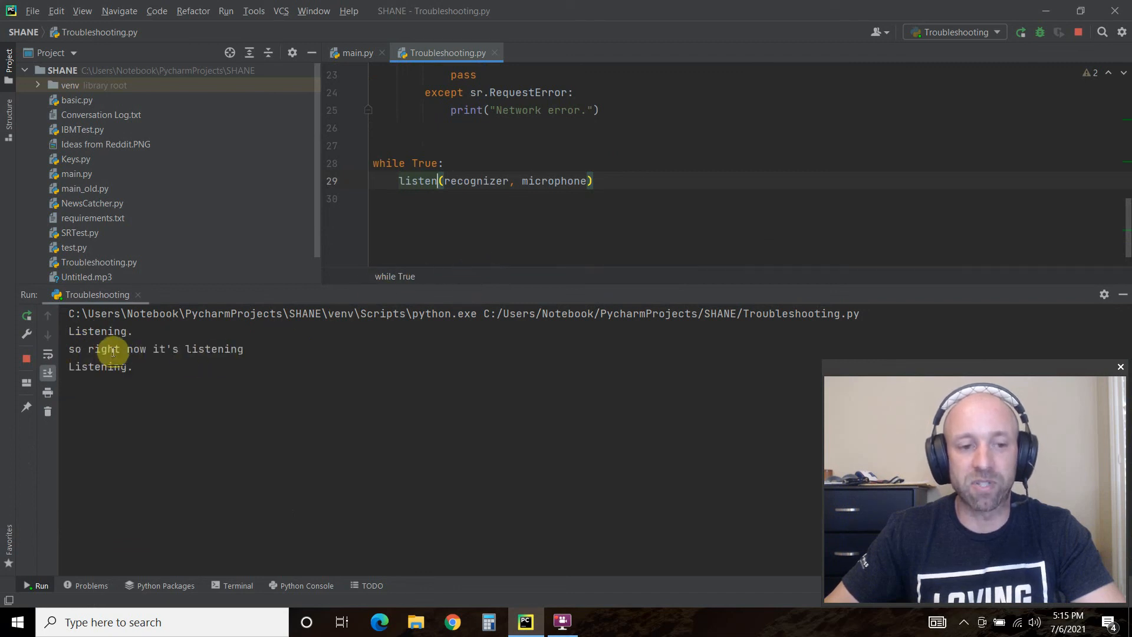
pyautogui.moveTo(176, 386)
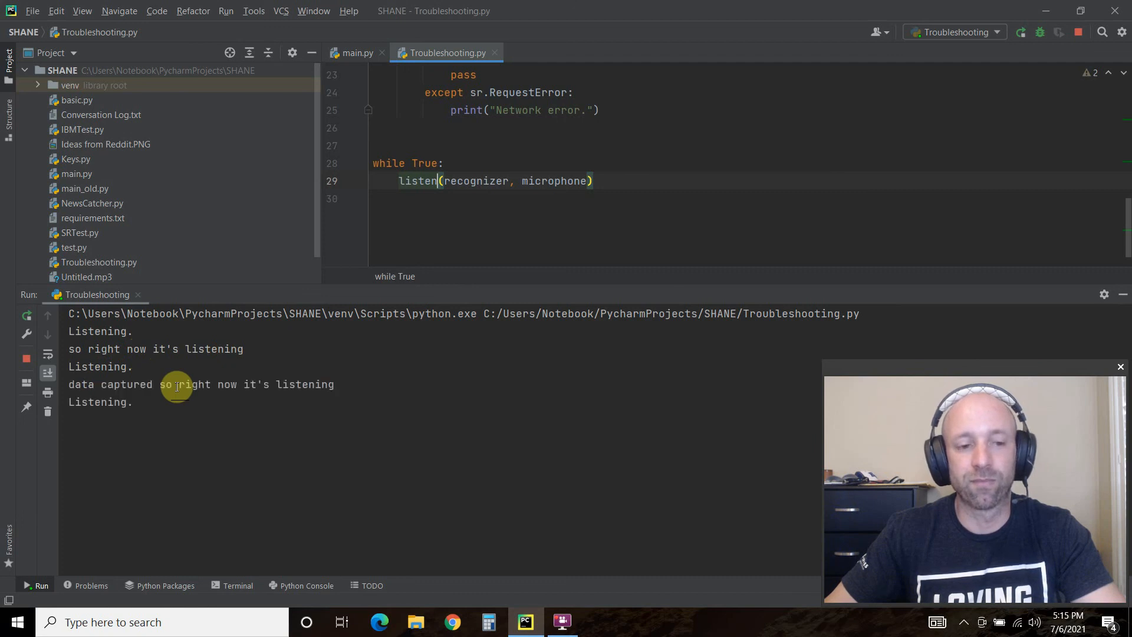
pyautogui.moveTo(86, 385)
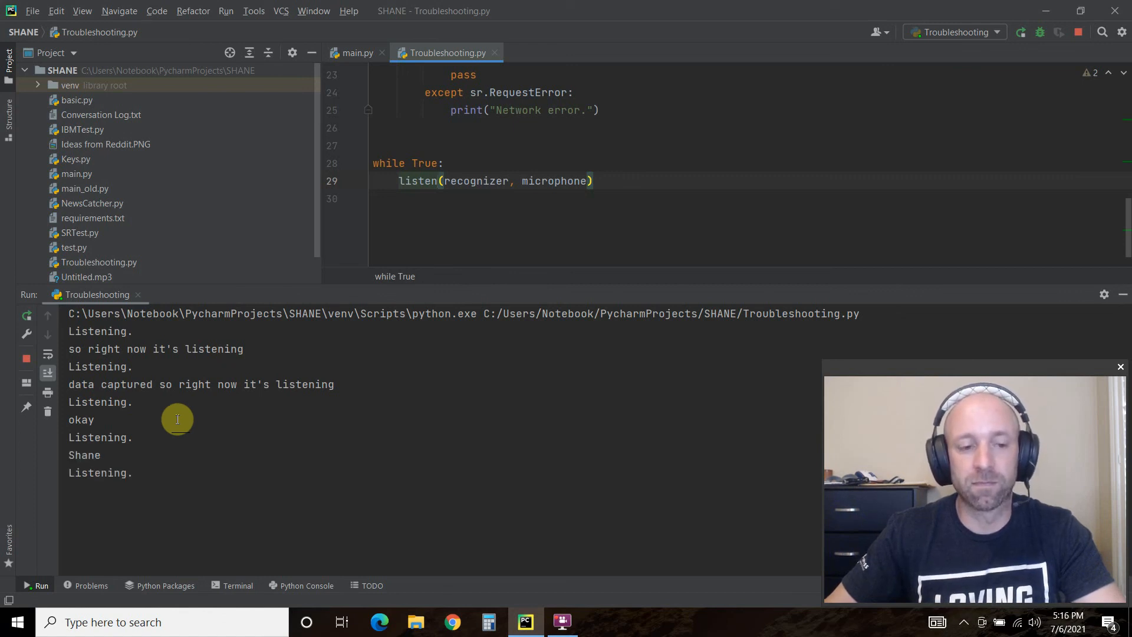
pyautogui.click(27, 358)
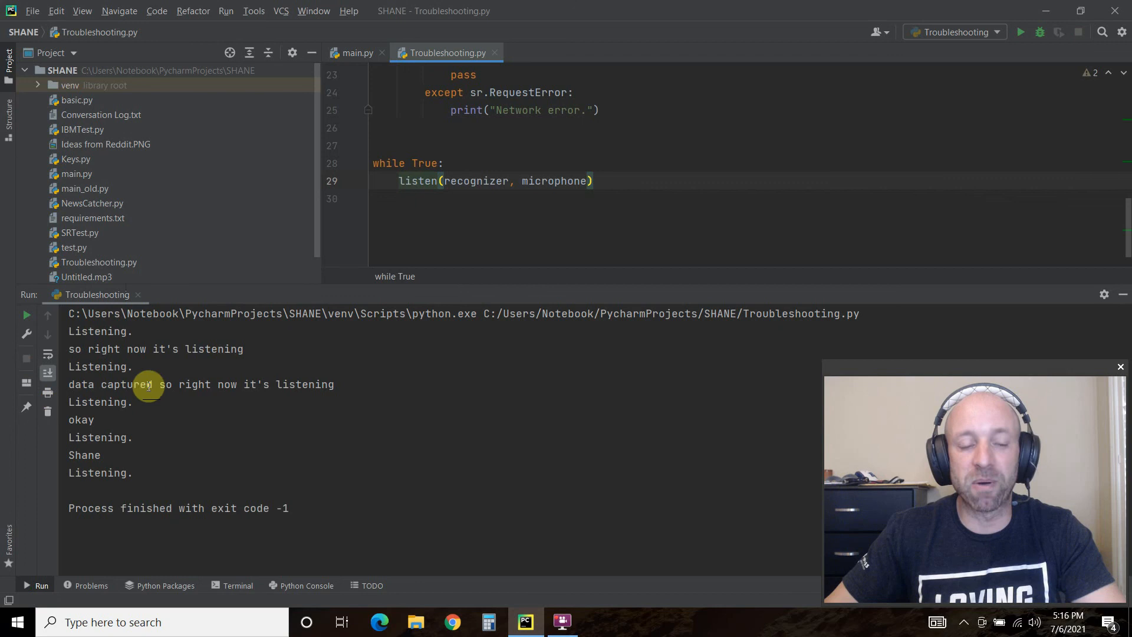
pyautogui.moveTo(534, 284)
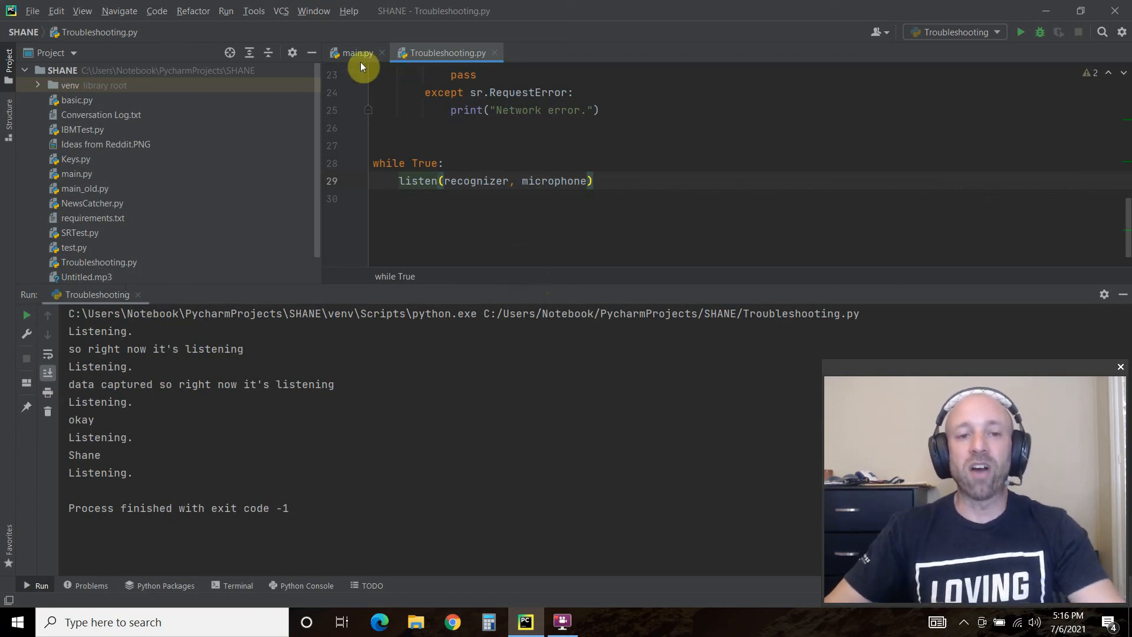
# Step: Switch to main.py and scroll through the WAKE constant, serial setup and listen loop
pyautogui.click(355, 52)
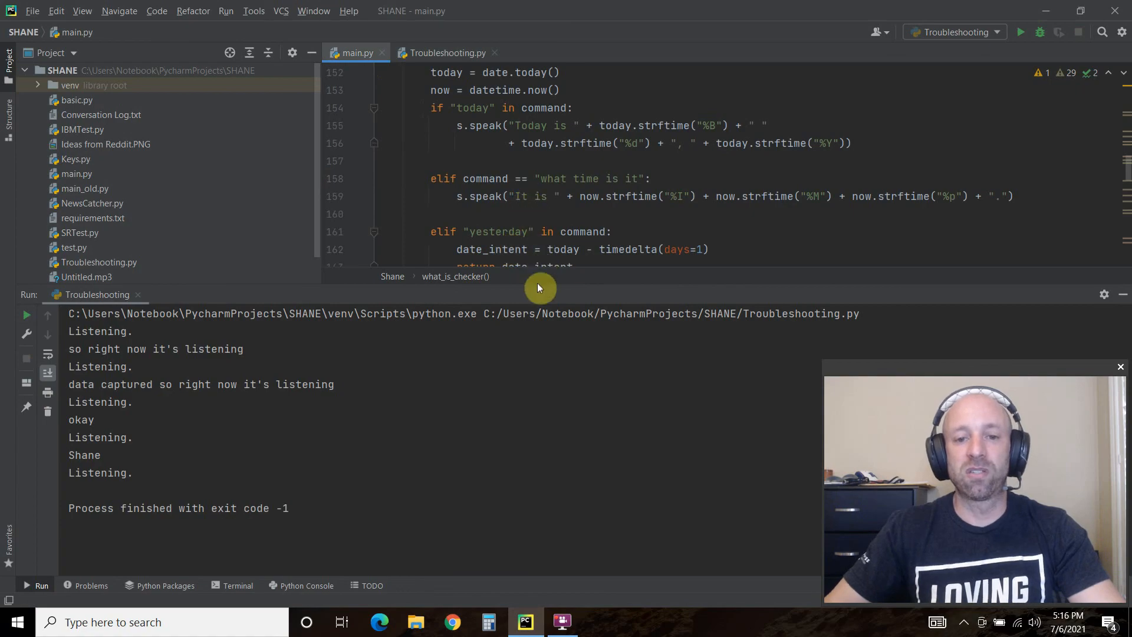
pyautogui.scroll(-3)
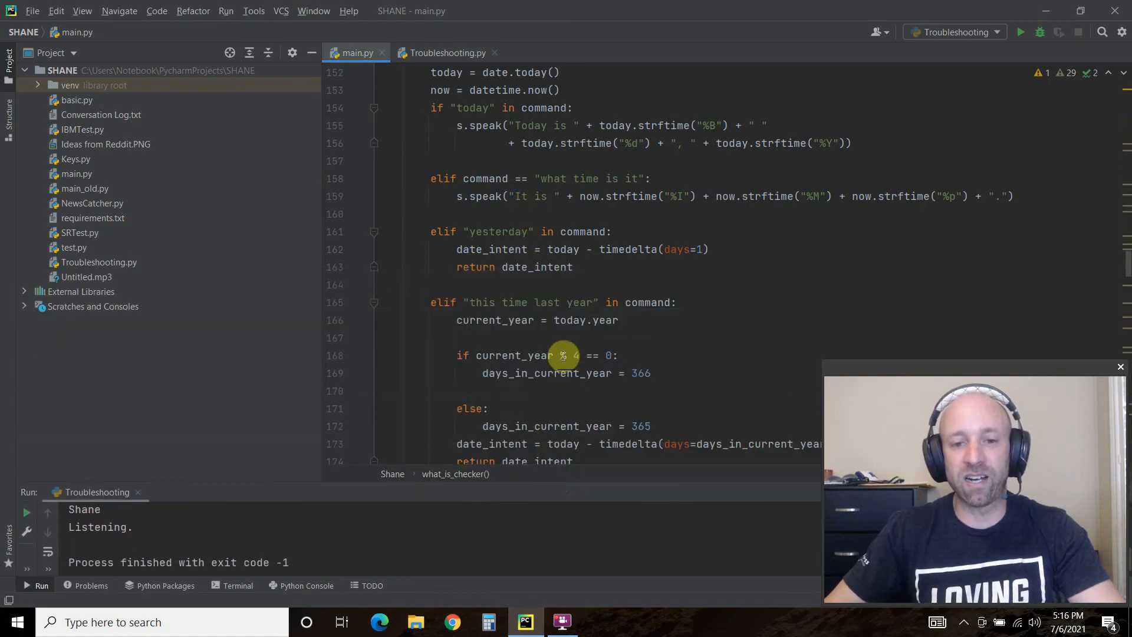
pyautogui.scroll(3)
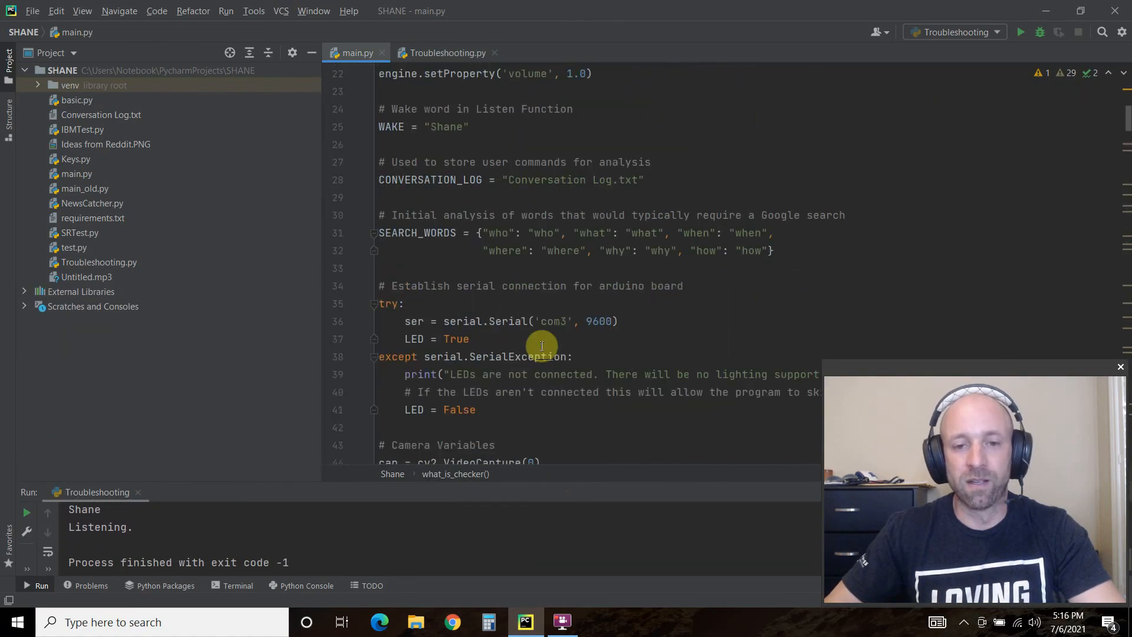
pyautogui.scroll(3)
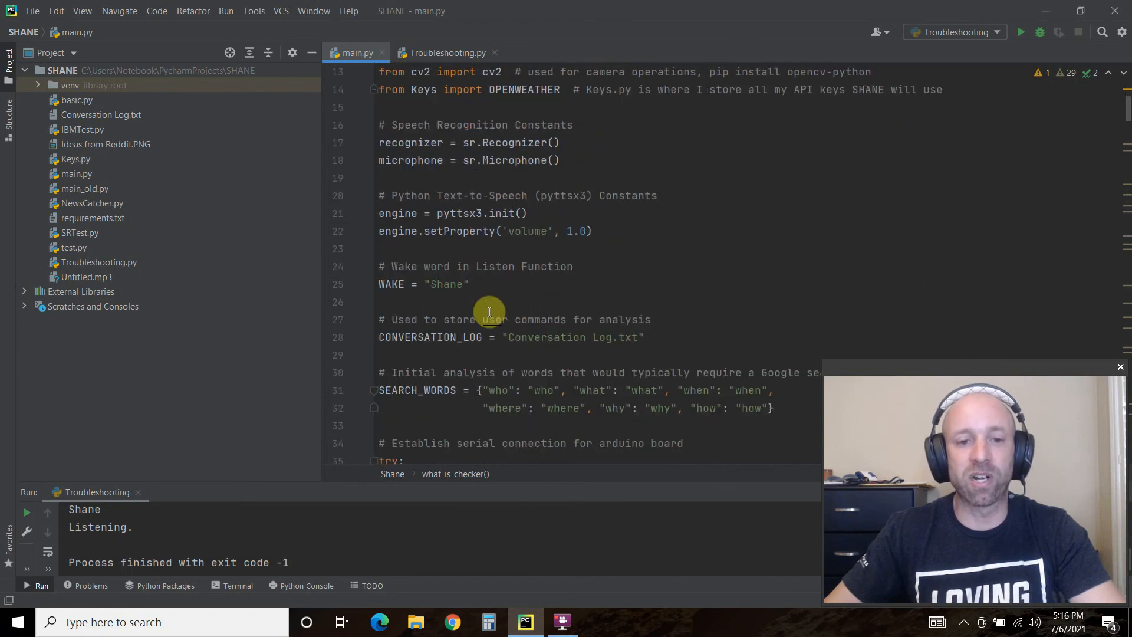
pyautogui.scroll(-3)
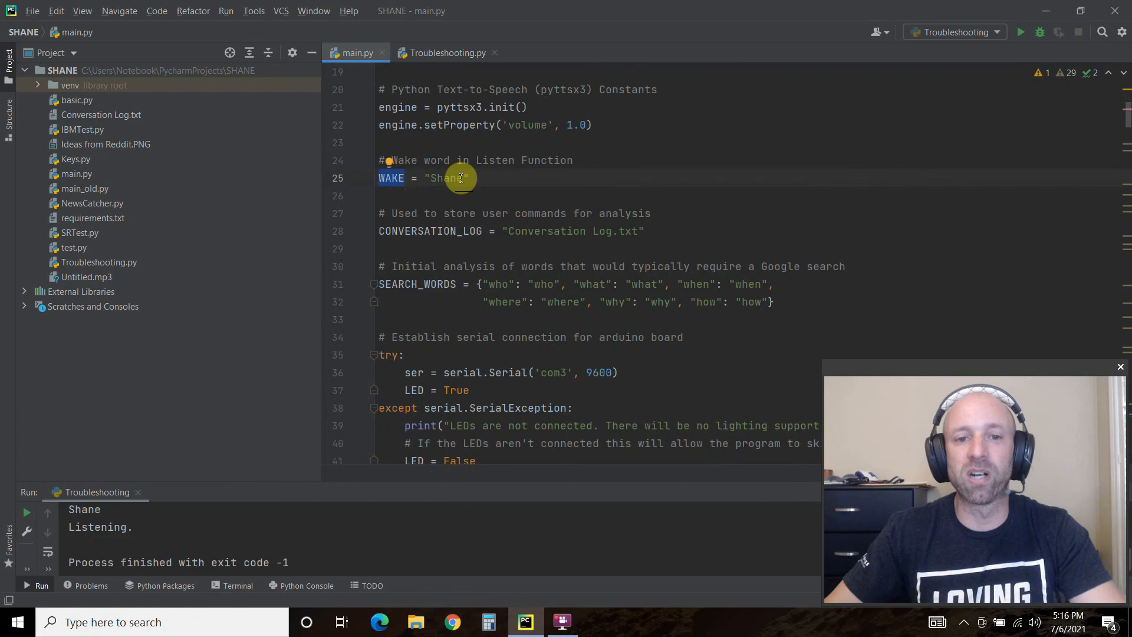
pyautogui.scroll(-3)
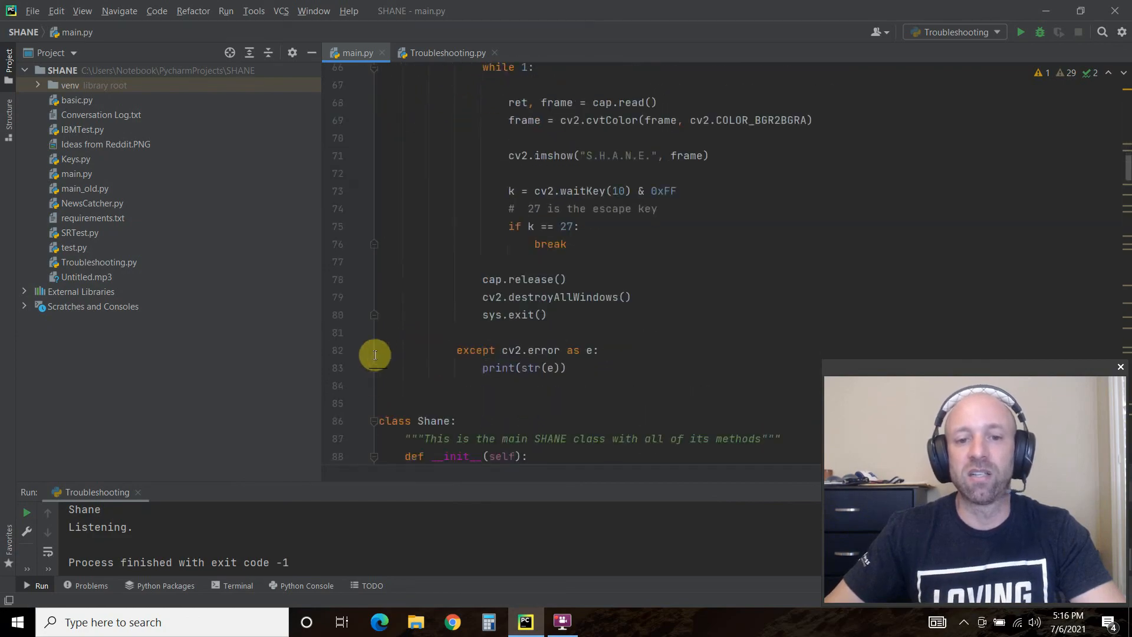
pyautogui.scroll(-3)
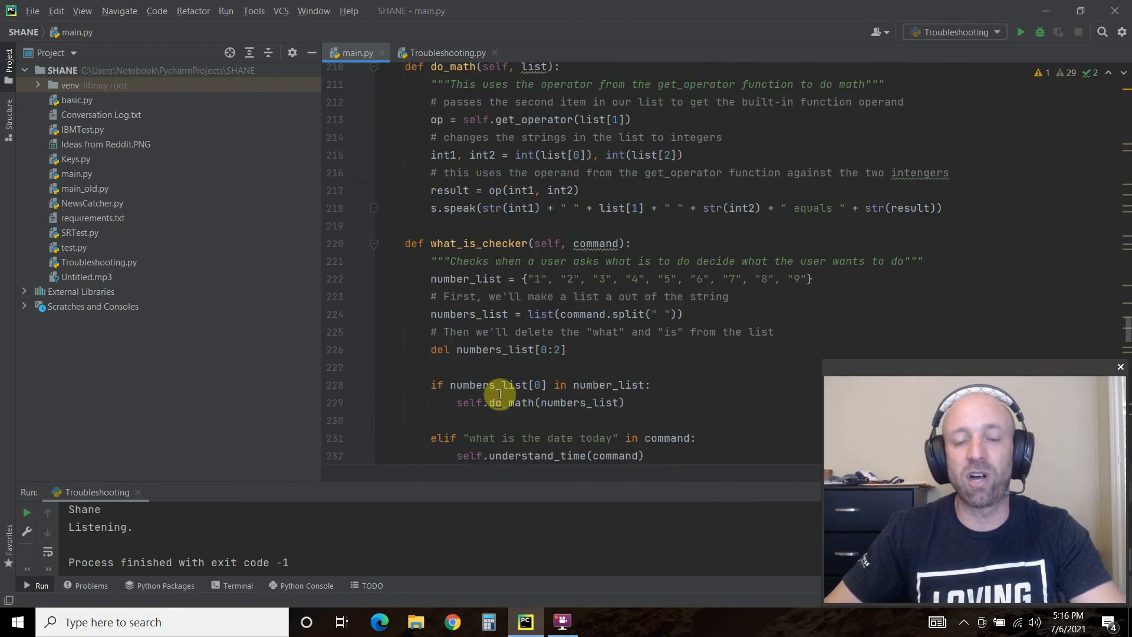
pyautogui.scroll(-3)
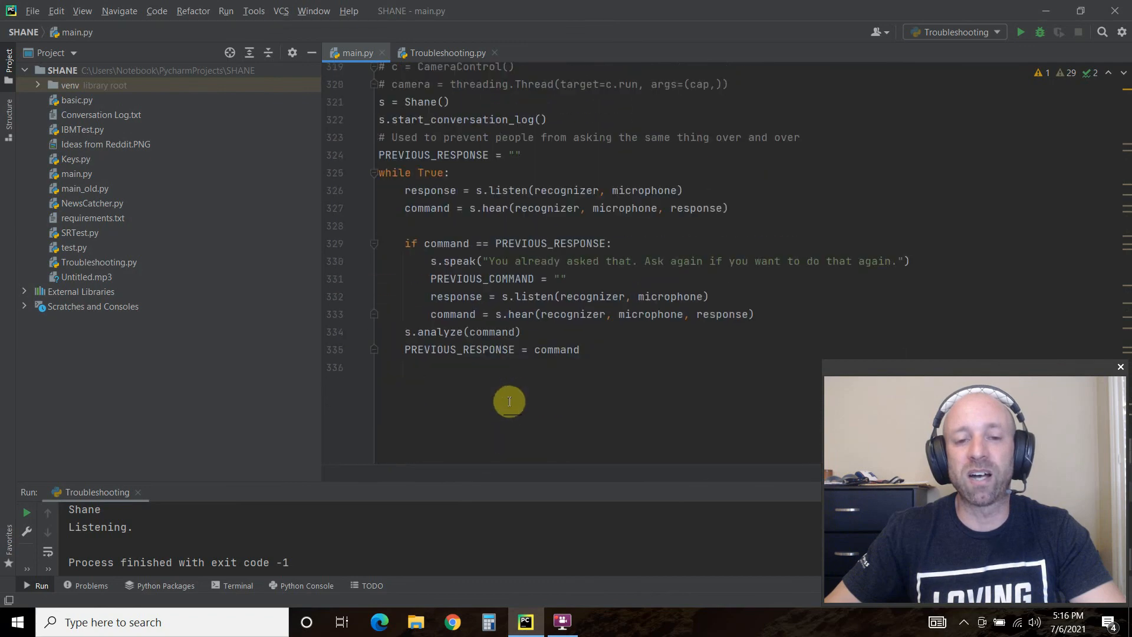
pyautogui.scroll(3)
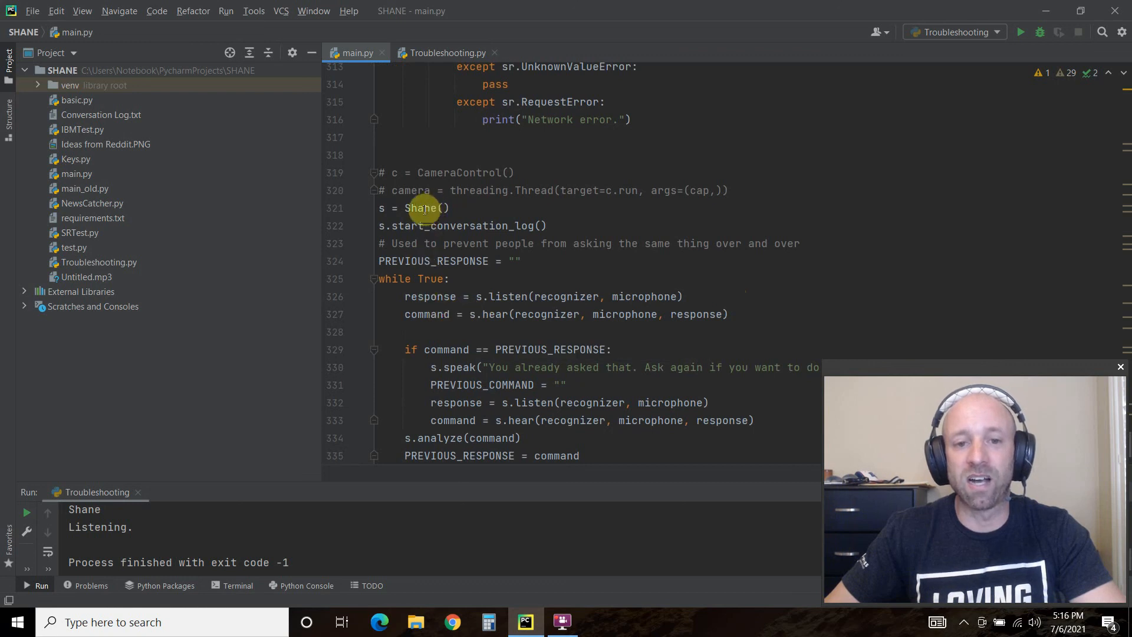
pyautogui.moveTo(482, 308)
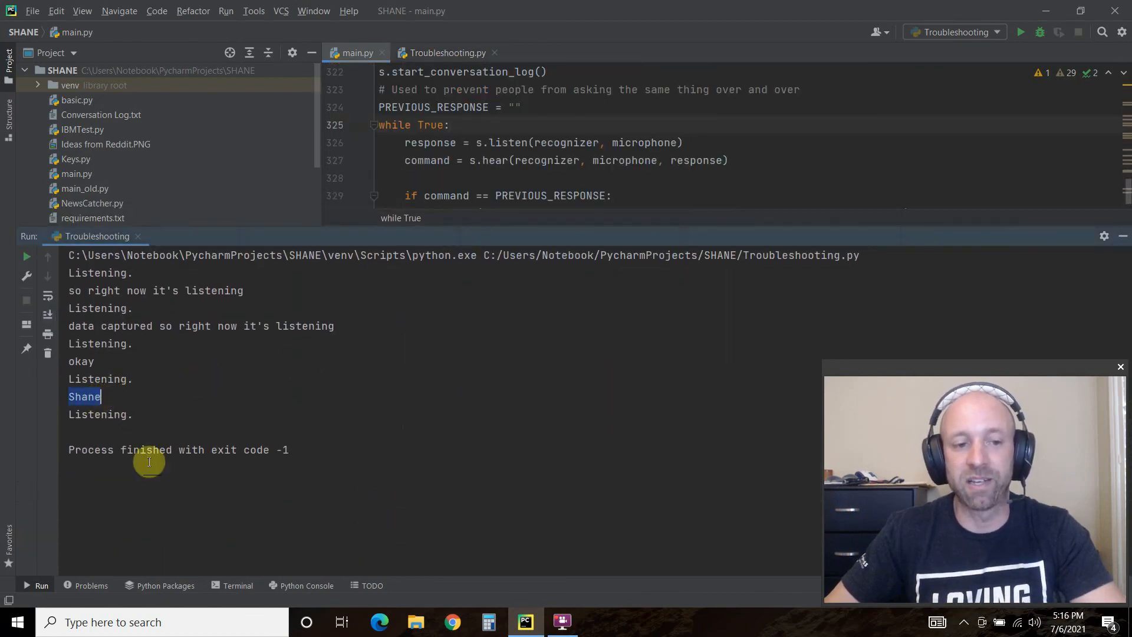
# Step: Switch to the Troubleshooting.py tab and scroll up to its imports
pyautogui.click(445, 53)
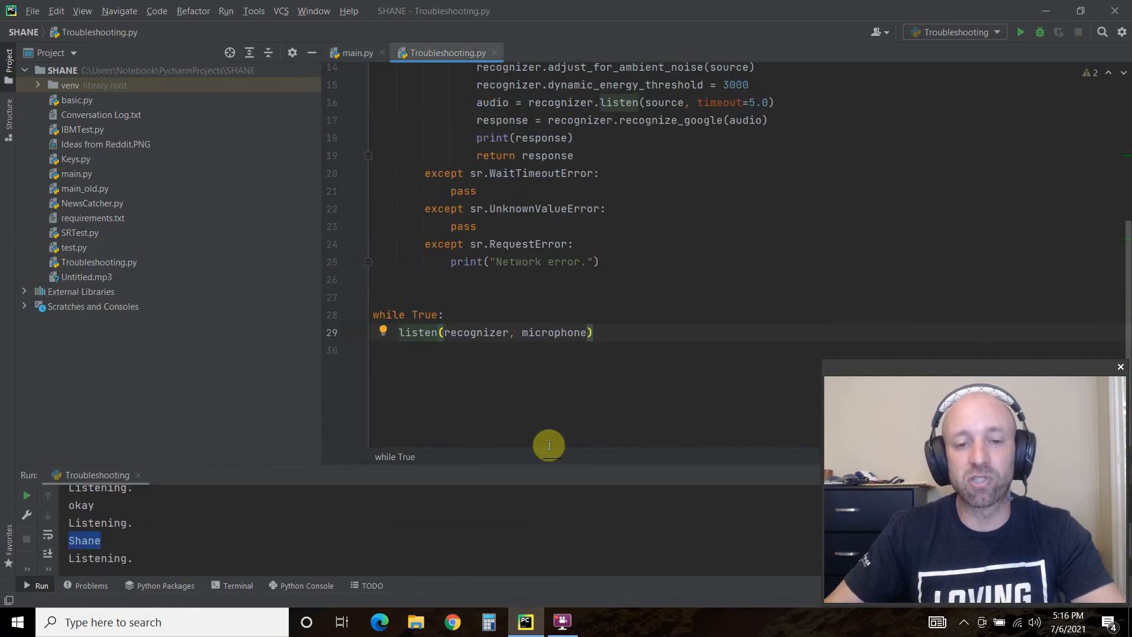
pyautogui.scroll(3)
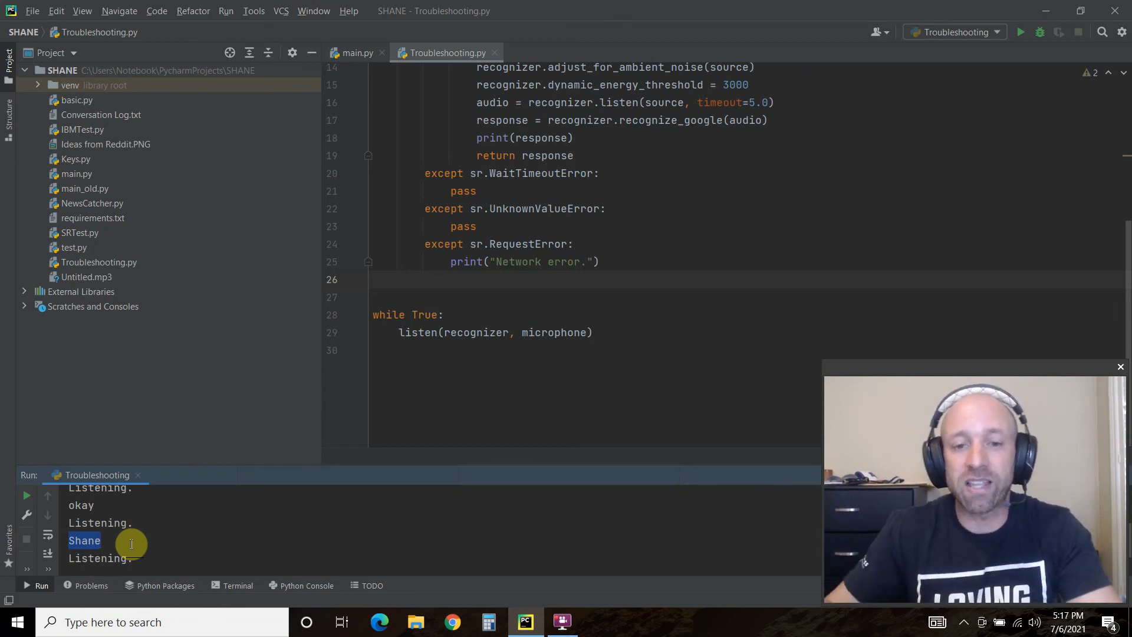
pyautogui.scroll(3)
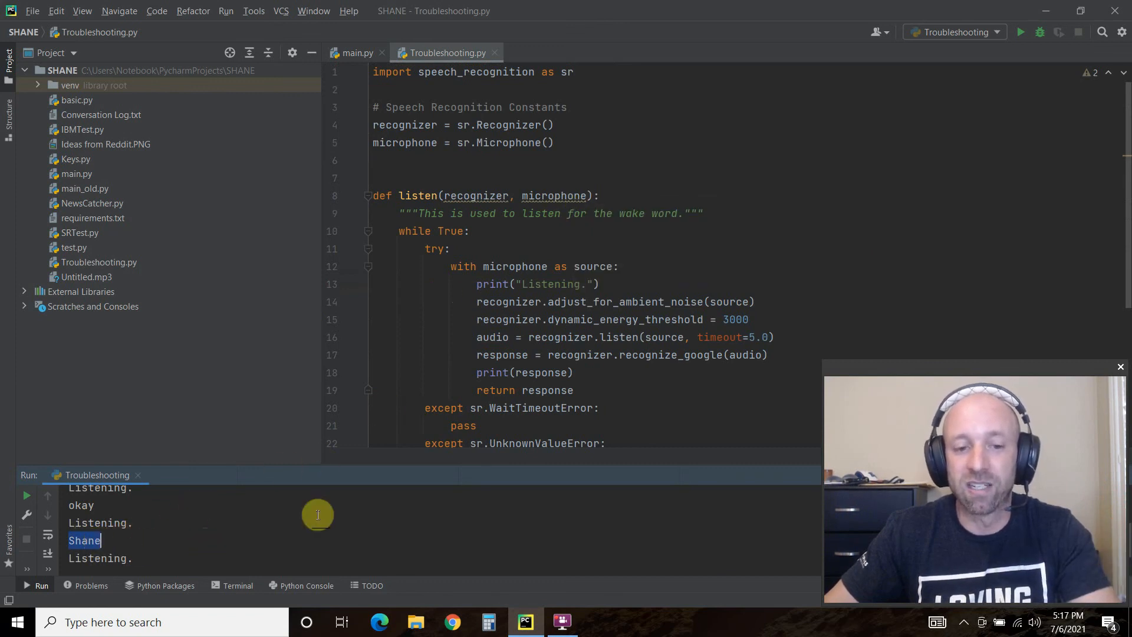
pyautogui.moveTo(483, 467)
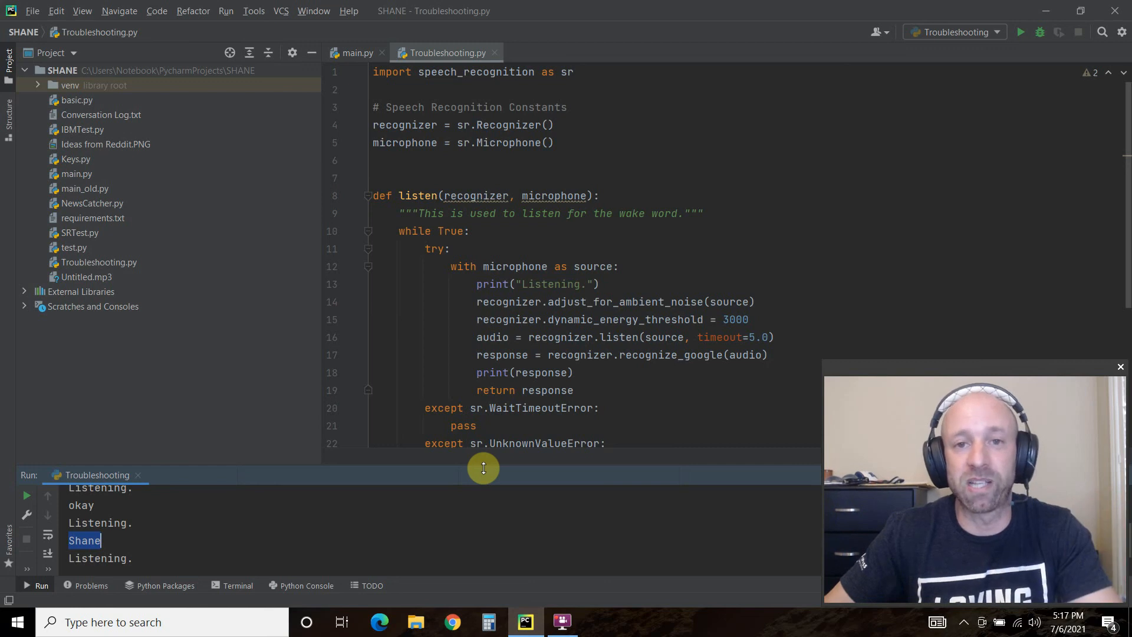
pyautogui.moveTo(117, 544)
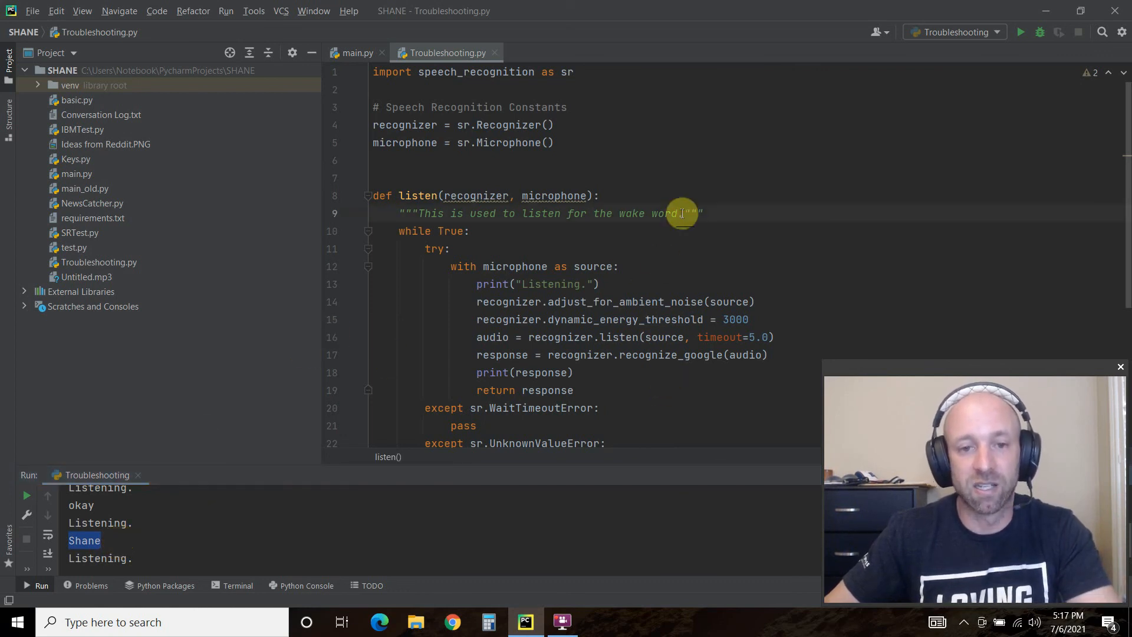
pyautogui.moveTo(682, 213)
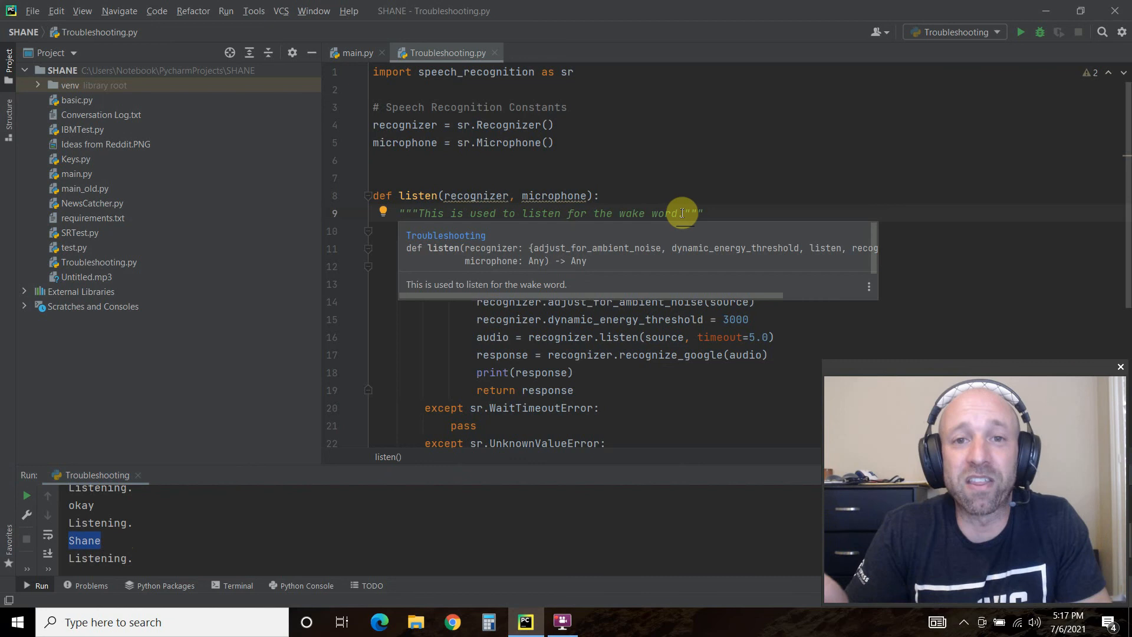